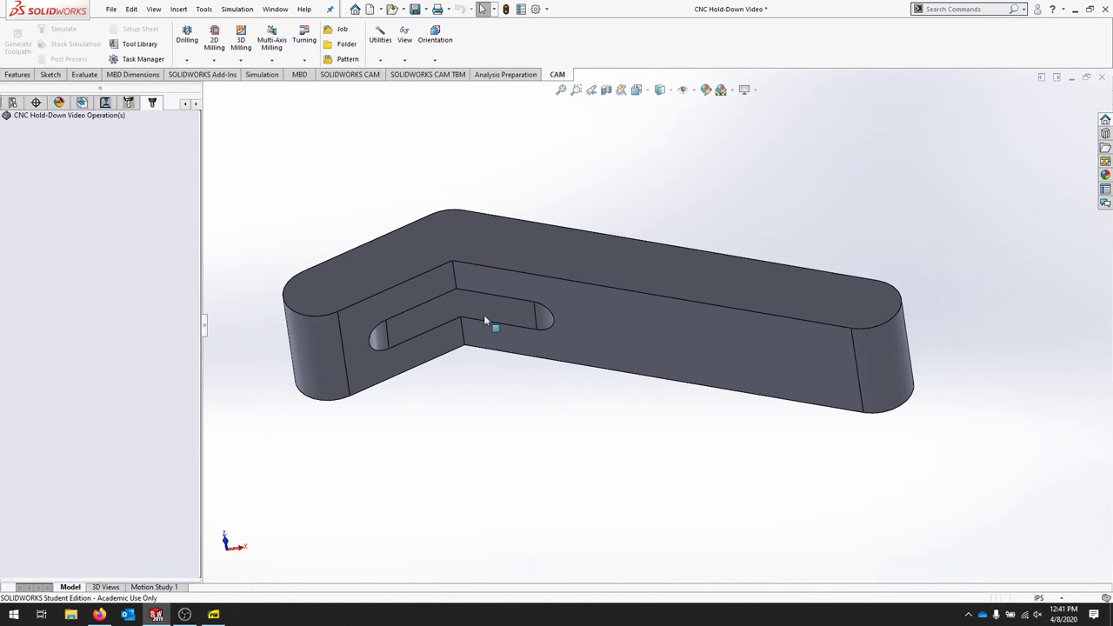
mouse_move(550, 166)
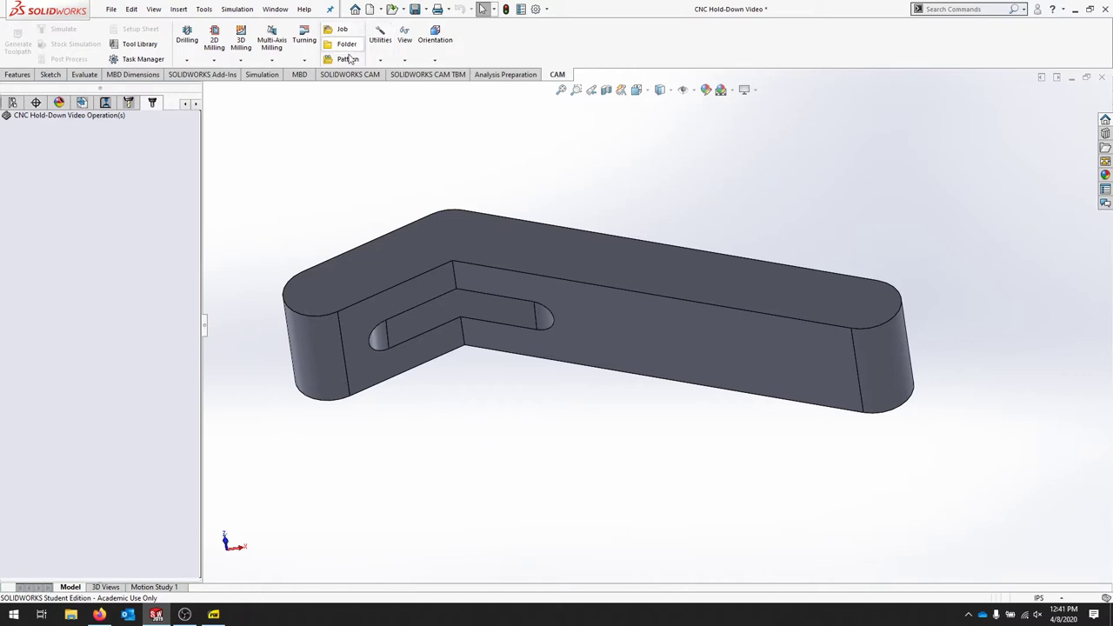
- Start a new milling job for the hold-down part from the CAM tab
click(340, 33)
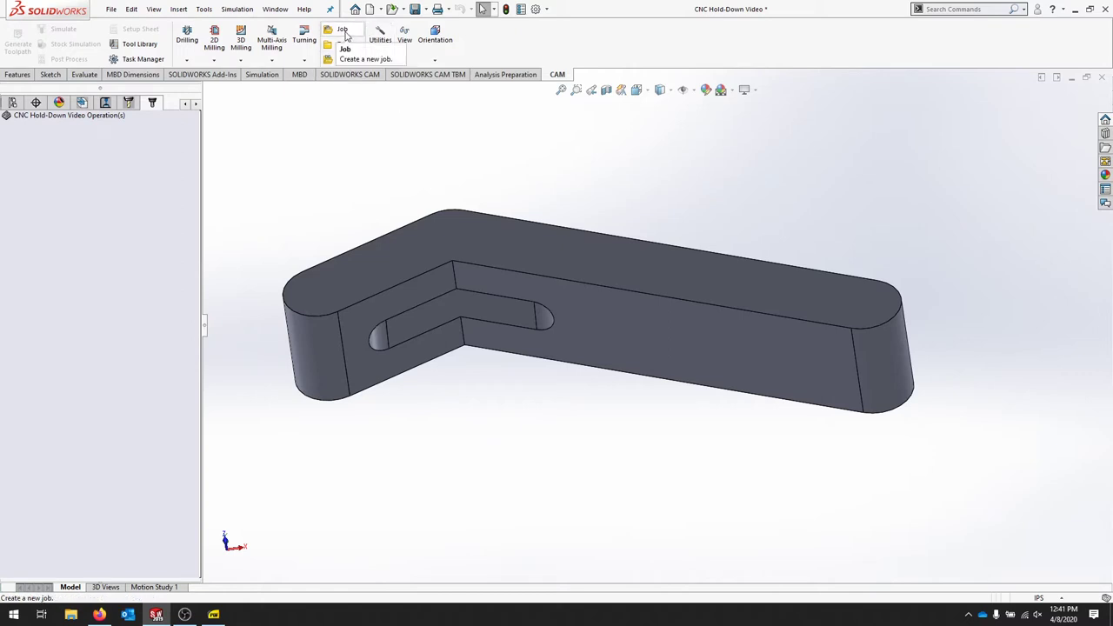
click(366, 59)
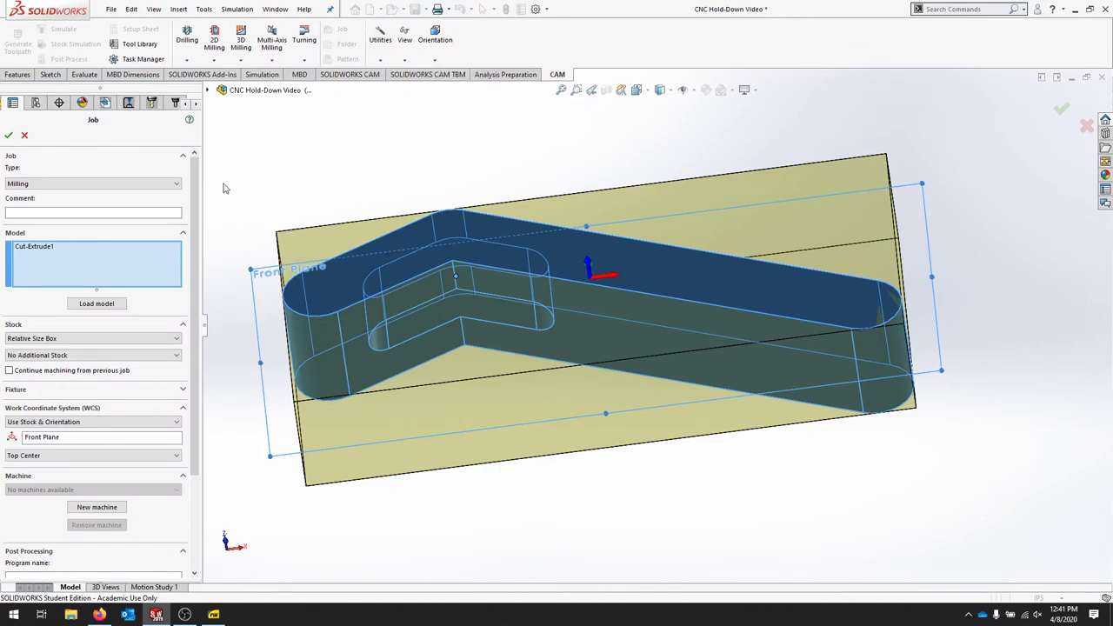
mouse_move(74, 184)
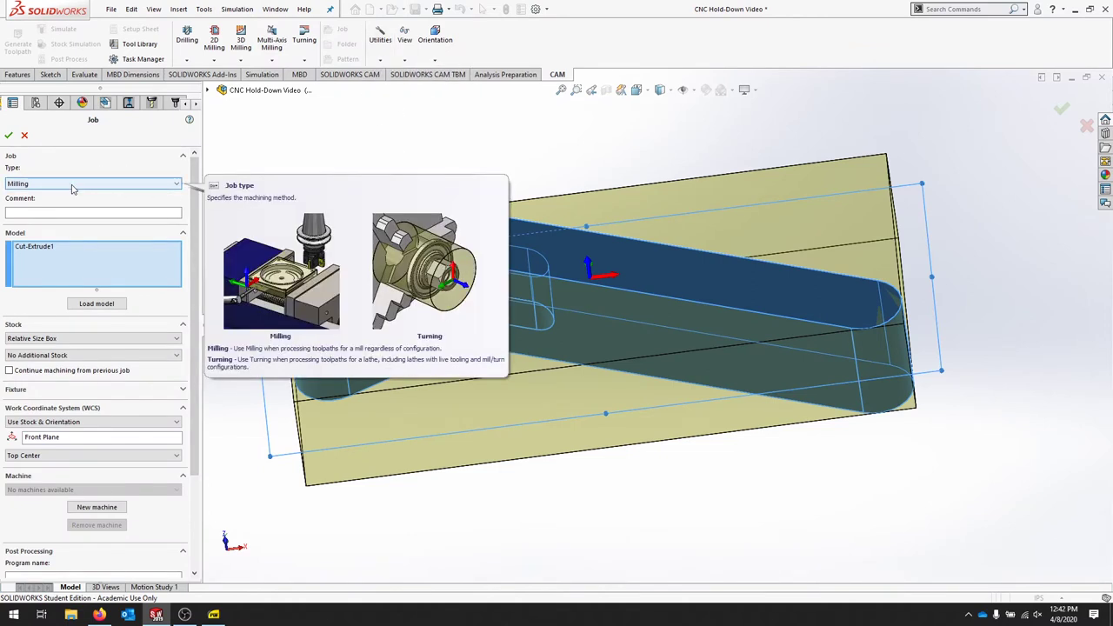
mouse_move(611, 430)
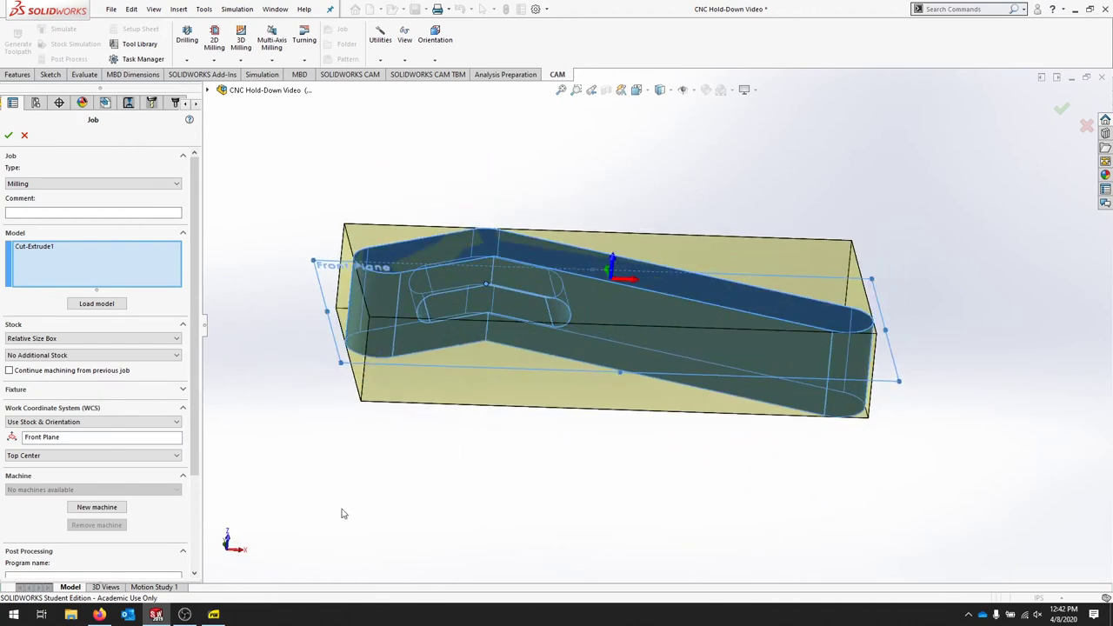
mouse_move(529, 235)
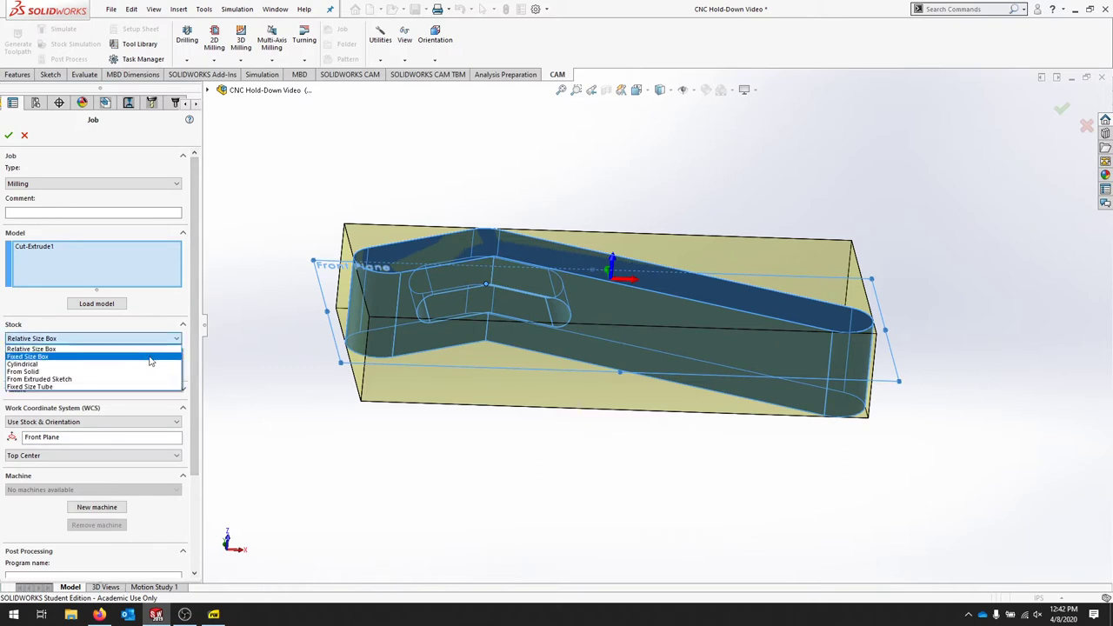
- Make the stock a Fixed Size Box with height 1, depth 2 and width 5 in
click(31, 356)
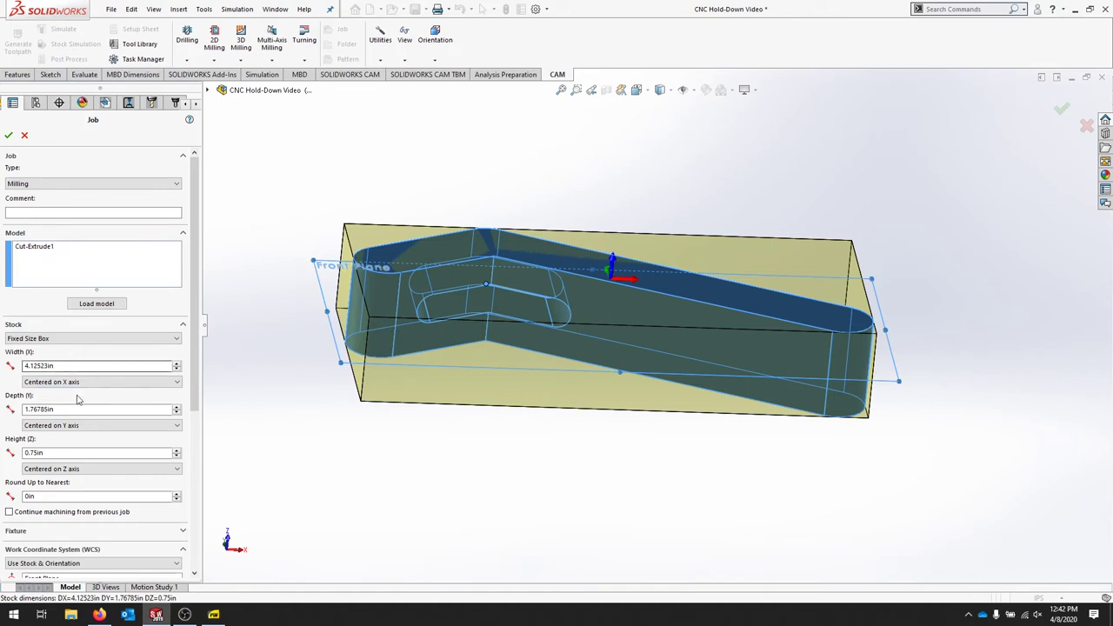
mouse_move(63, 439)
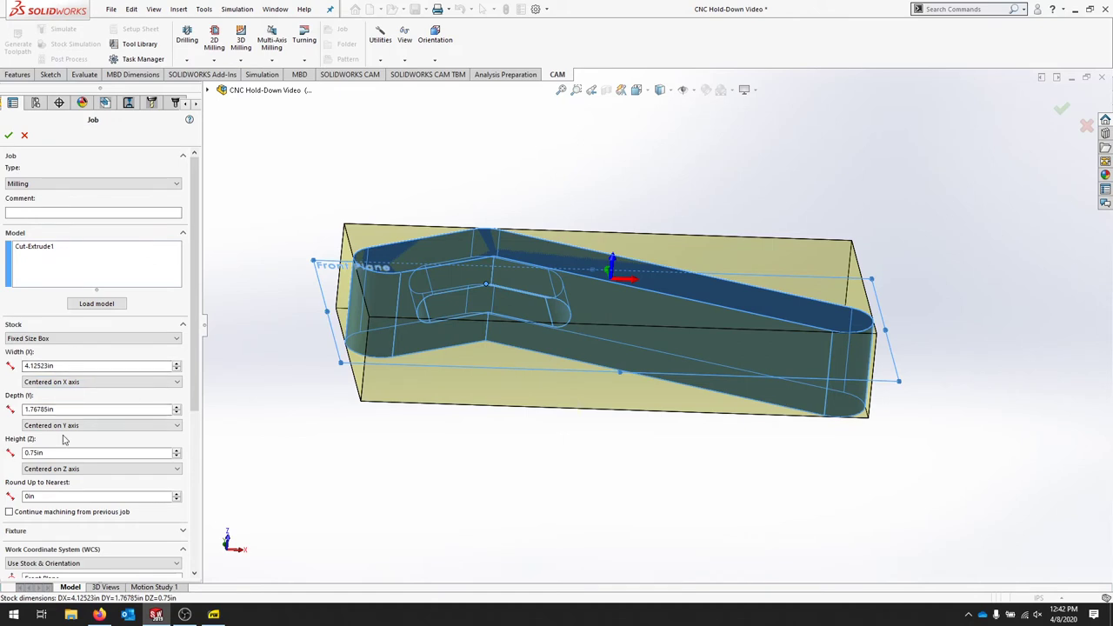
mouse_move(50, 453)
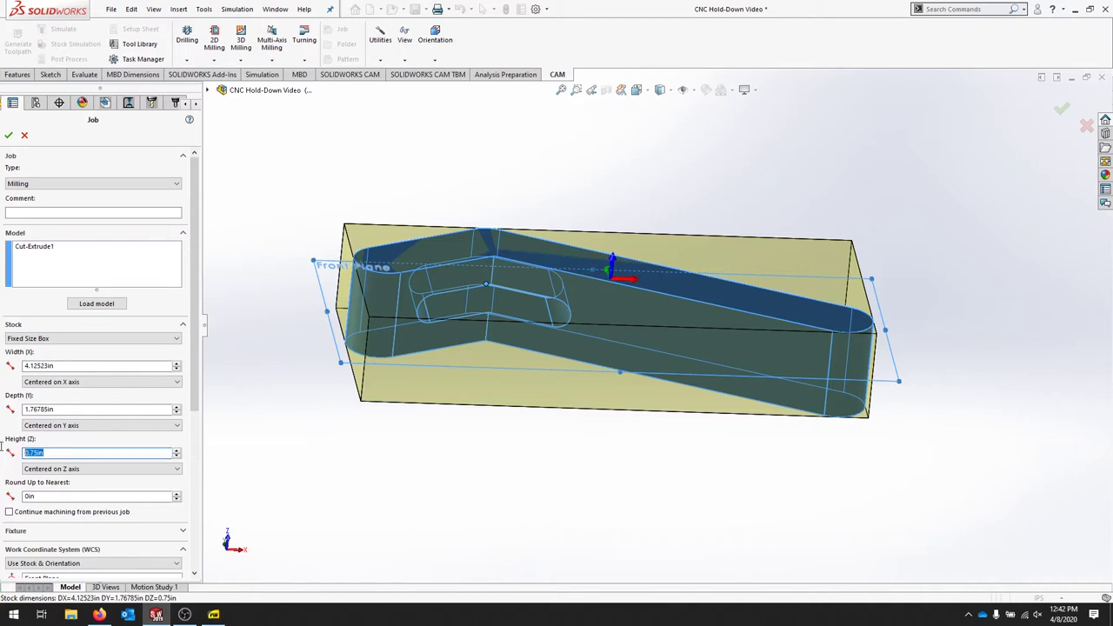
text(1in)
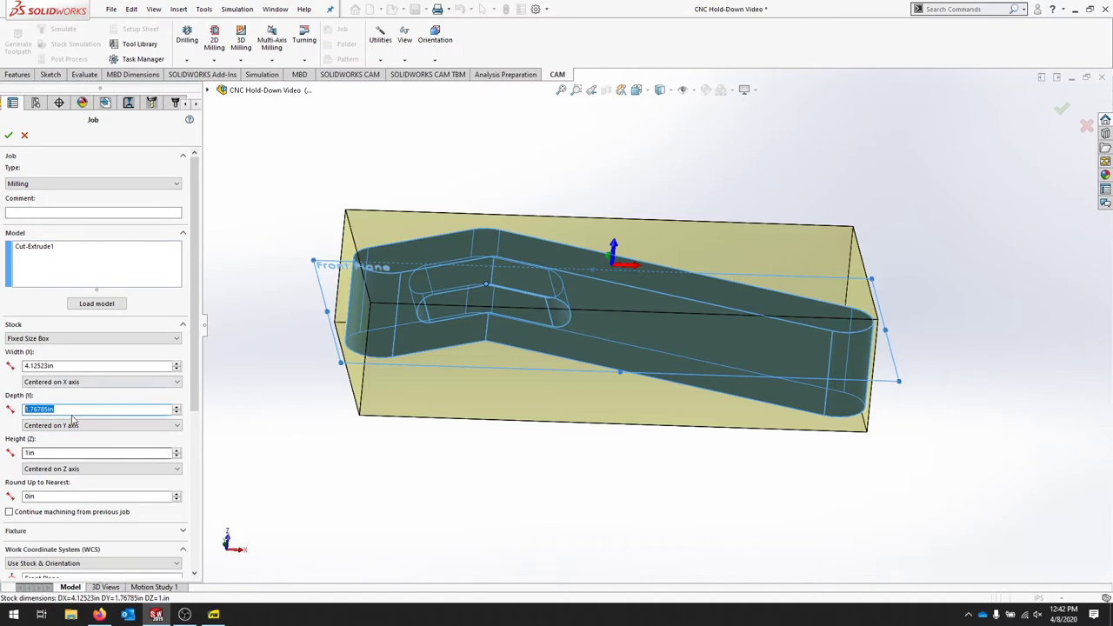
text(2in)
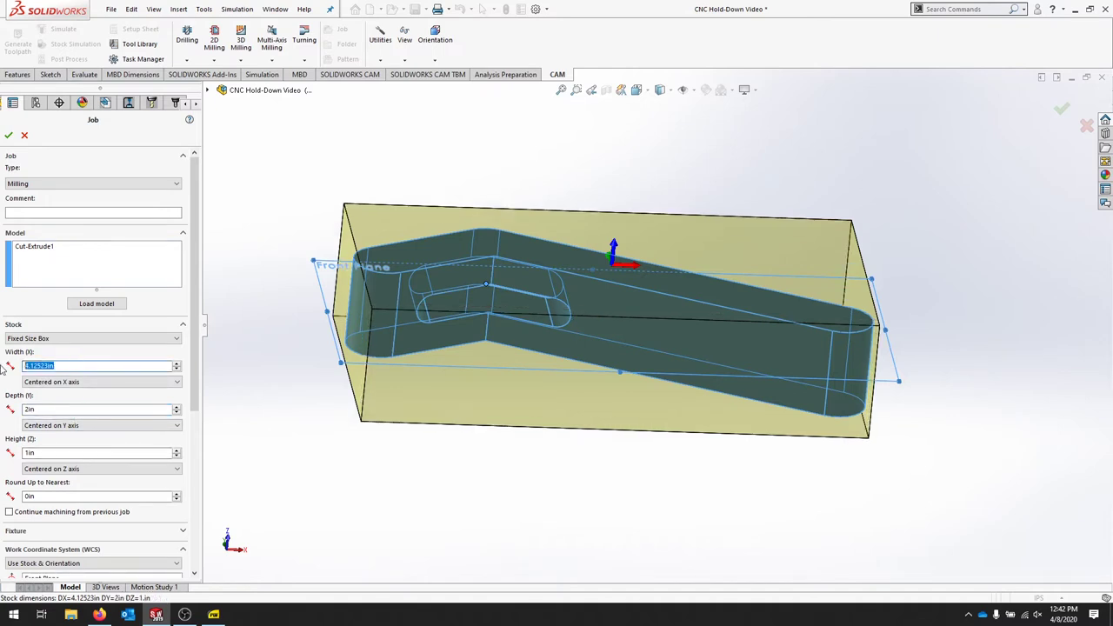
text(5in)
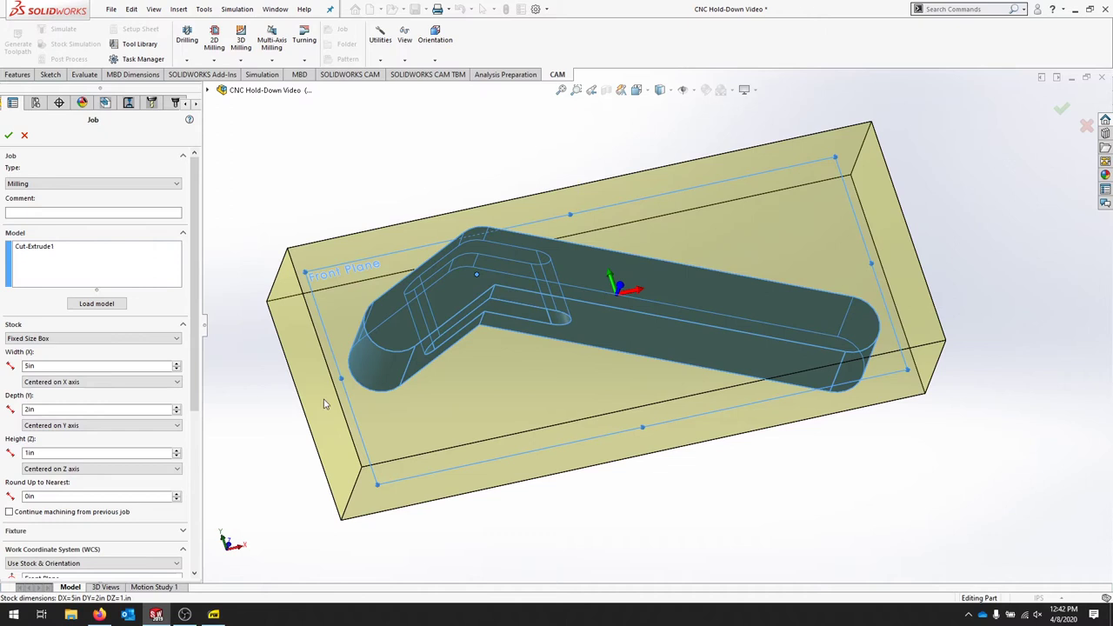
mouse_move(329, 409)
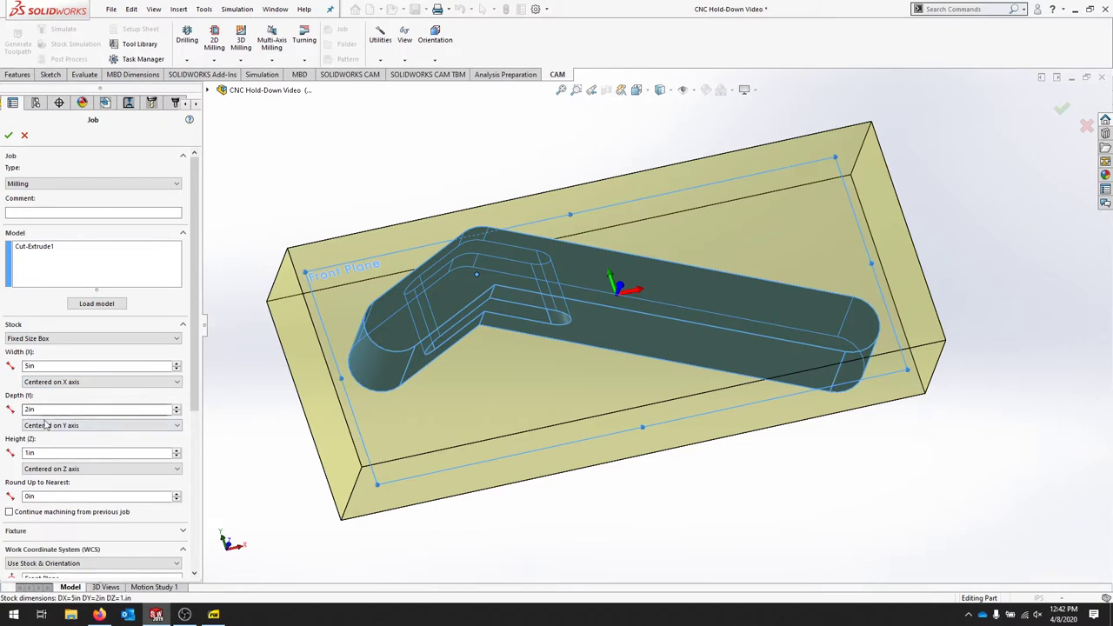
mouse_move(323, 335)
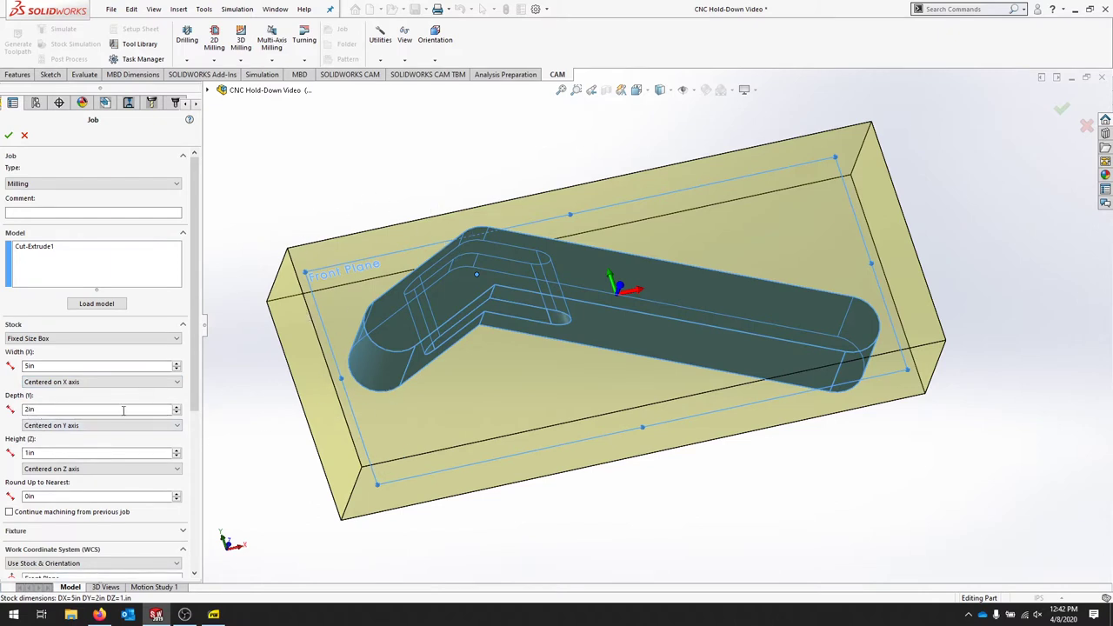
mouse_move(130, 436)
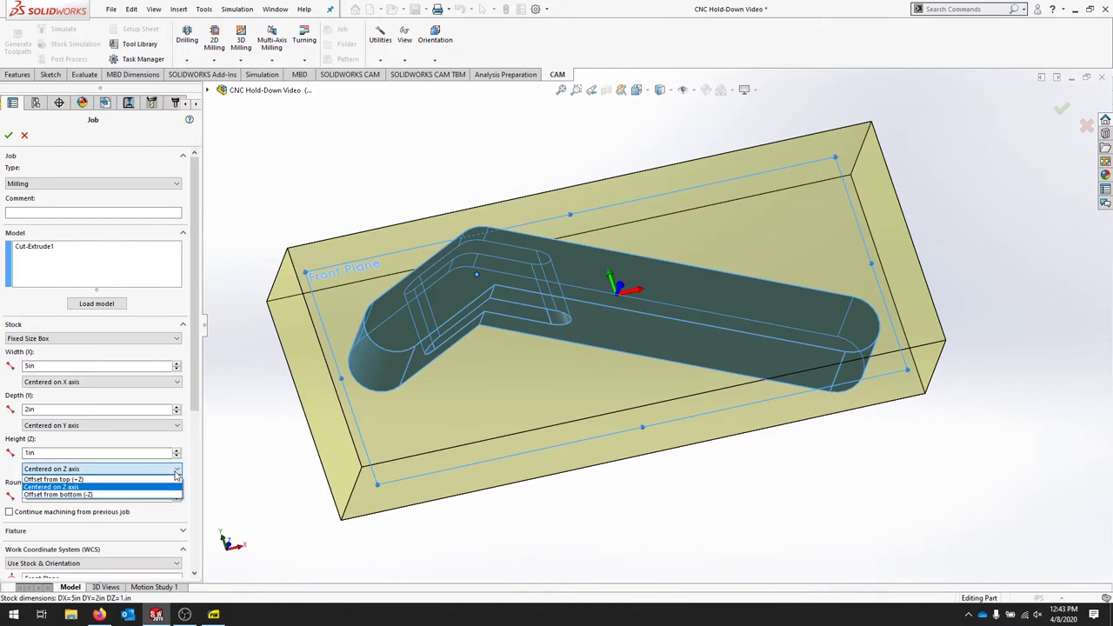
- Place the stock's height offset from the top of the part
click(69, 480)
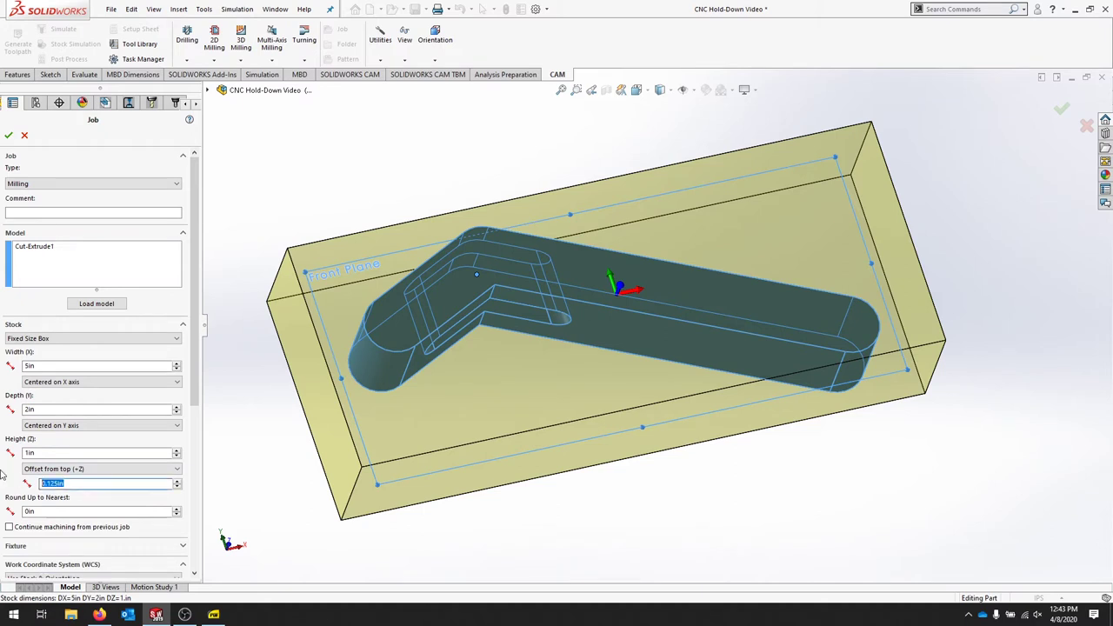
mouse_move(86, 510)
text(.1)
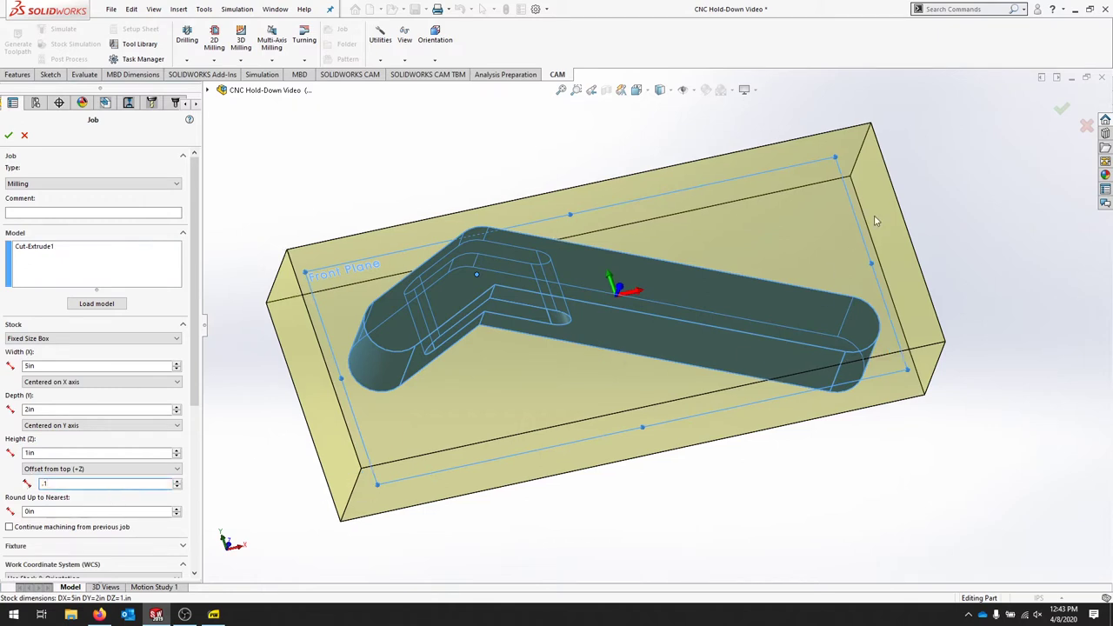
mouse_move(291, 285)
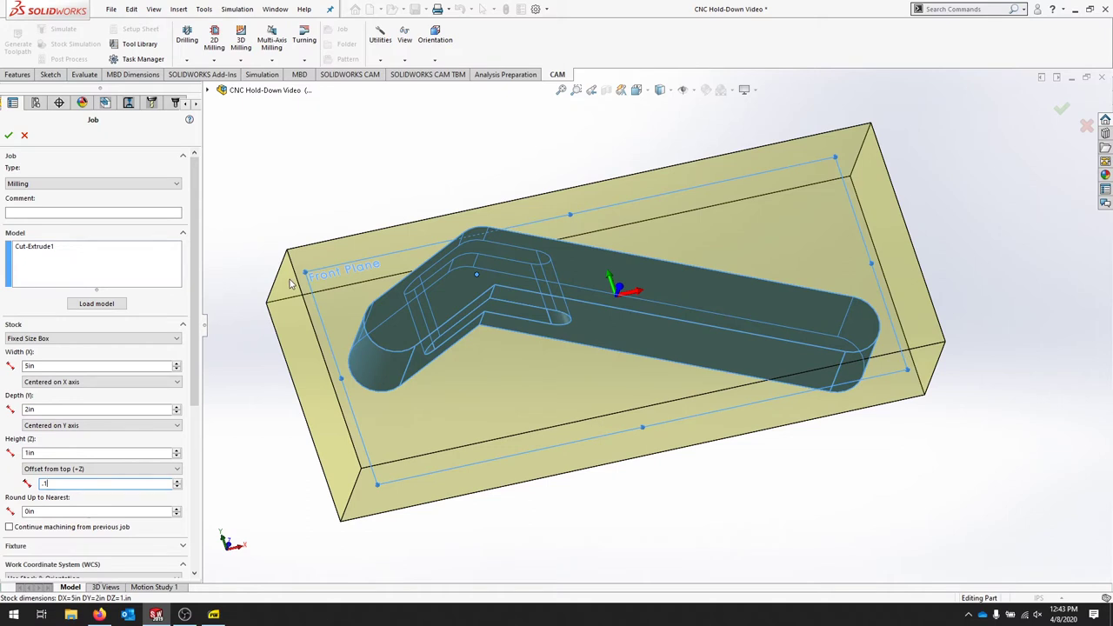
mouse_move(279, 281)
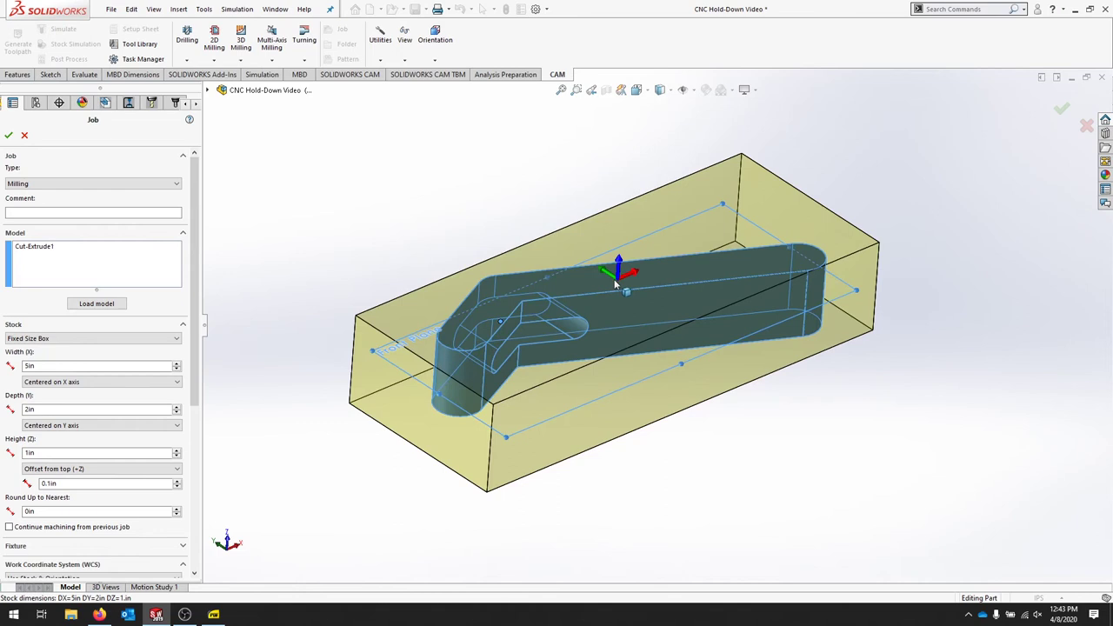
mouse_move(617, 285)
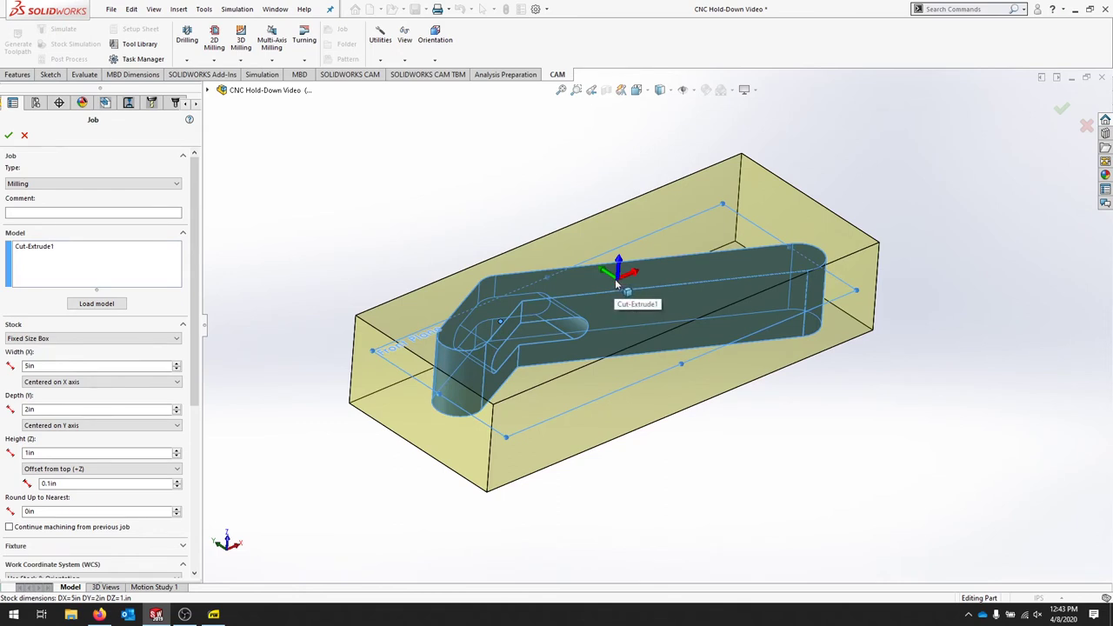
mouse_move(837, 242)
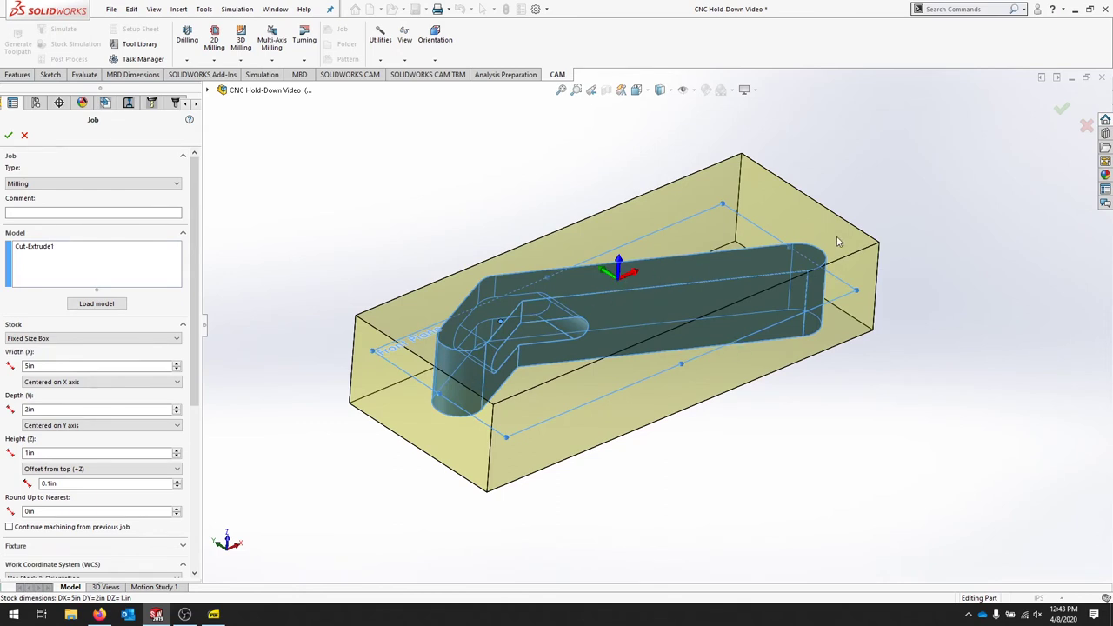
mouse_move(549, 285)
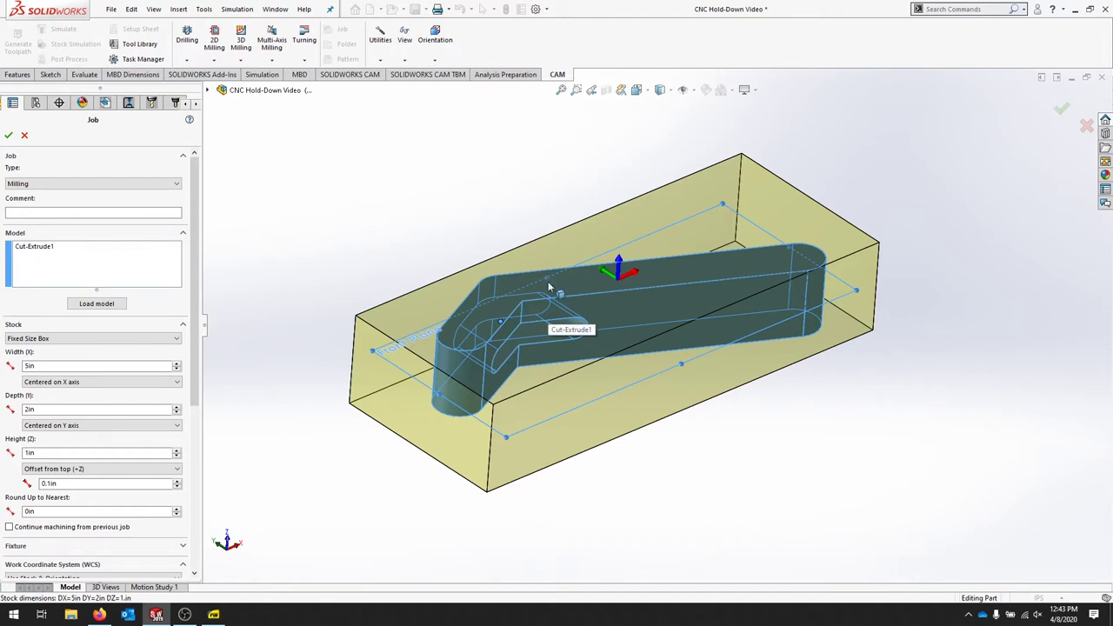
mouse_move(628, 298)
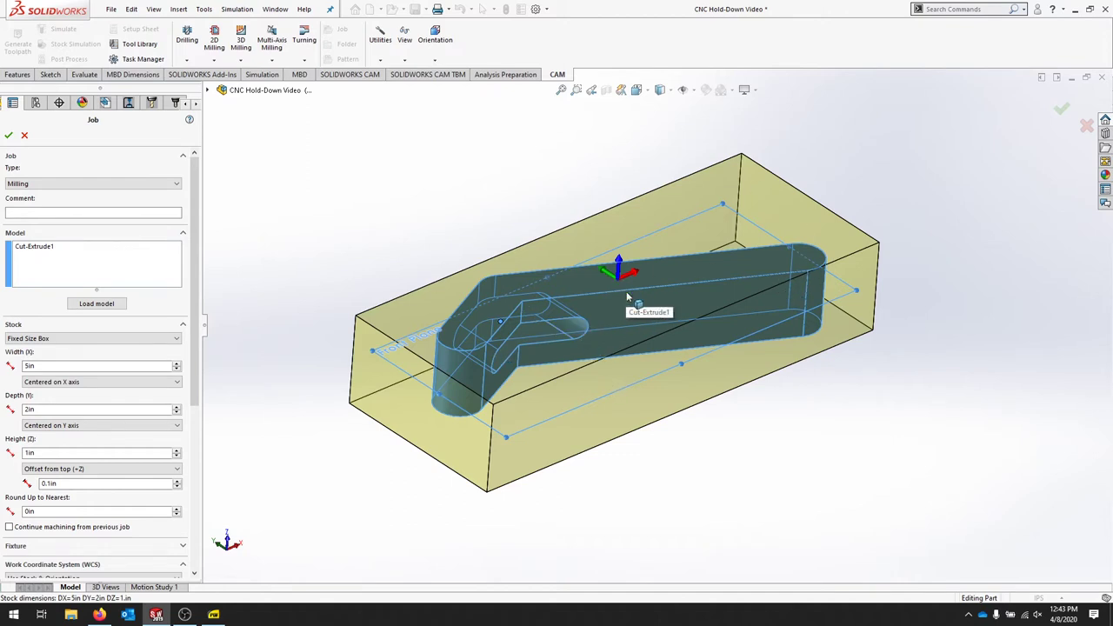
mouse_move(600, 333)
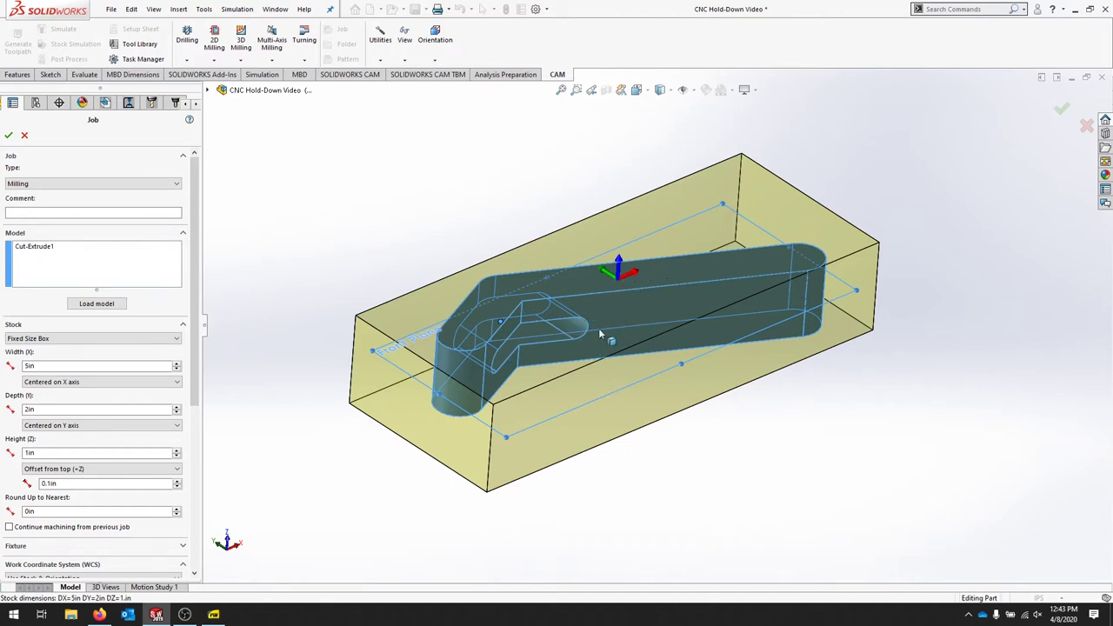
mouse_move(687, 348)
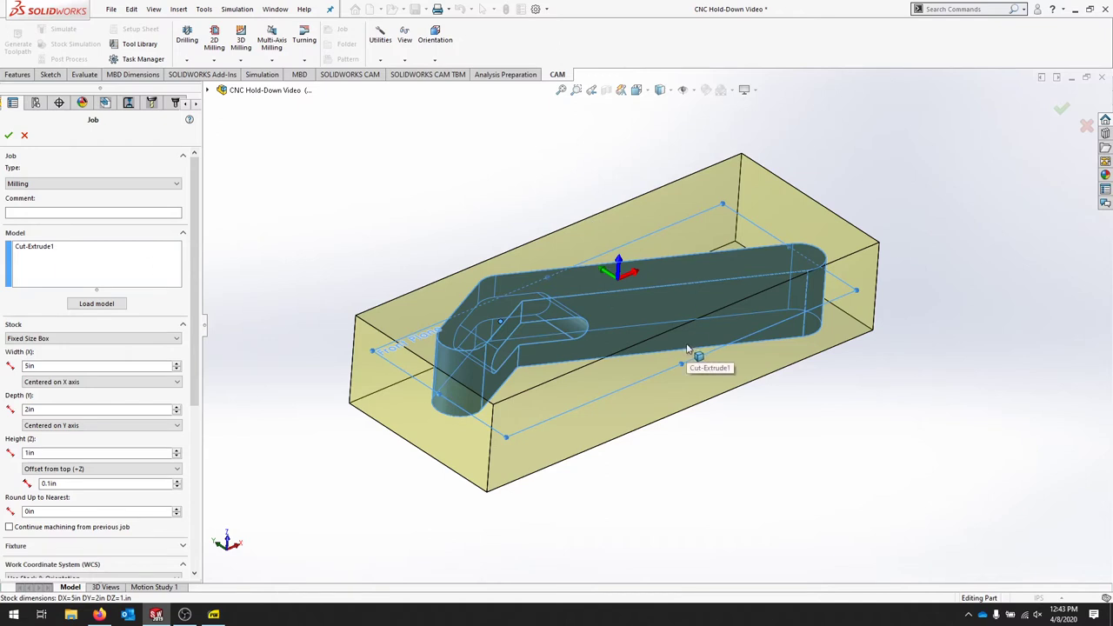
mouse_move(542, 214)
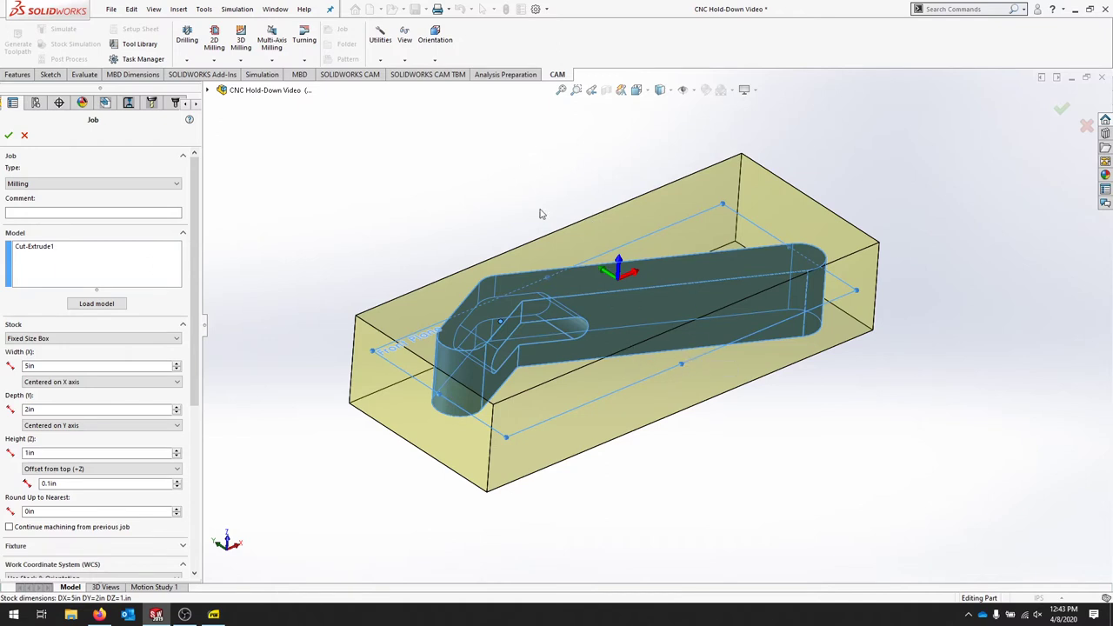
mouse_move(325, 279)
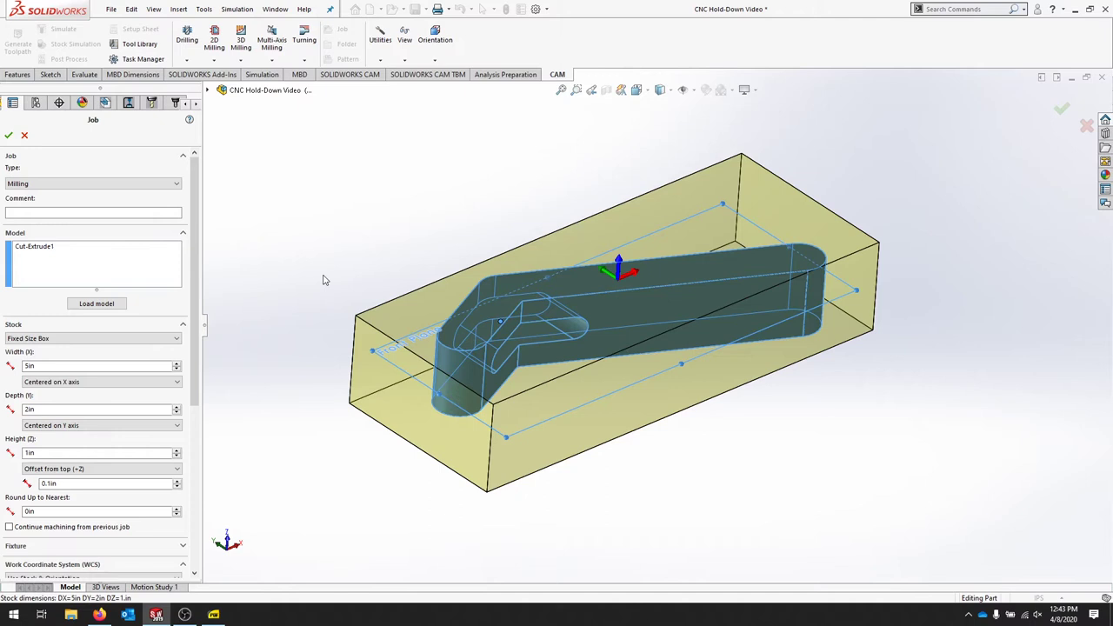
mouse_move(619, 258)
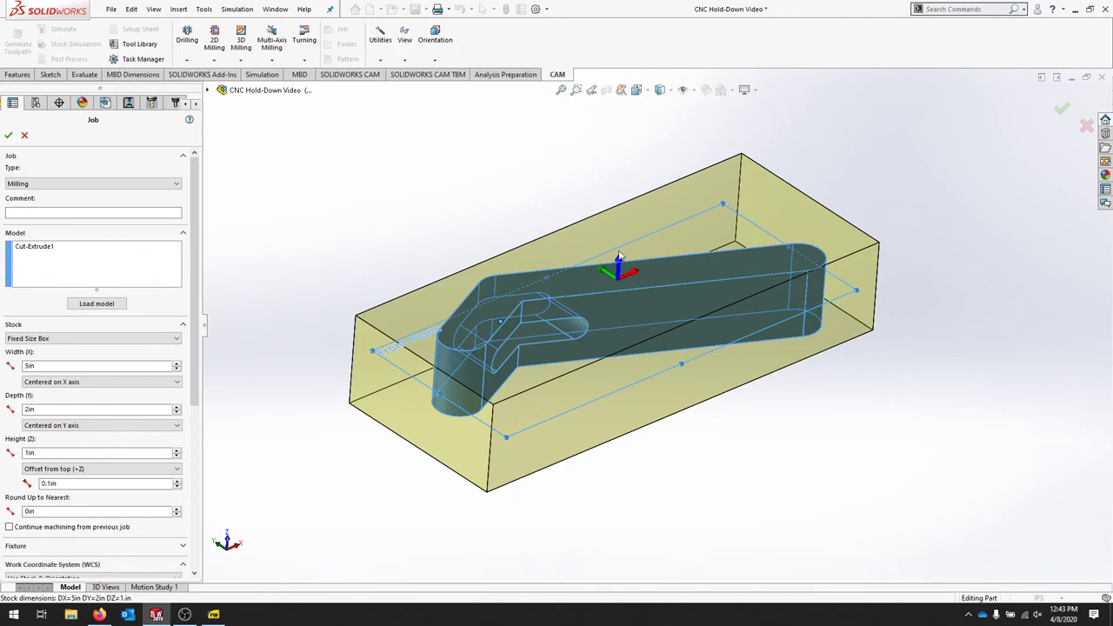
mouse_move(626, 289)
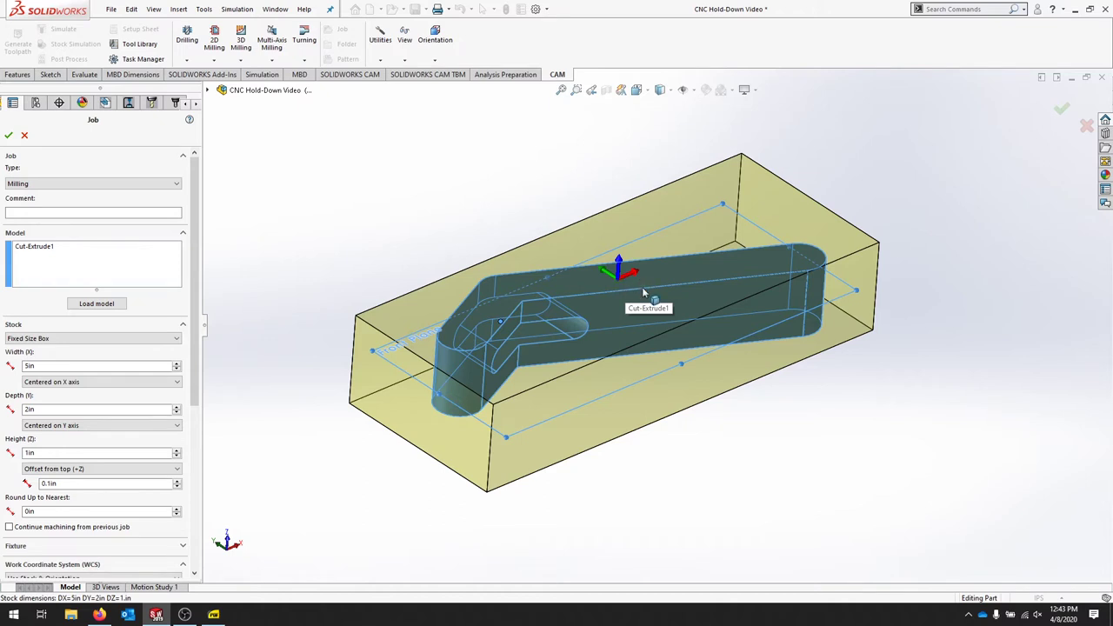
mouse_move(652, 431)
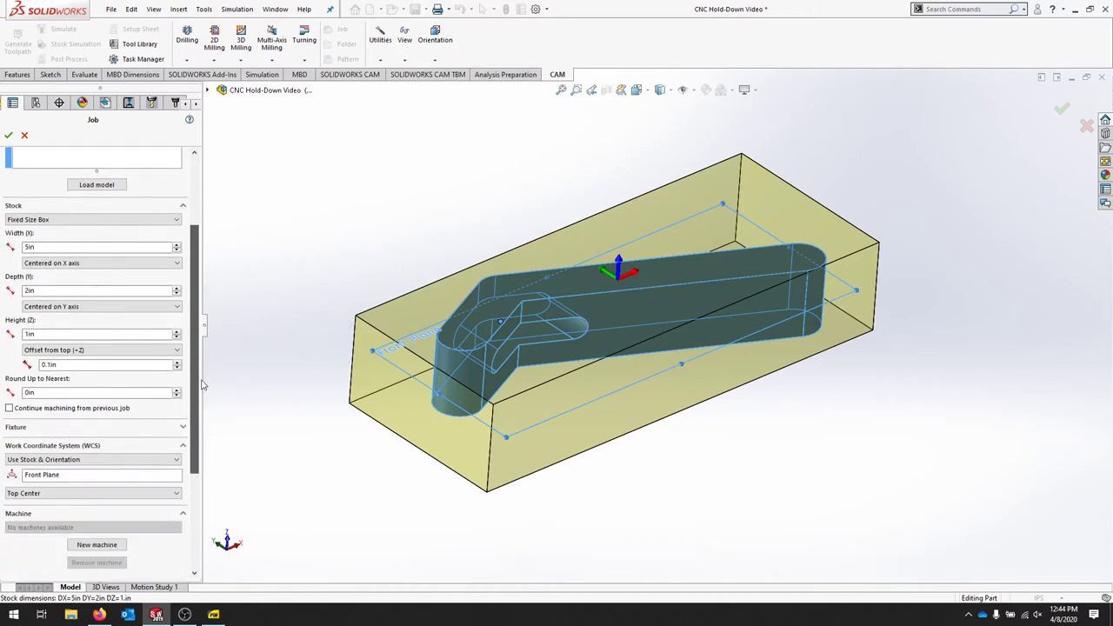
scroll(down, 3)
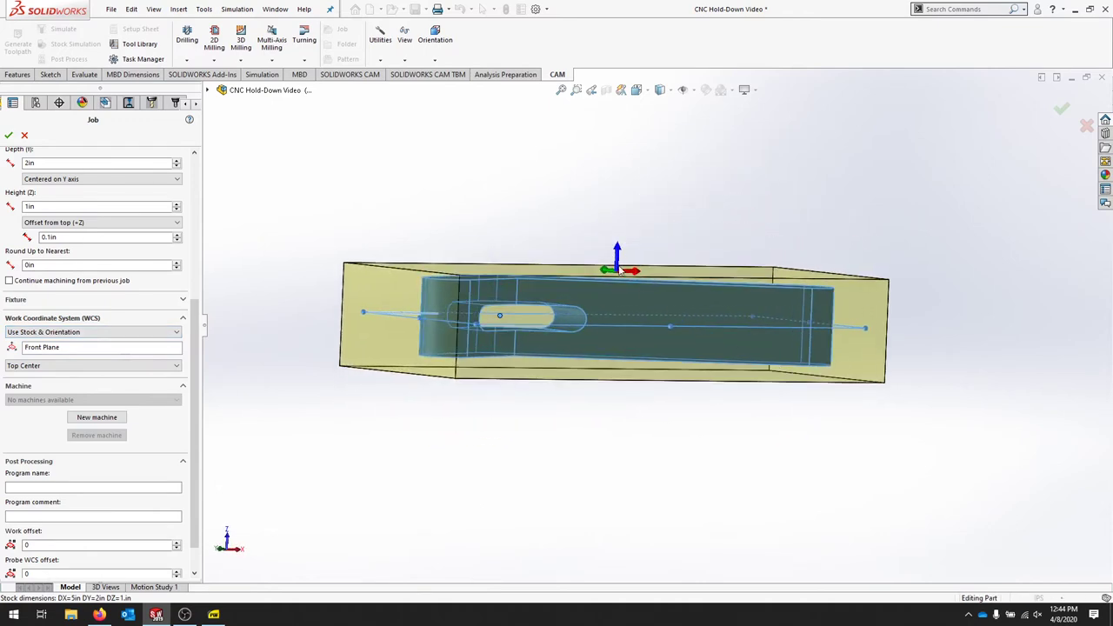
mouse_move(63, 367)
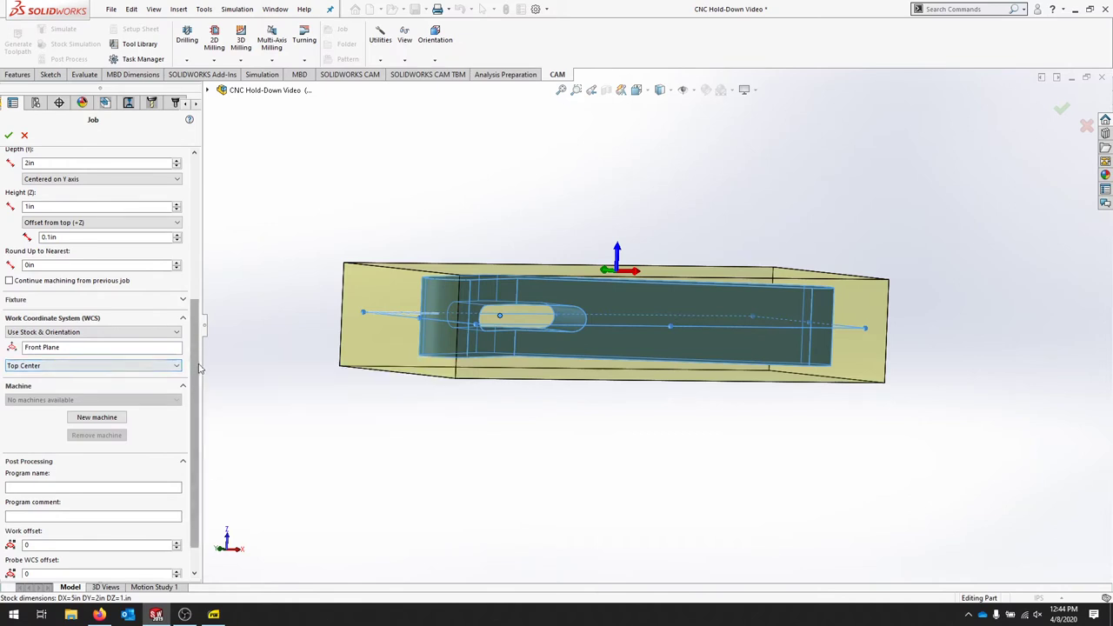
scroll(down, 3)
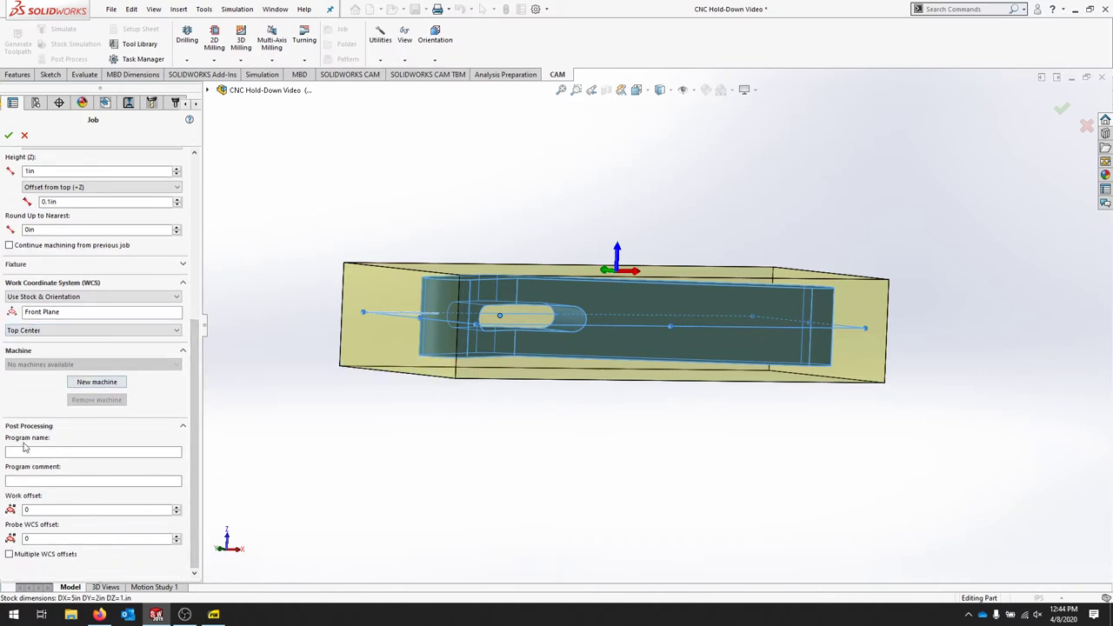
mouse_move(96, 451)
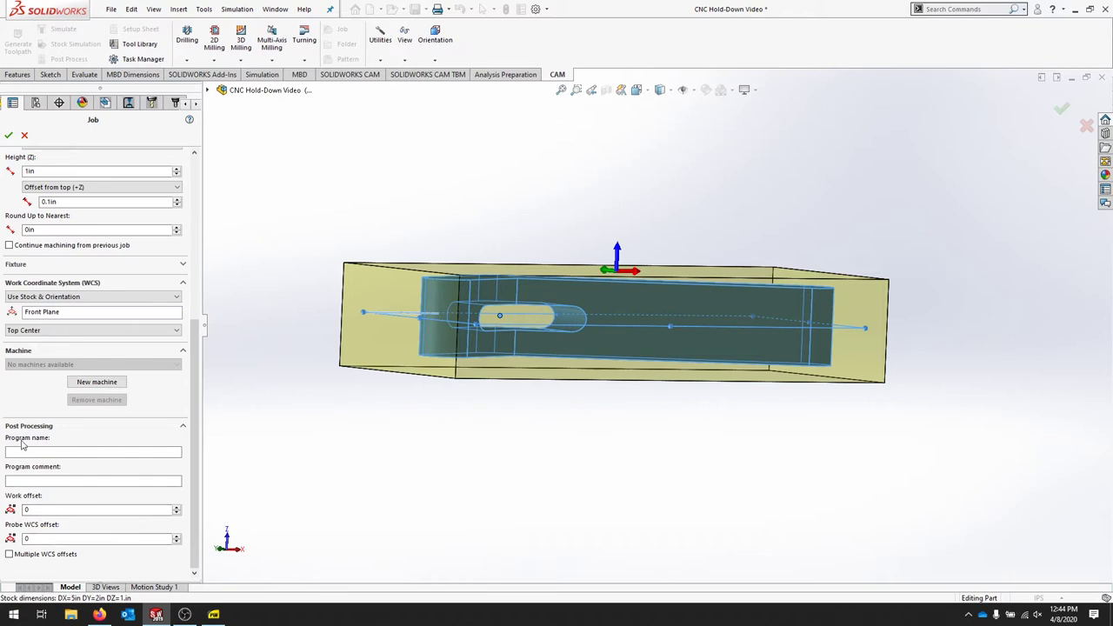
- Enter 'CNC-Clamp' as the program name and accept the job setup
click(93, 452)
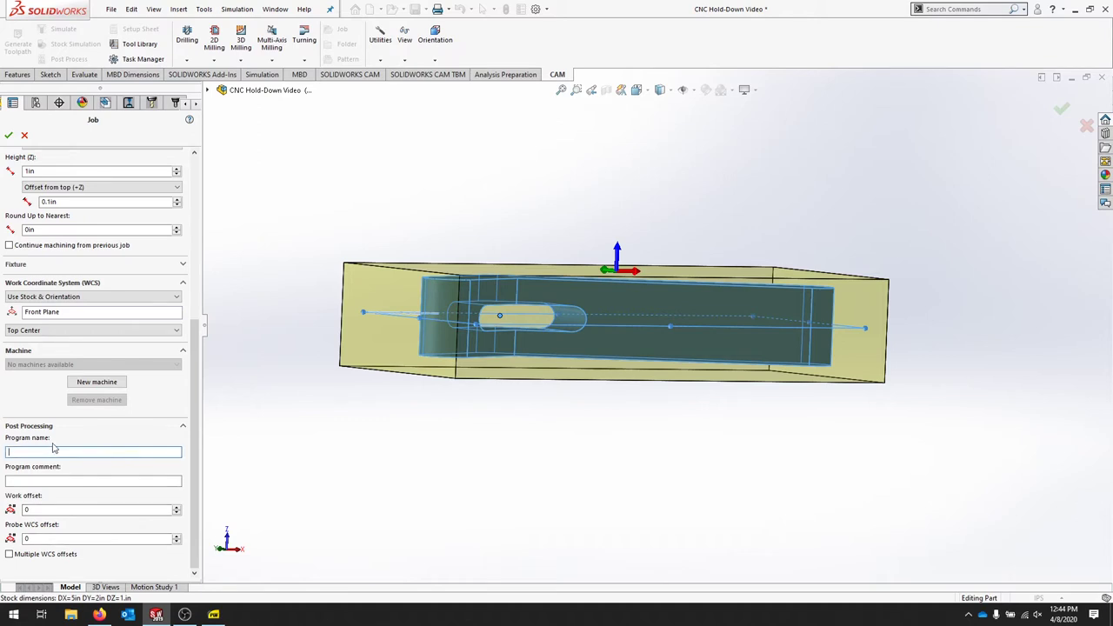
text(C)
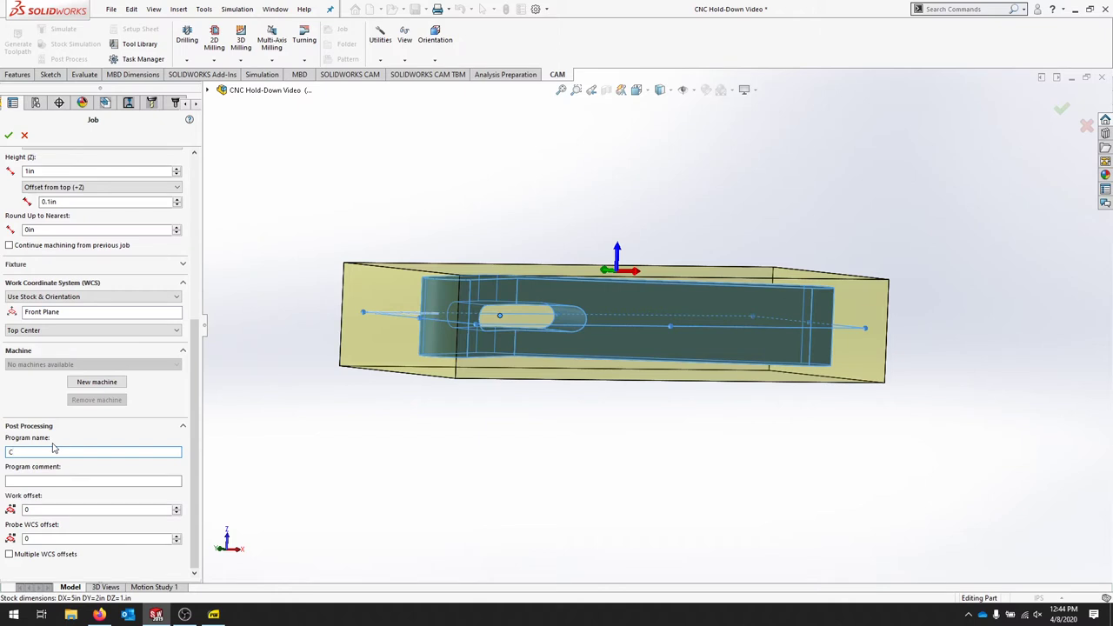
text(NC-Clamp)
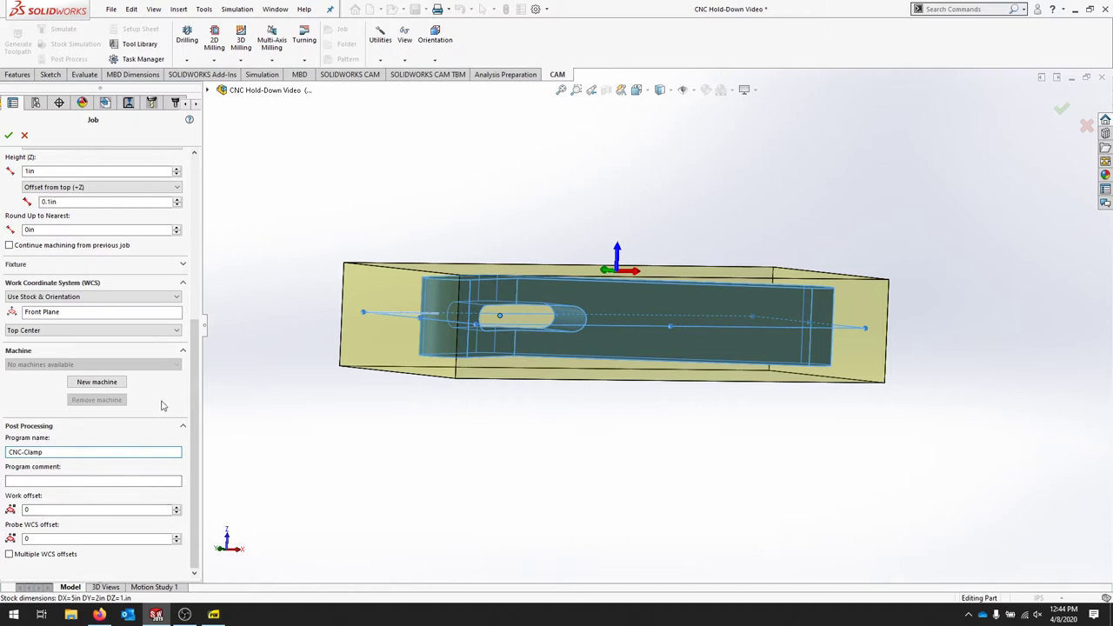
mouse_move(171, 403)
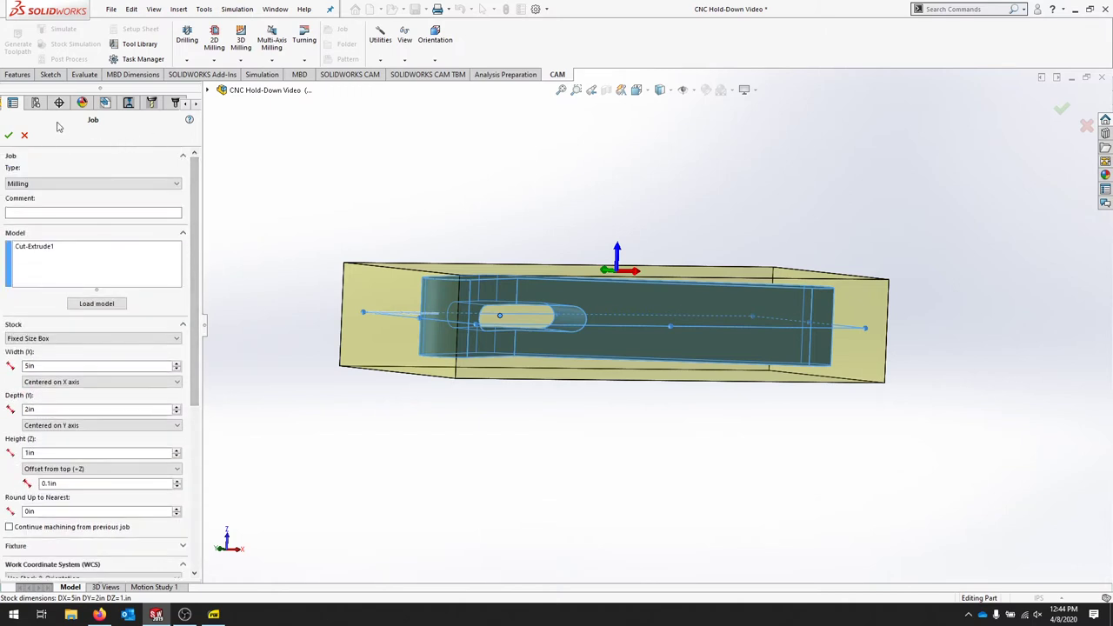
click(9, 134)
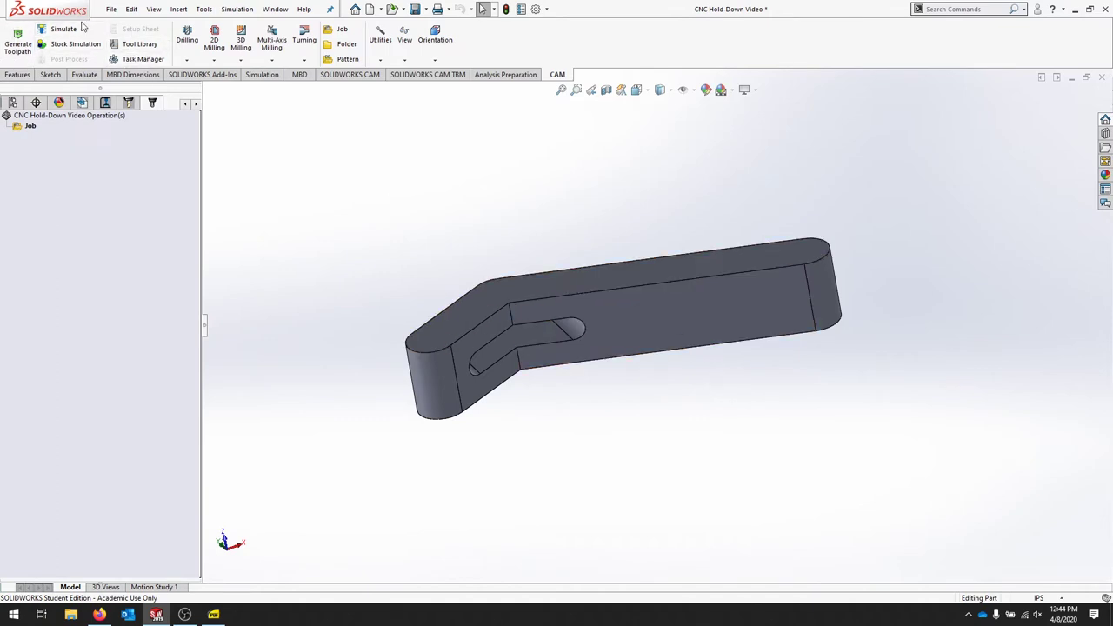
mouse_move(76, 43)
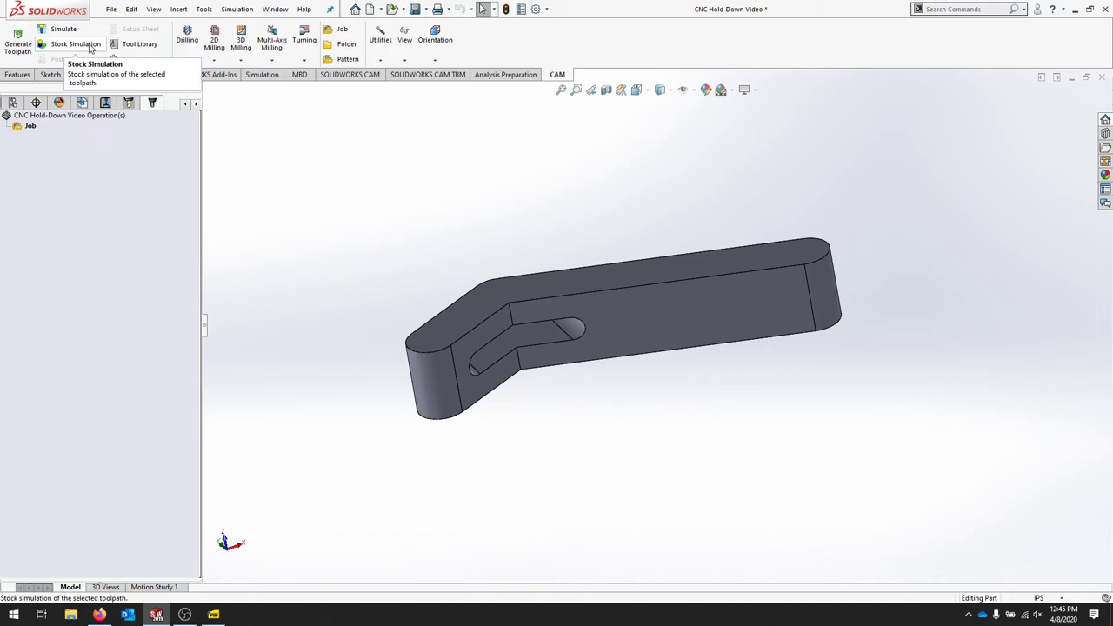
mouse_move(534, 259)
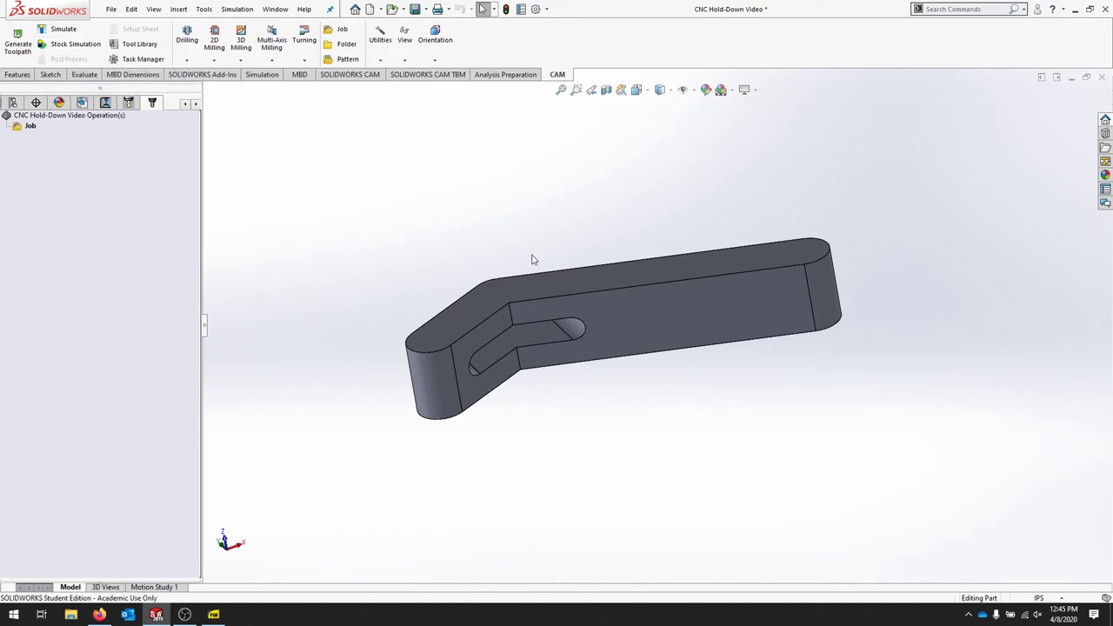
mouse_move(533, 127)
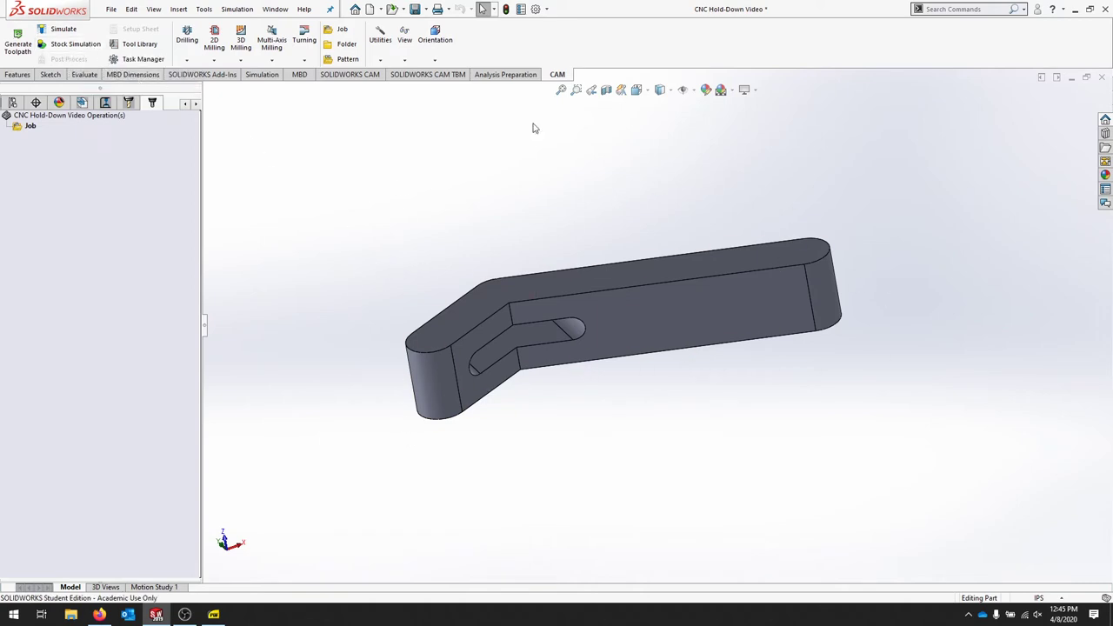
mouse_move(345, 223)
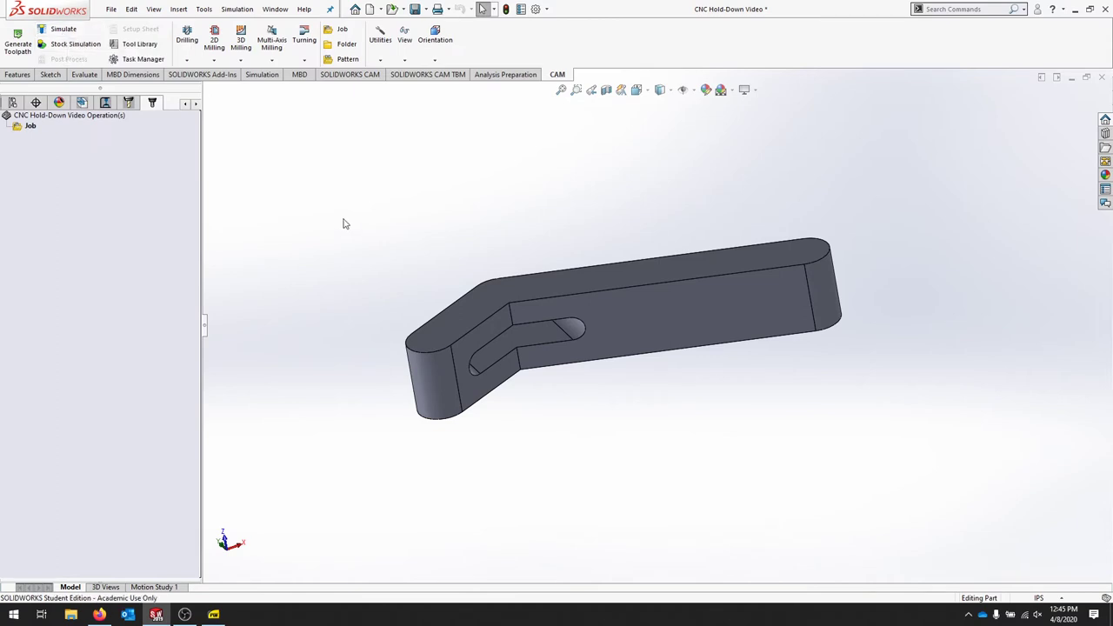
mouse_move(151, 123)
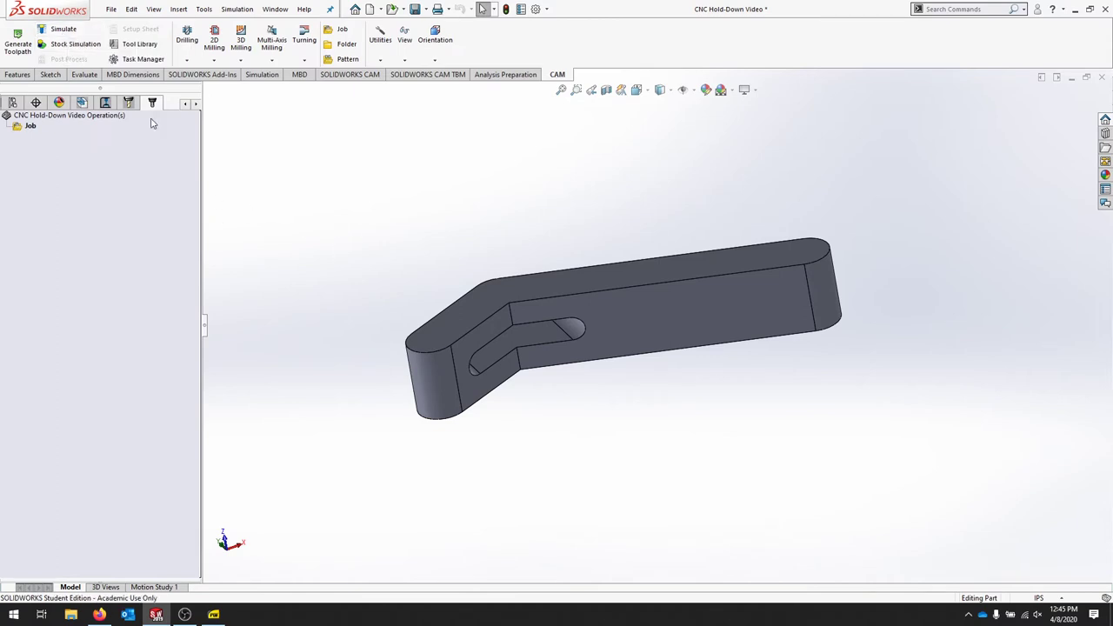
mouse_move(104, 150)
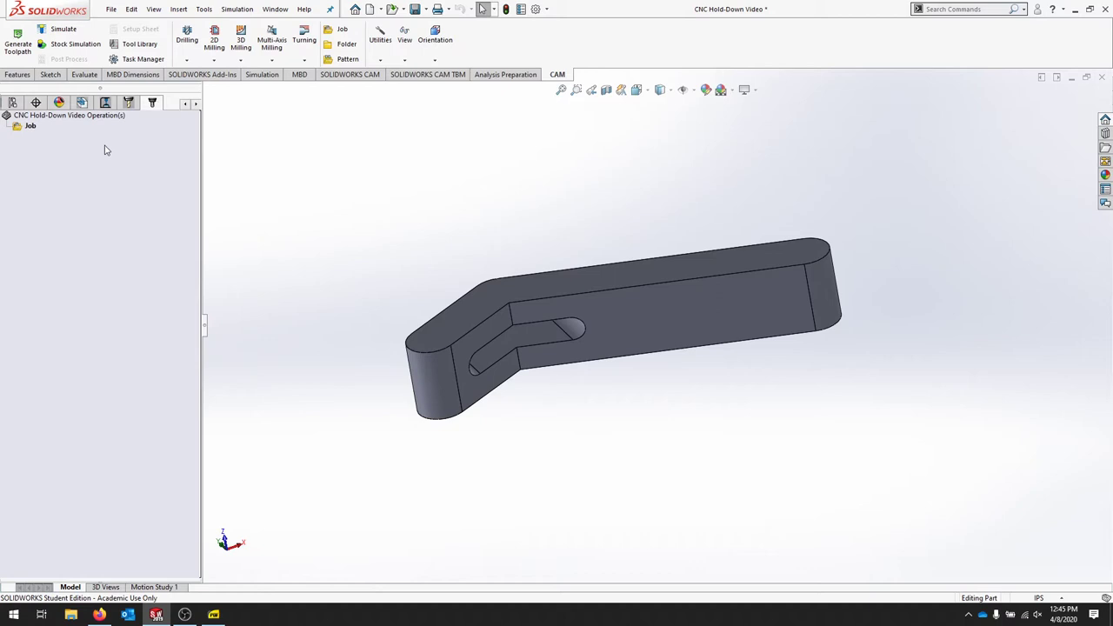
- Select the job in the operation tree to show its stock box and coordinate system
click(30, 134)
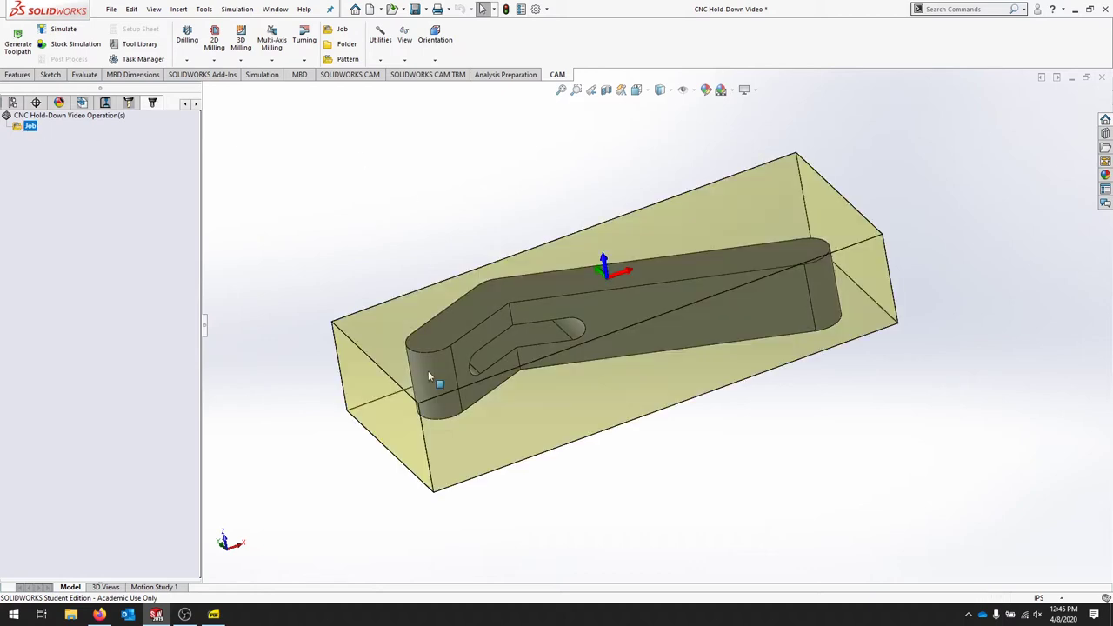
mouse_move(907, 236)
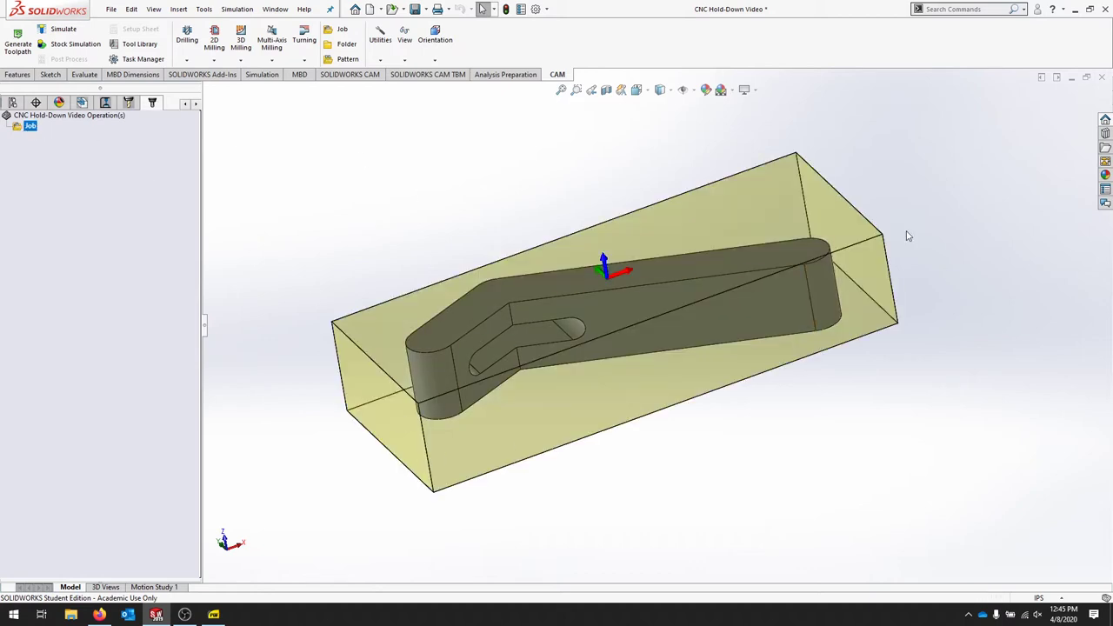
mouse_move(263, 144)
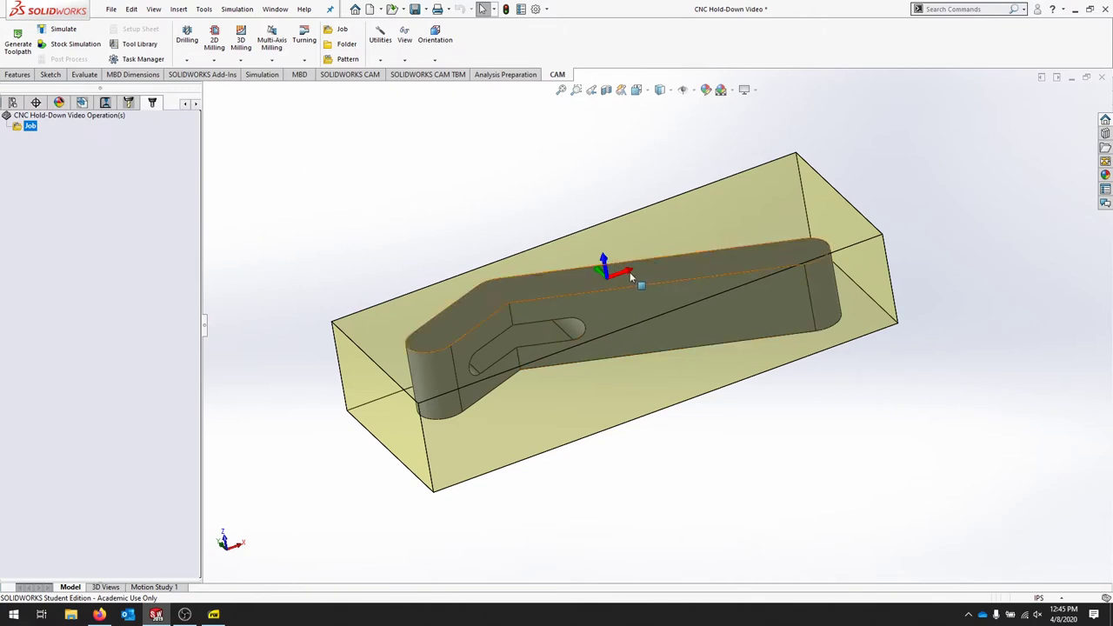
mouse_move(608, 276)
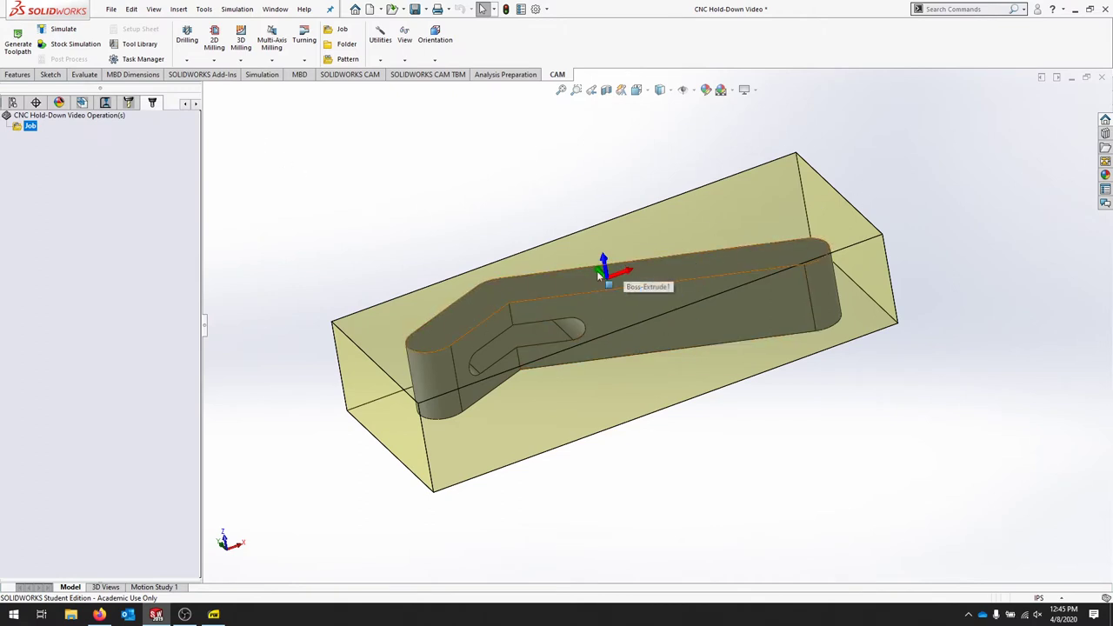
mouse_move(620, 296)
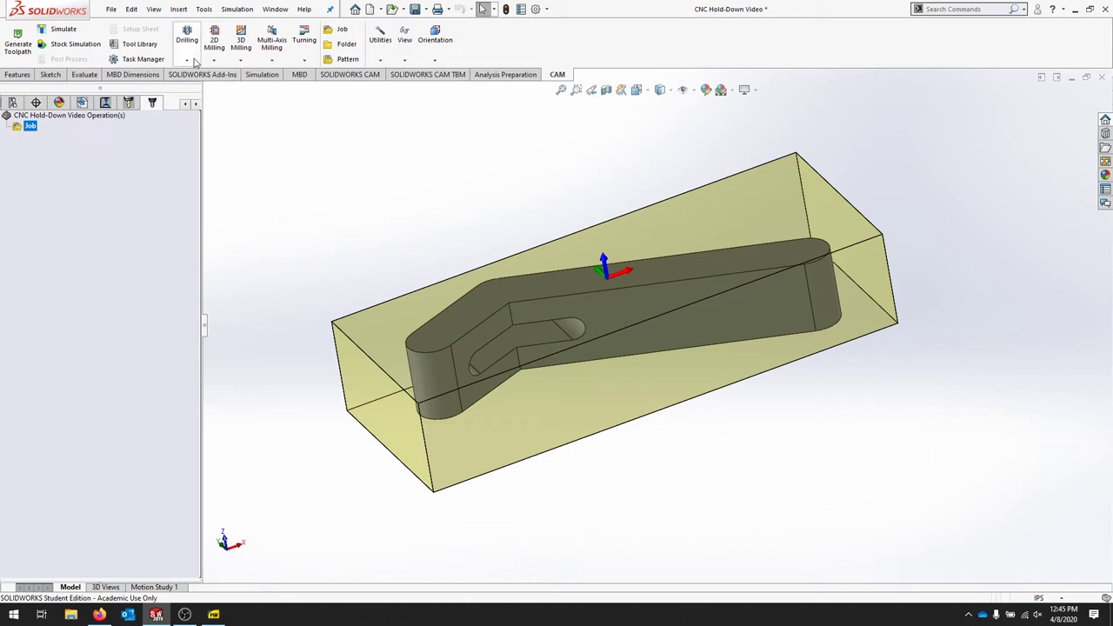
- Create a Face operation using the #1 1/4" flat end mill from the tool library
click(186, 60)
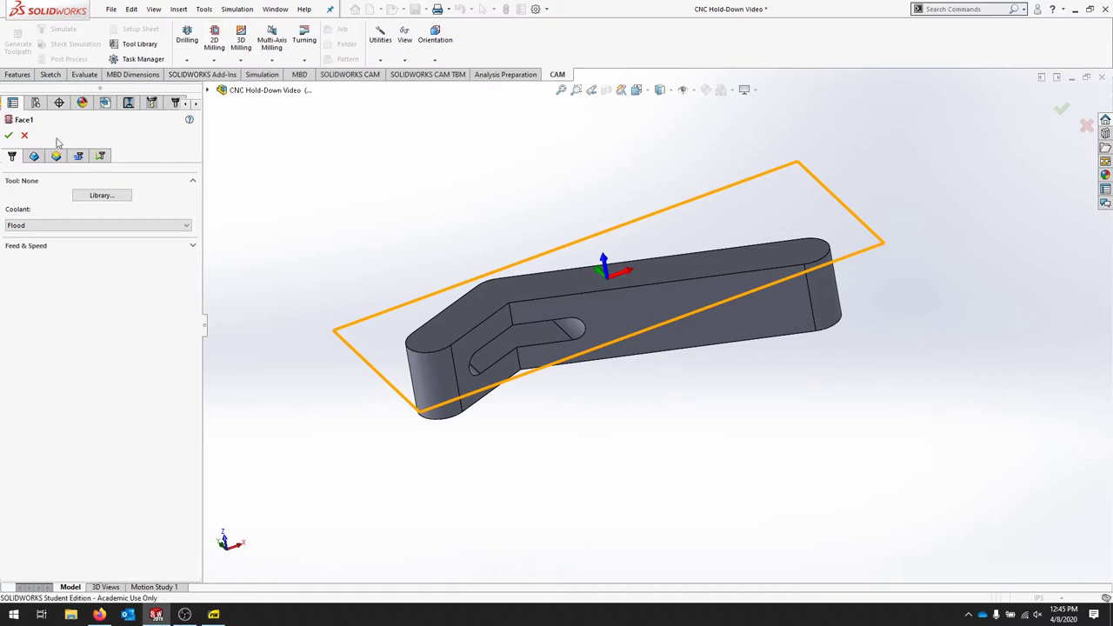
click(100, 195)
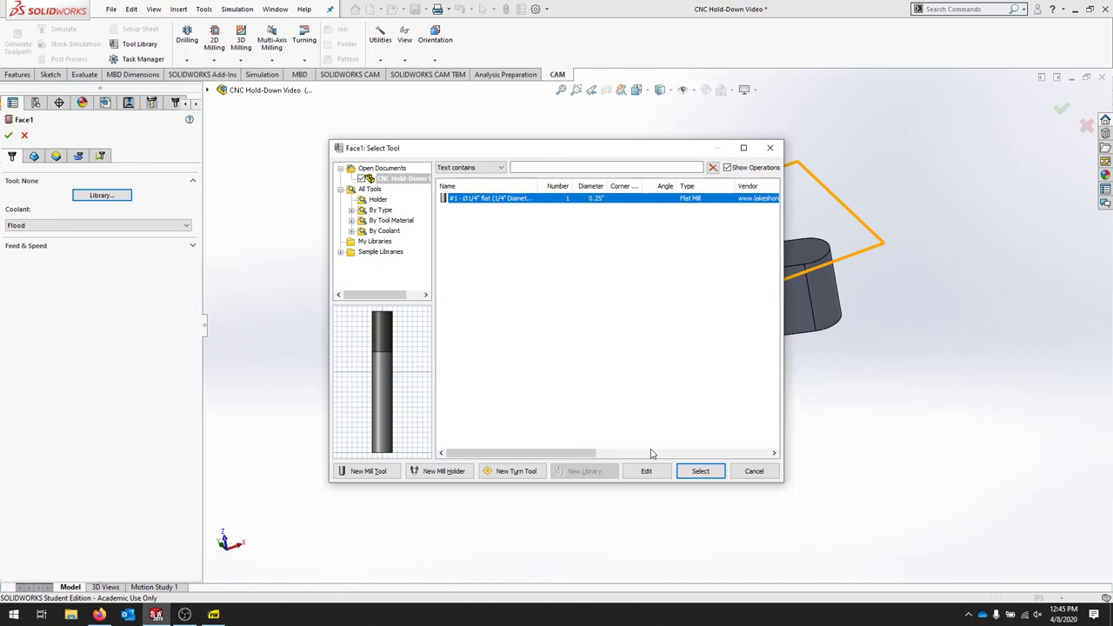
click(699, 471)
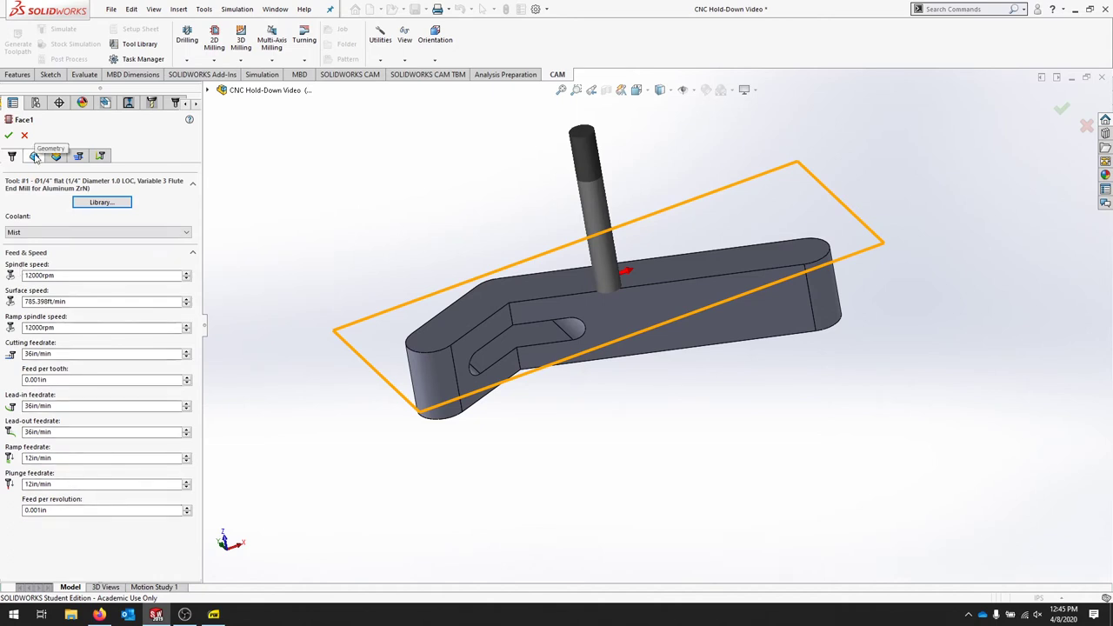
- Show Face1's Geometry settings, with Stock Contours and Tool Orientation unchecked
click(33, 156)
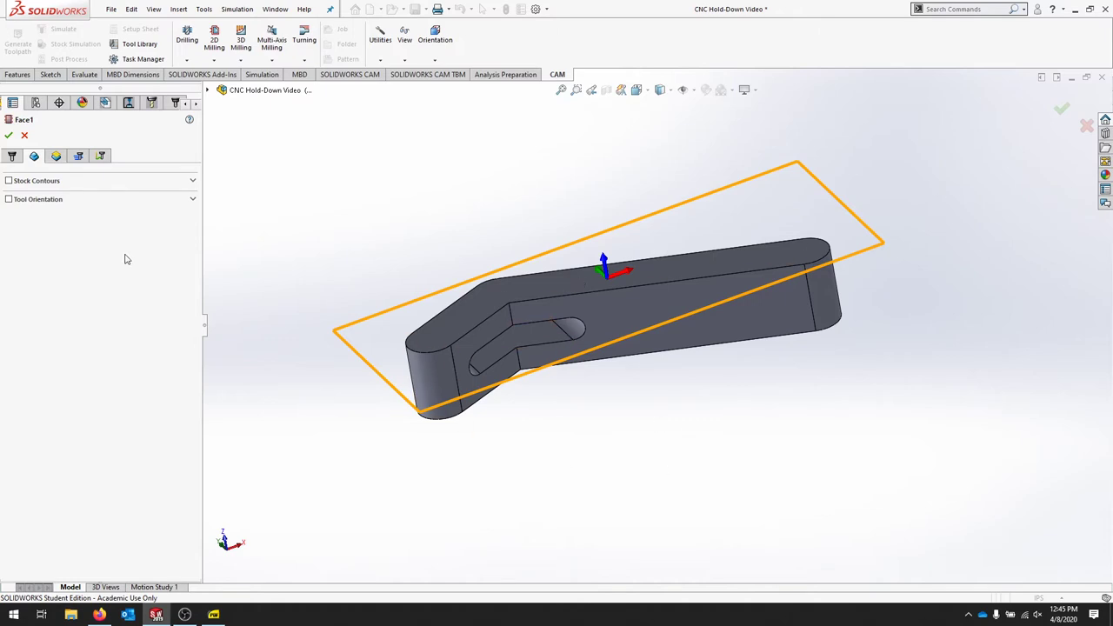
mouse_move(580, 260)
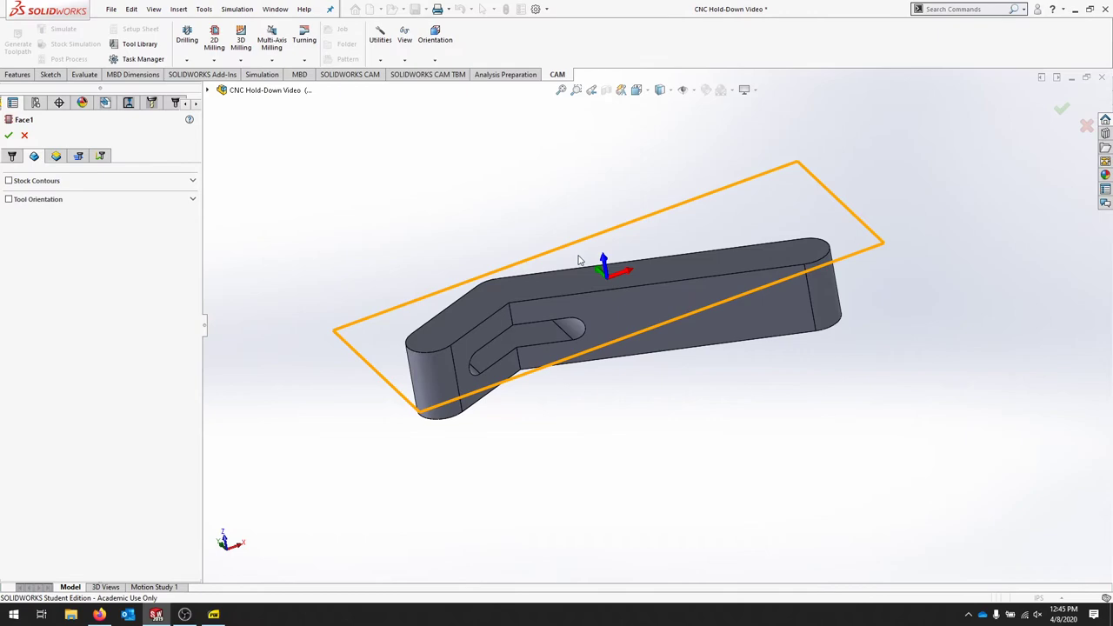
- Show Face1's heights: clearance 0.4, retract and feed 0.2, top and bottom 0 in
click(55, 155)
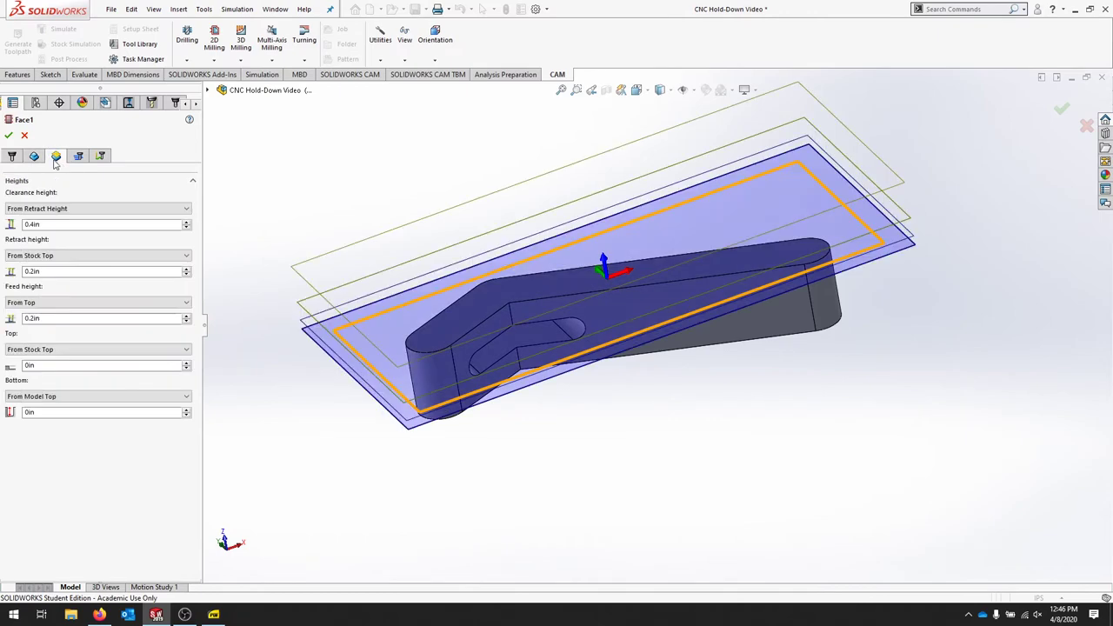
mouse_move(854, 403)
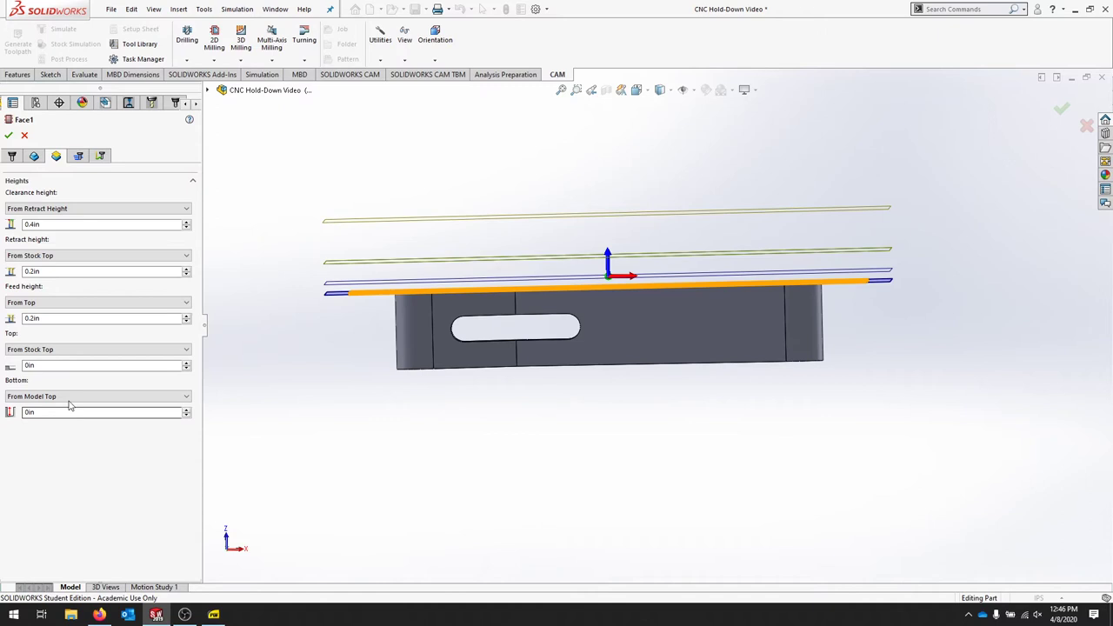
mouse_move(57, 355)
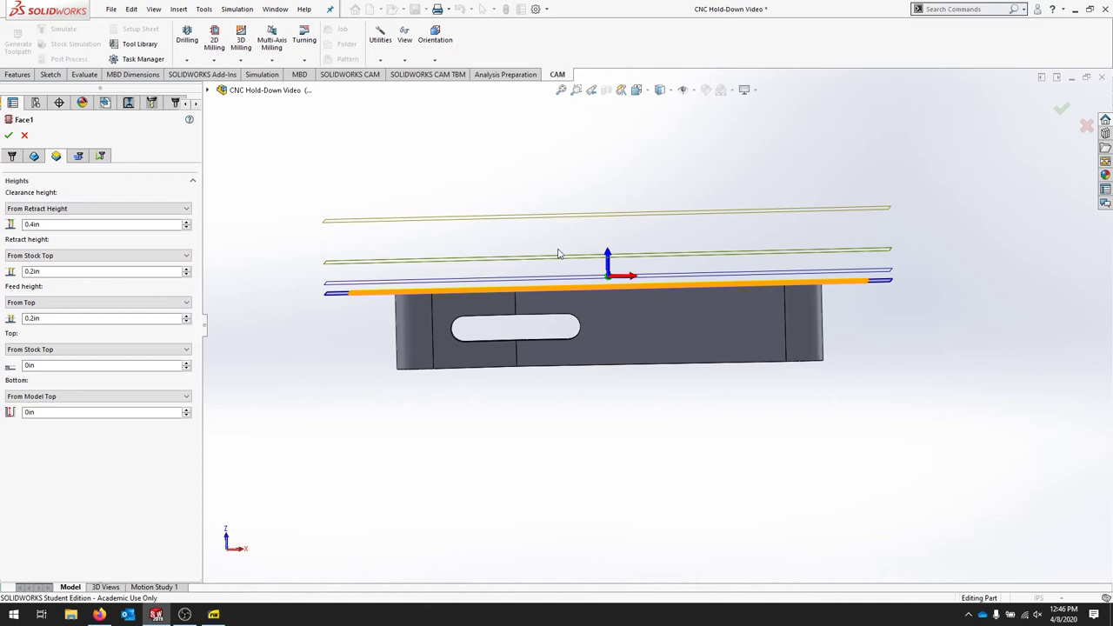
mouse_move(37, 285)
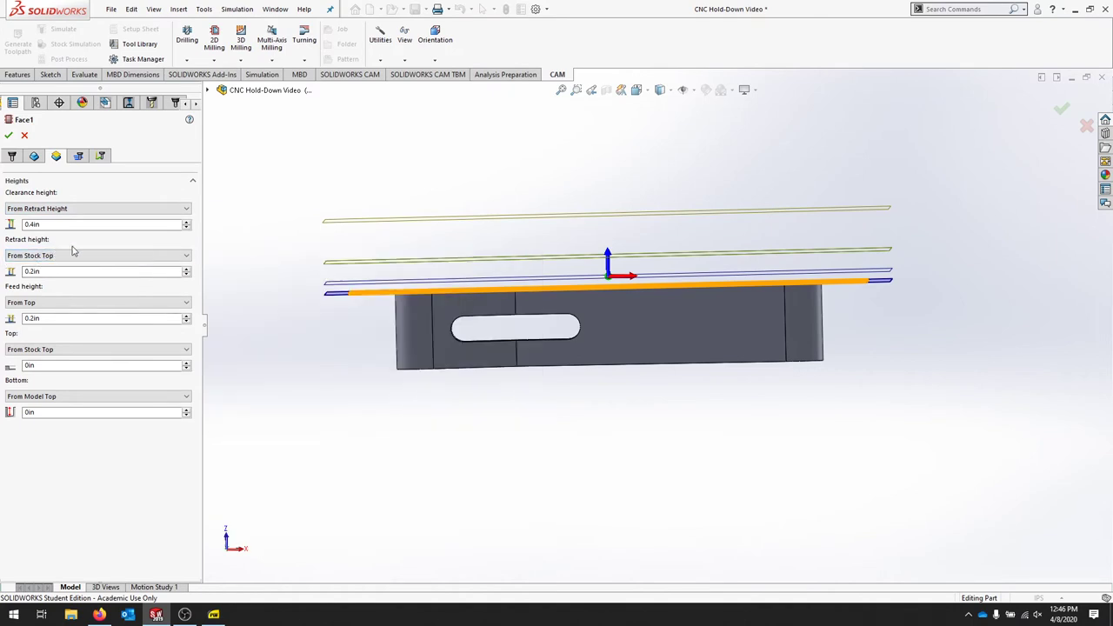
mouse_move(230, 272)
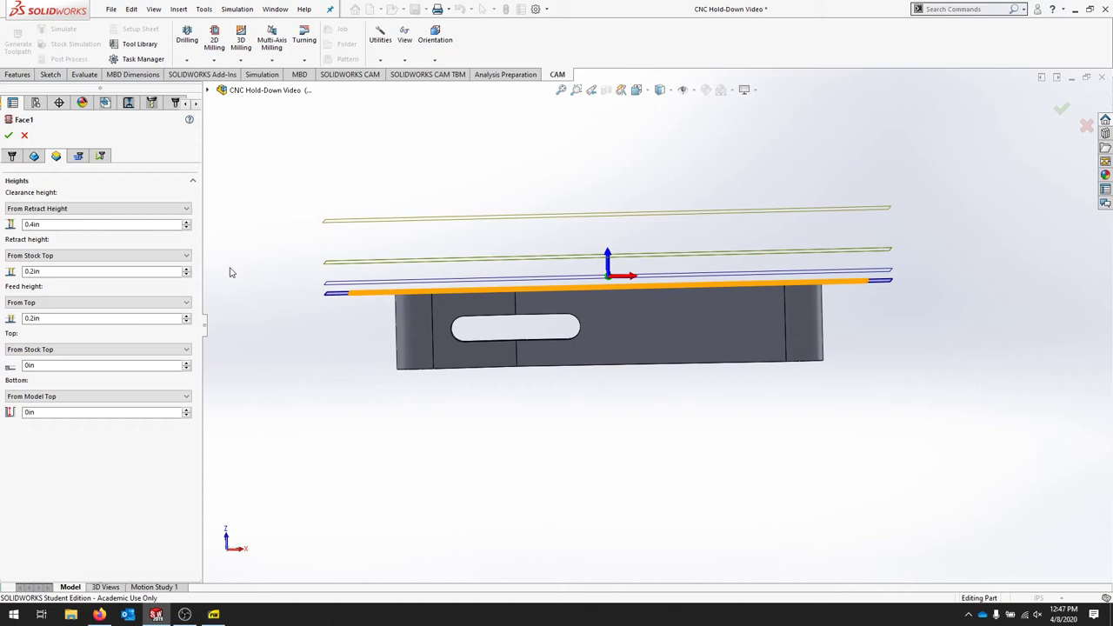
mouse_move(47, 445)
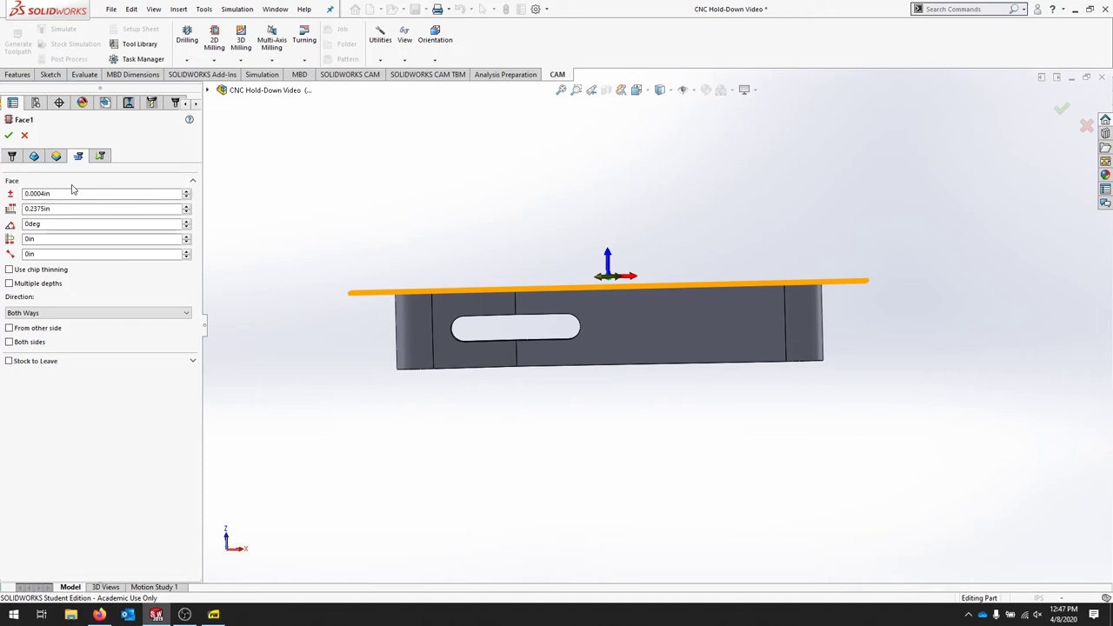
mouse_move(81, 155)
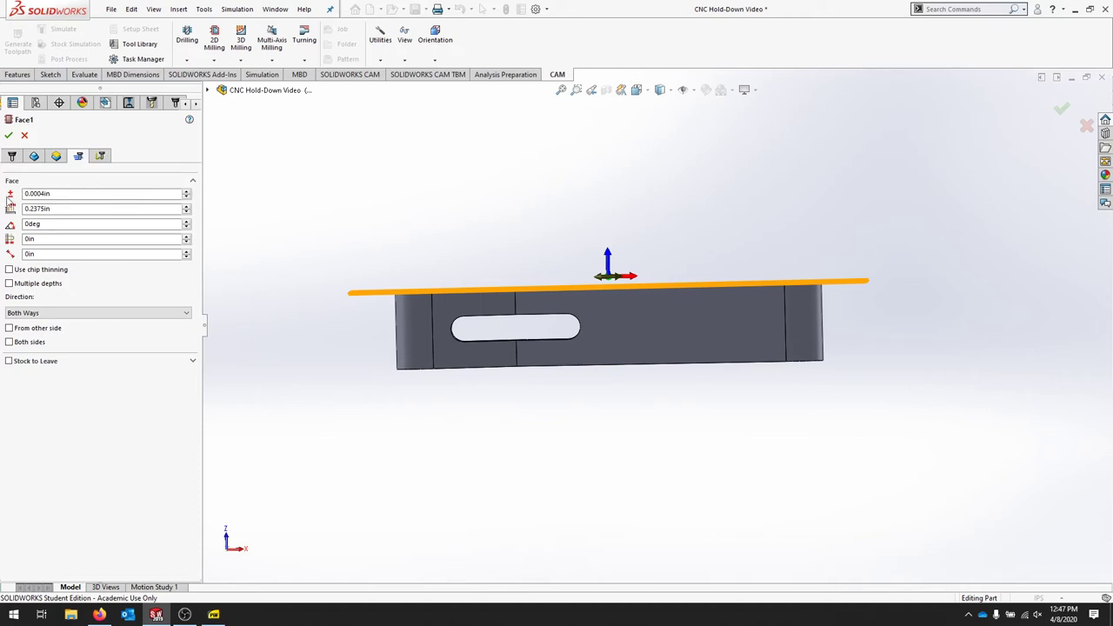
mouse_move(71, 193)
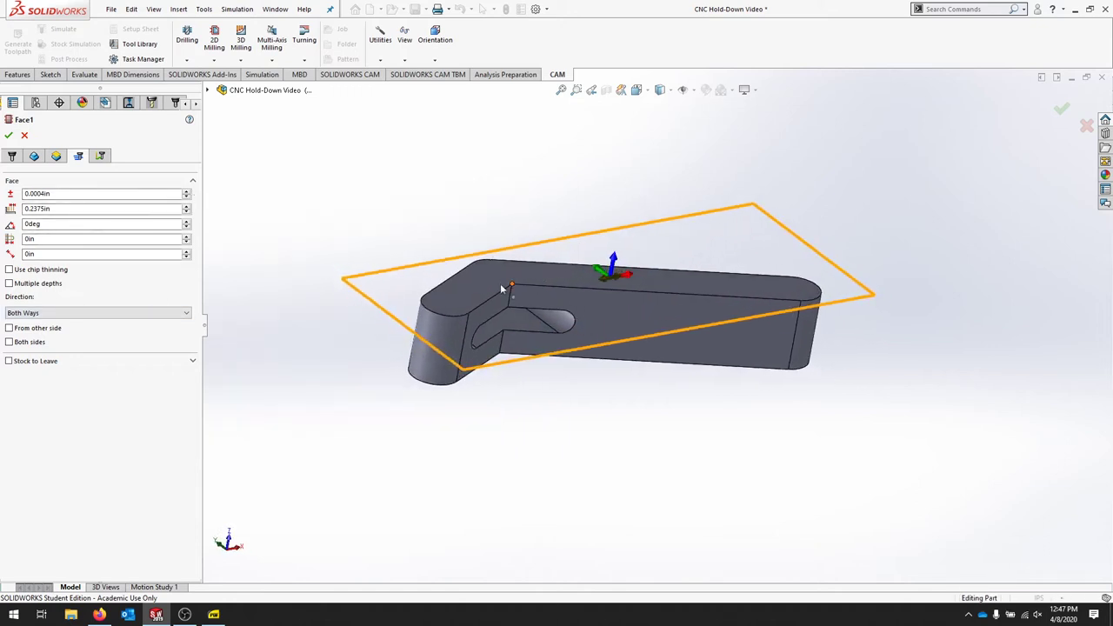
mouse_move(76, 209)
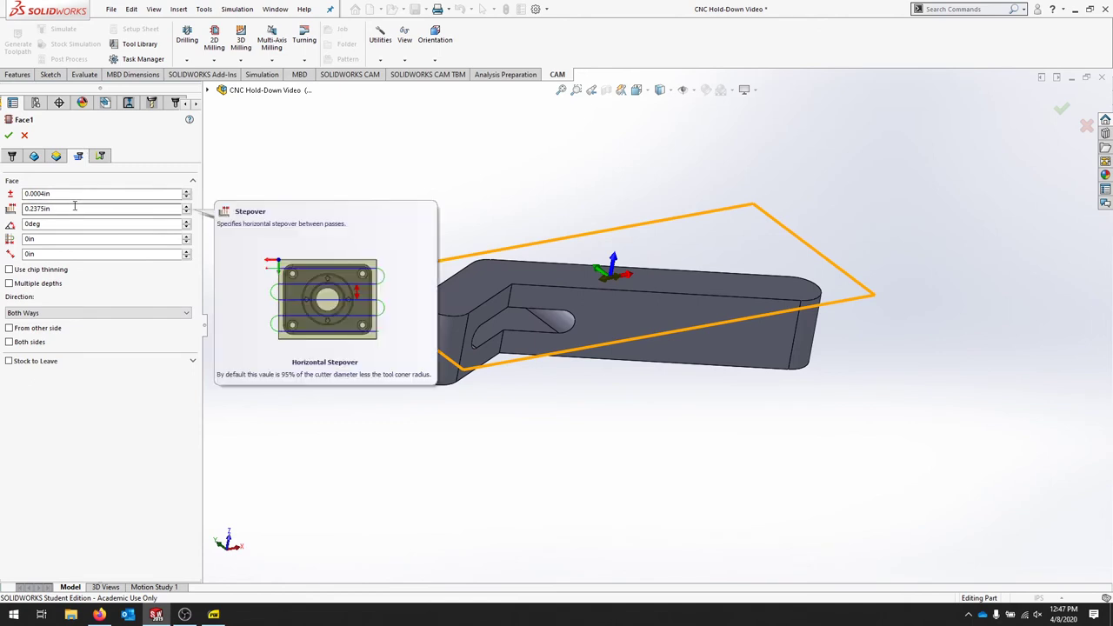
mouse_move(85, 208)
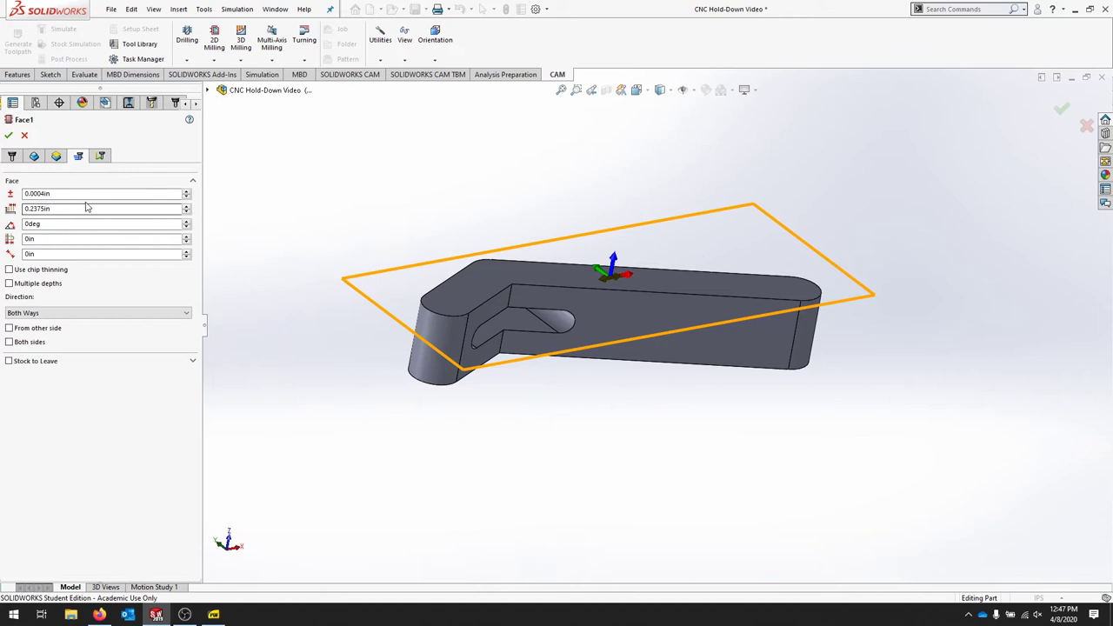
mouse_move(85, 208)
text(0.2)
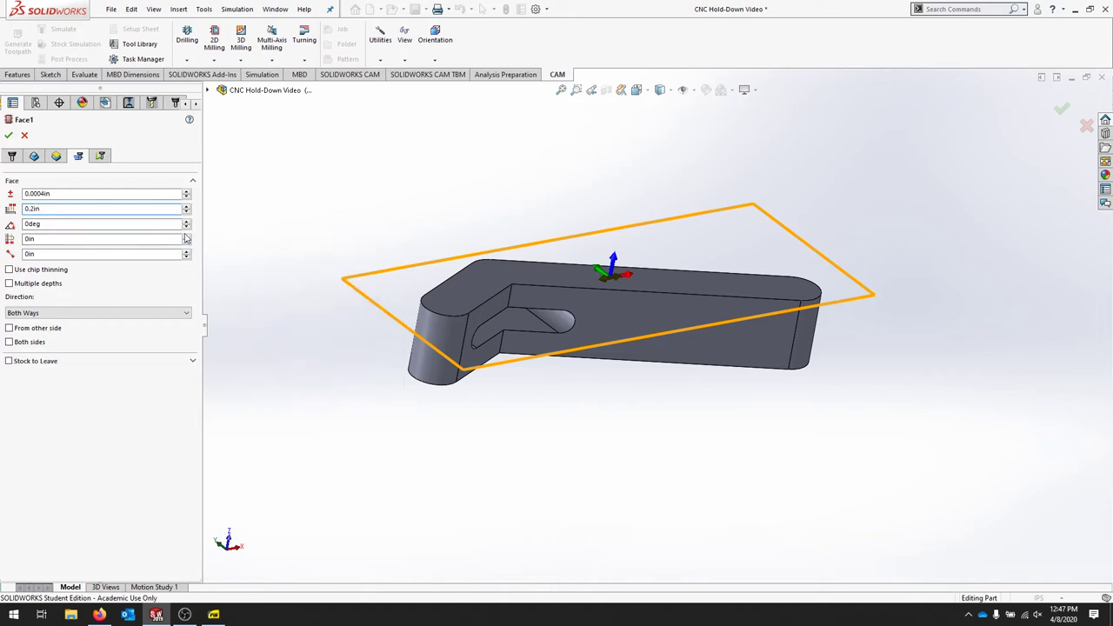
mouse_move(119, 208)
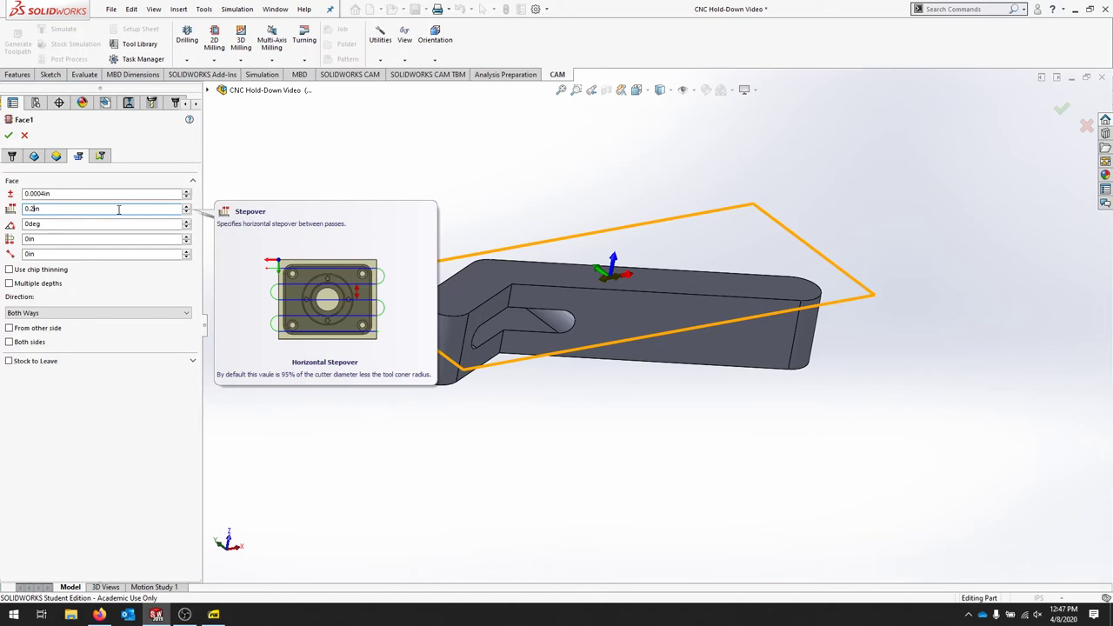
mouse_move(70, 192)
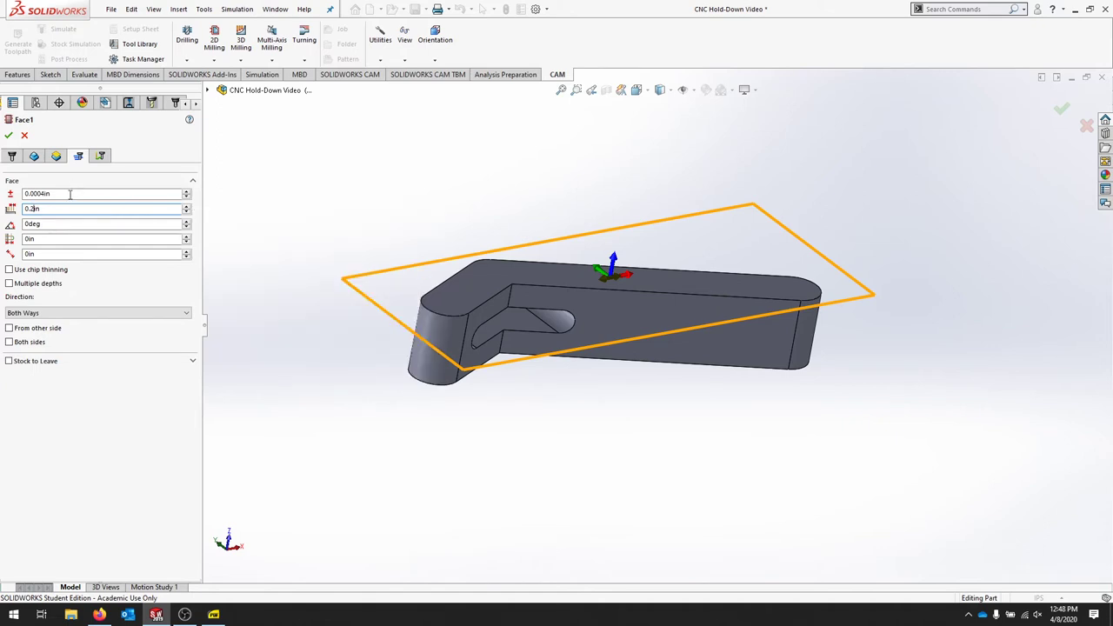
mouse_move(73, 224)
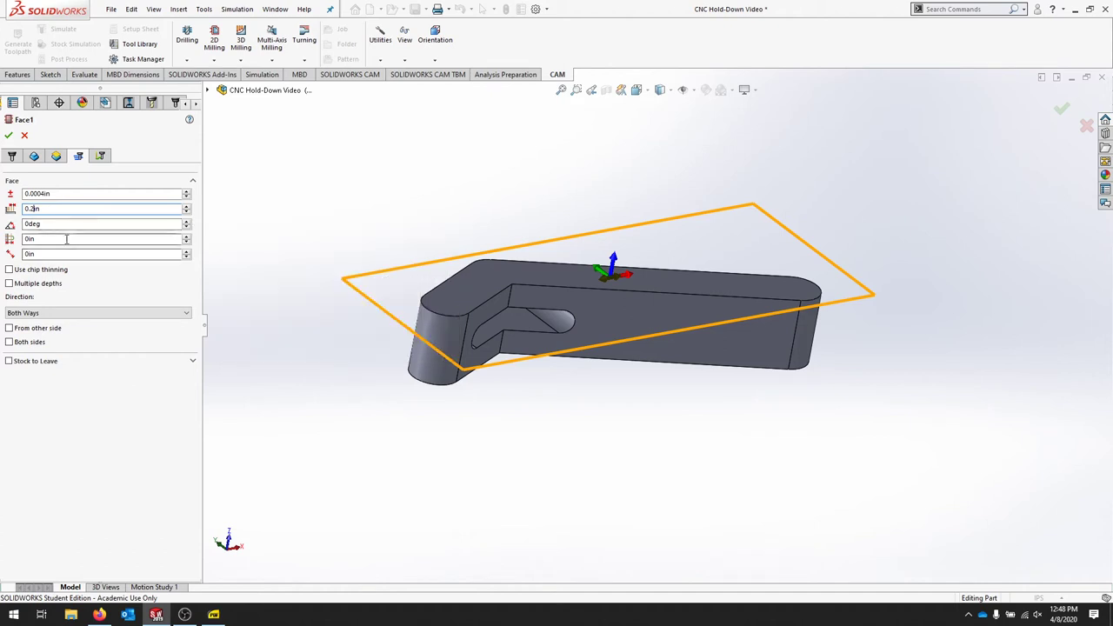
mouse_move(66, 239)
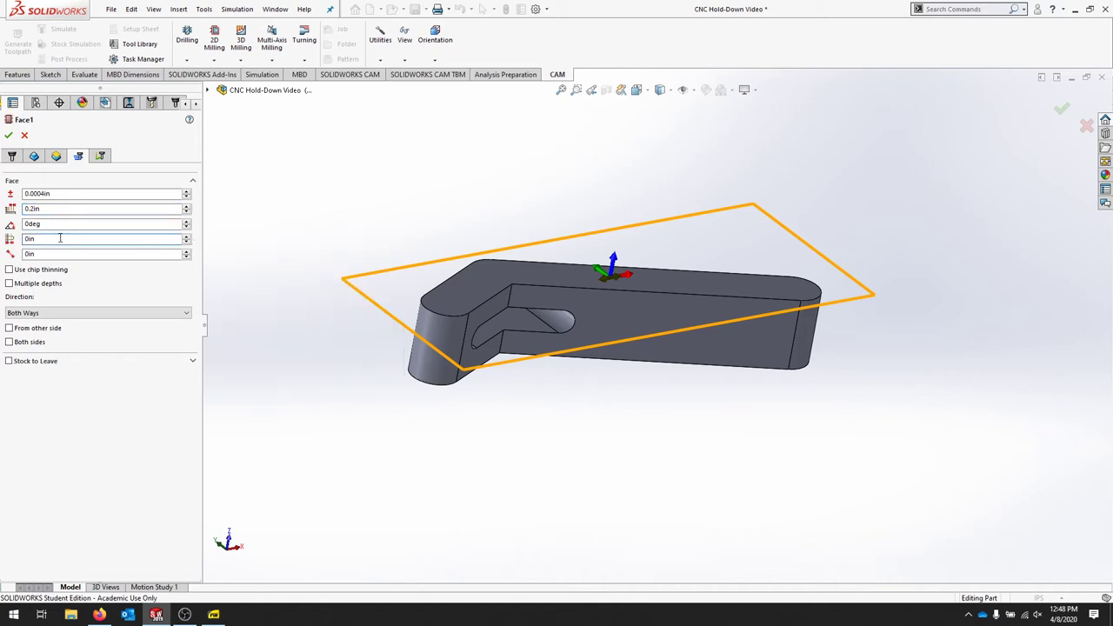
- Change the fourth Face parameter from 0 to 0.25 in, keeping stepover at 0.2 in
click(96, 239)
text(.25)
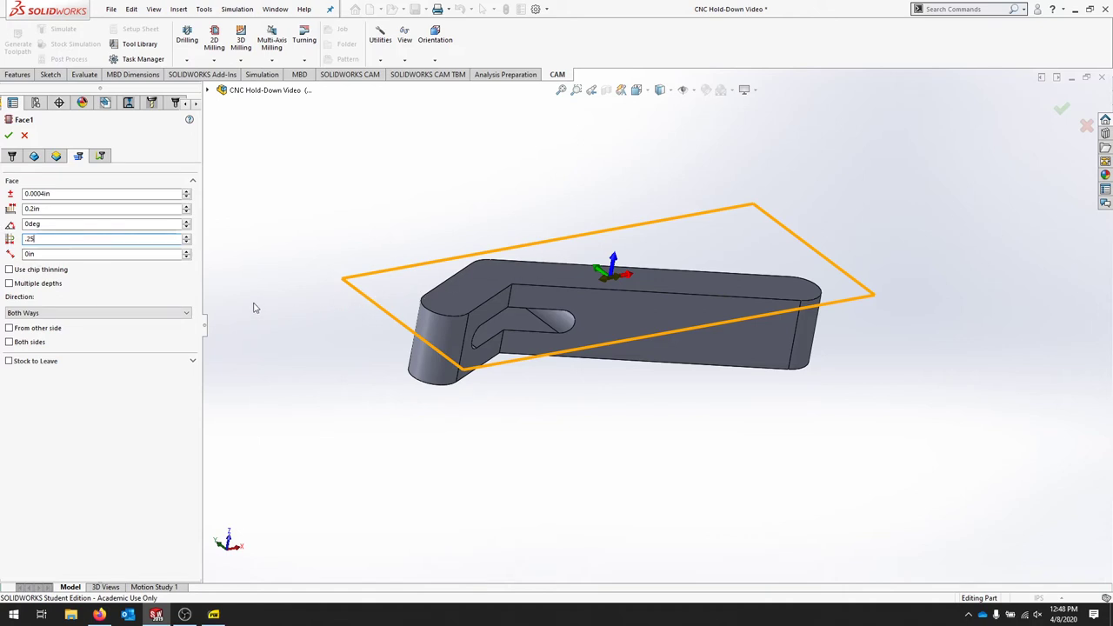
click(104, 253)
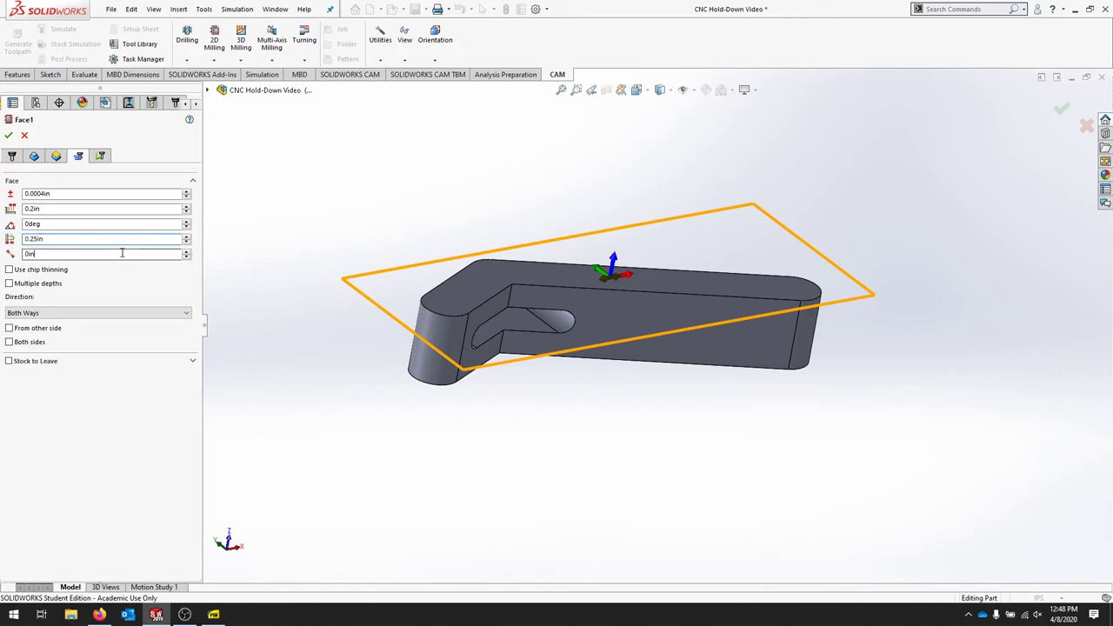
mouse_move(61, 252)
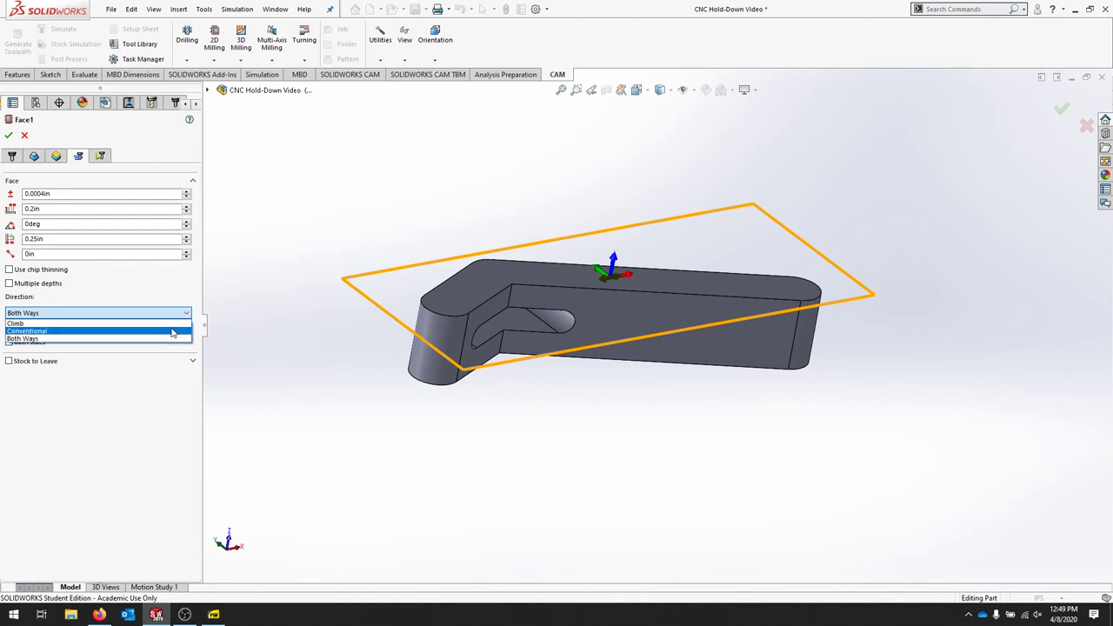
- Set Face1's cutting direction to Climb, cutting from the other side
click(19, 323)
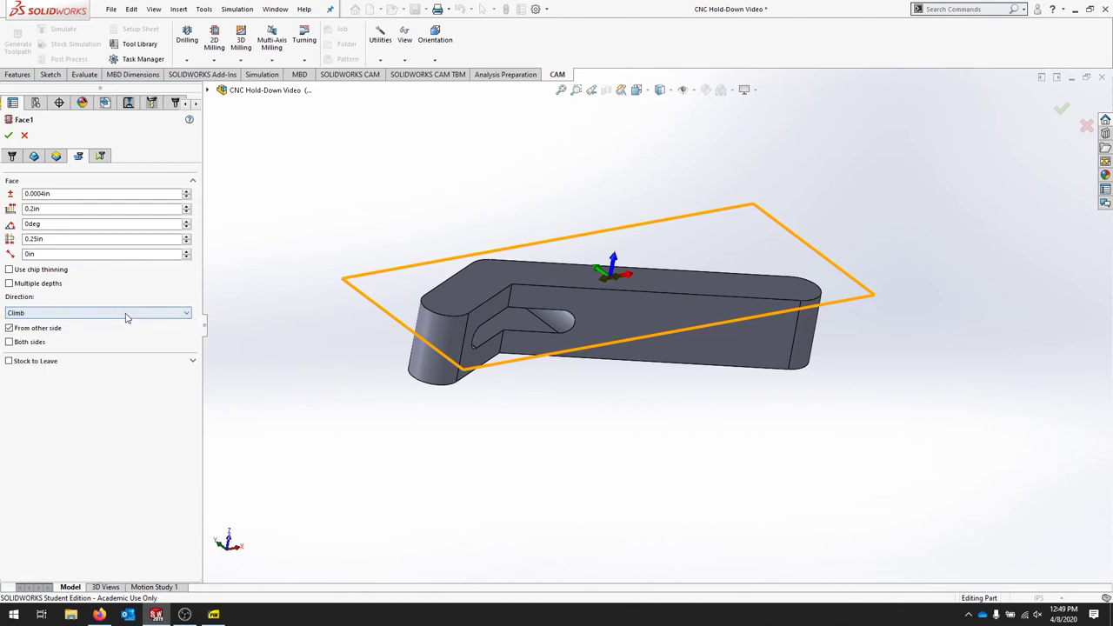
mouse_move(125, 313)
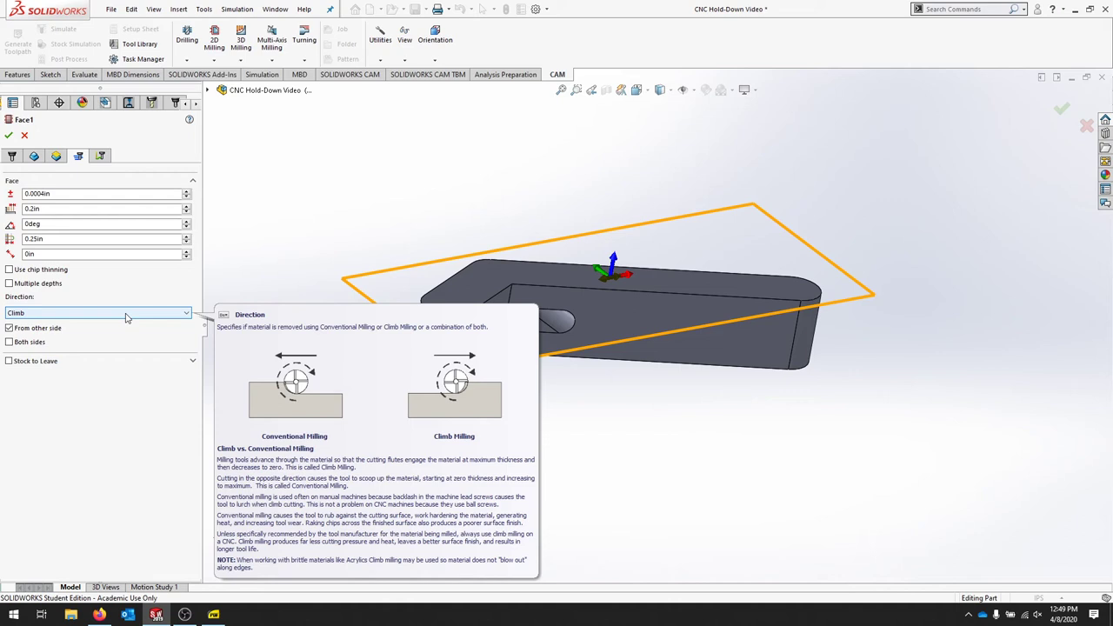
mouse_move(59, 328)
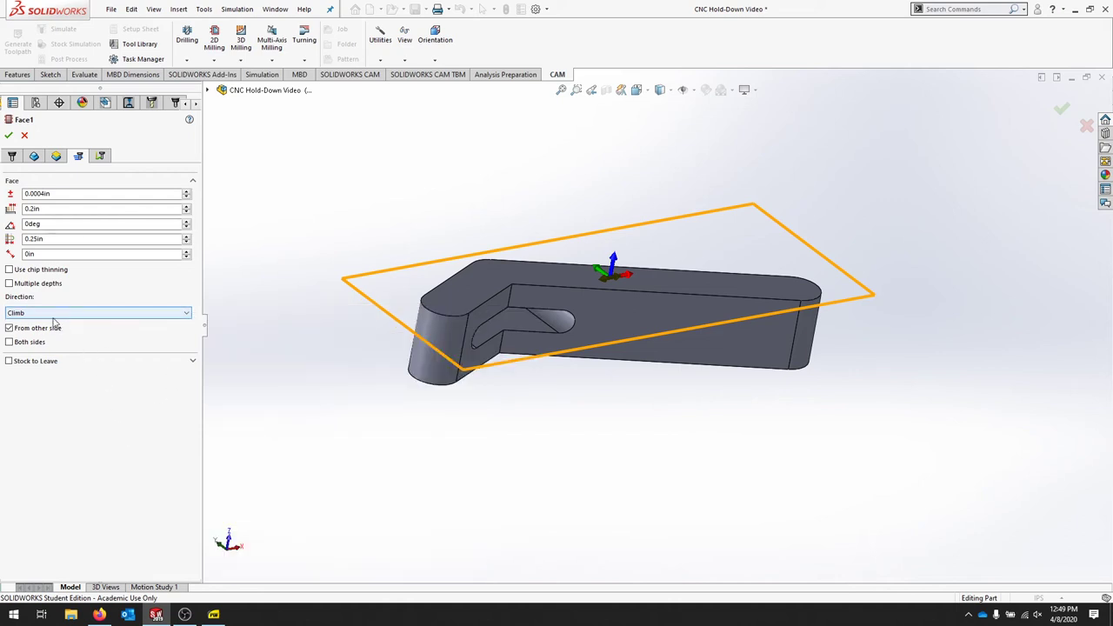
mouse_move(36, 328)
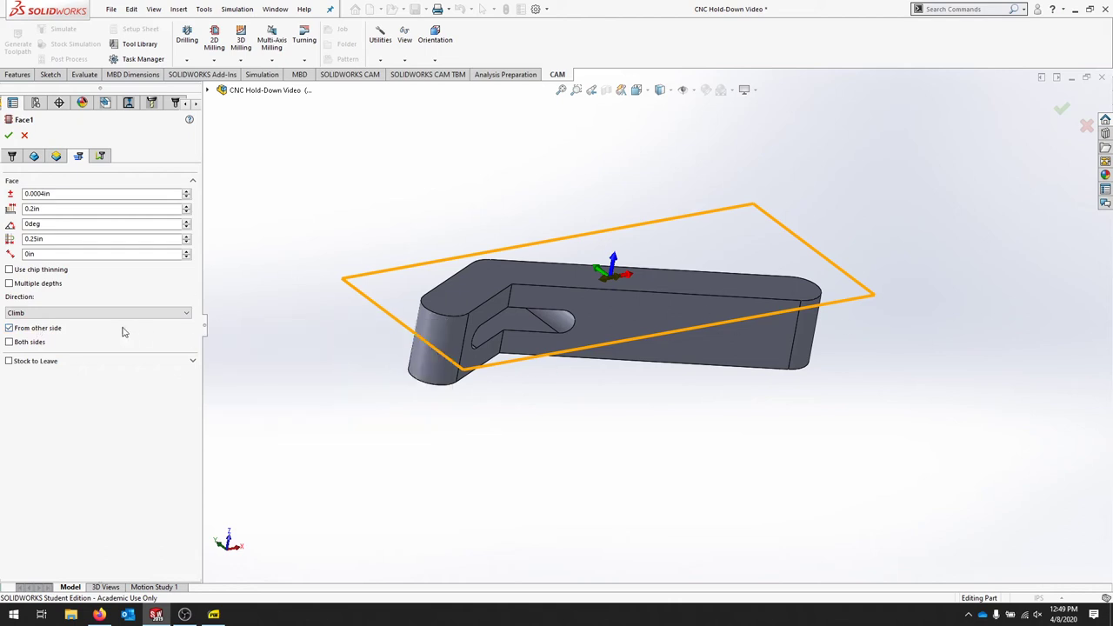
mouse_move(10, 342)
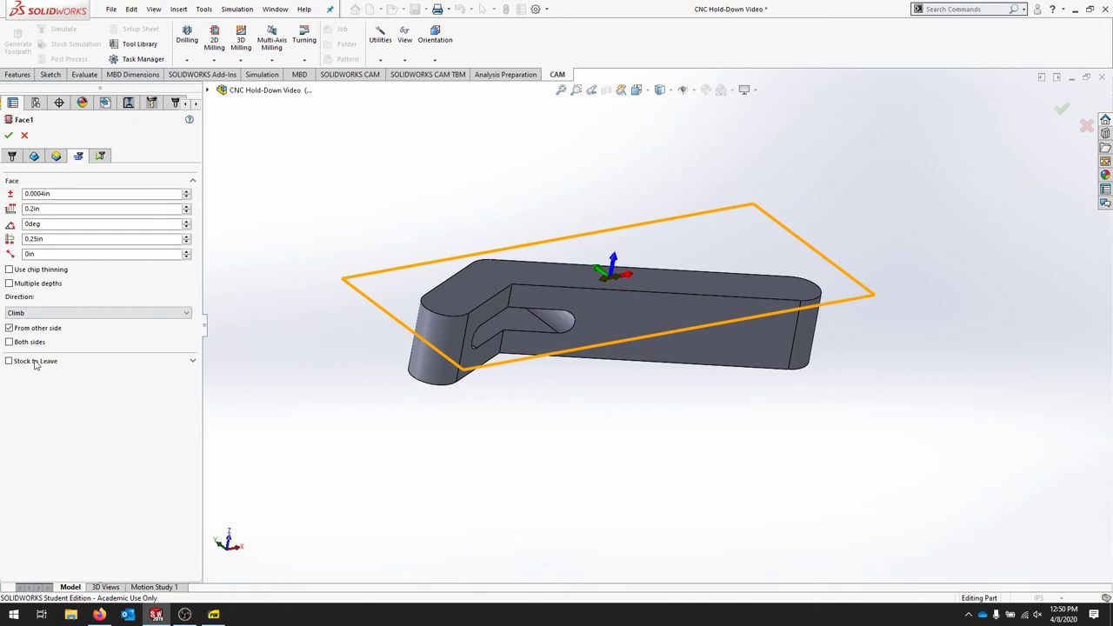
mouse_move(42, 372)
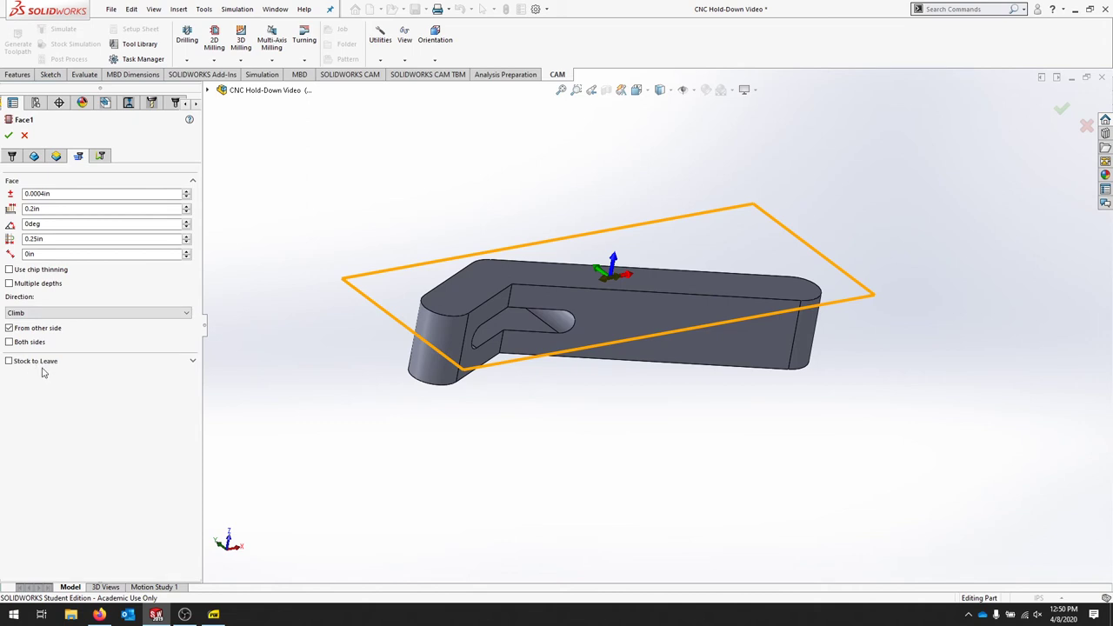
mouse_move(919, 343)
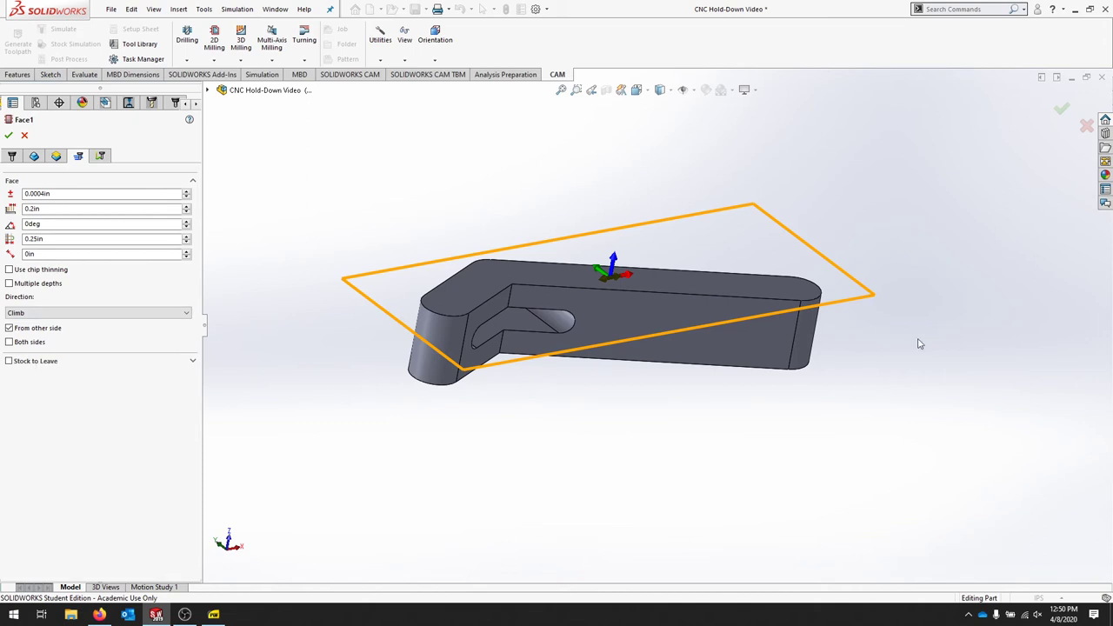
mouse_move(814, 326)
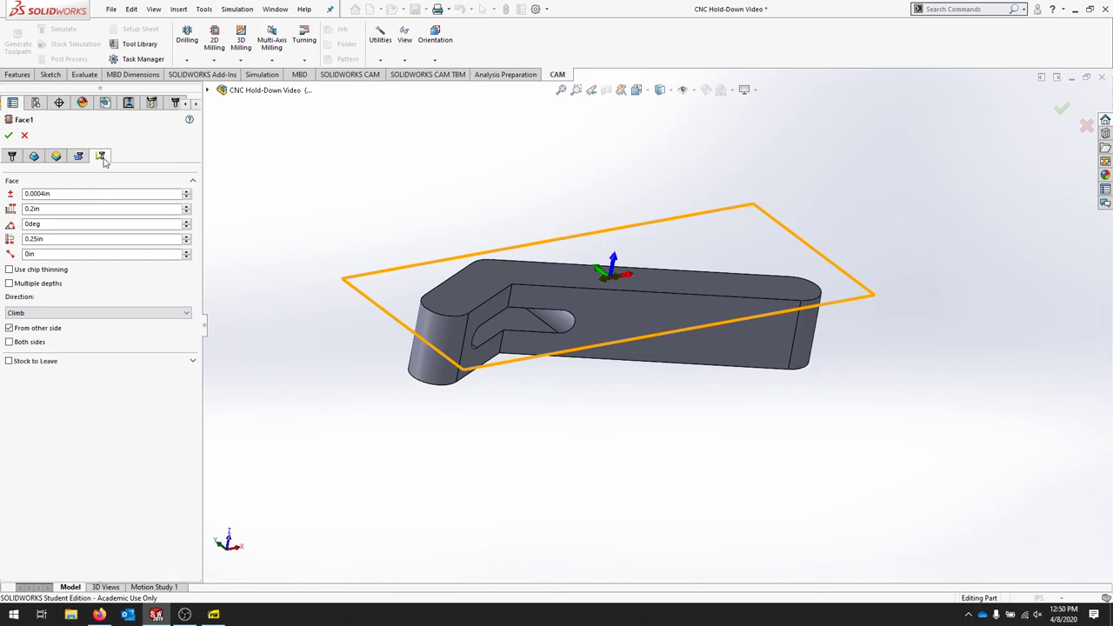
click(101, 156)
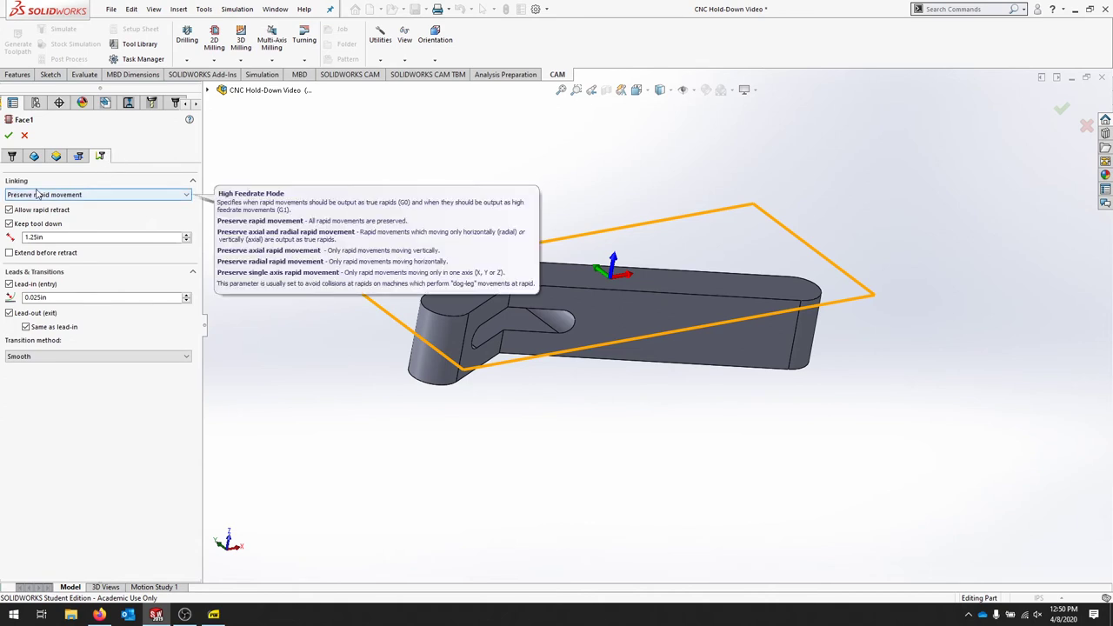
mouse_move(439, 463)
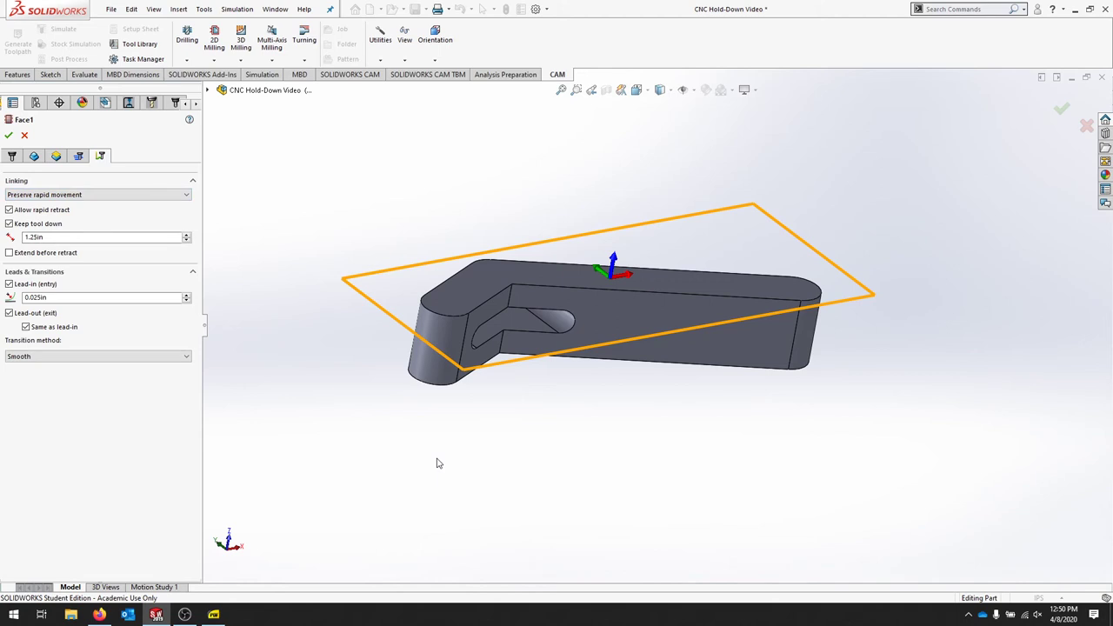
mouse_move(675, 267)
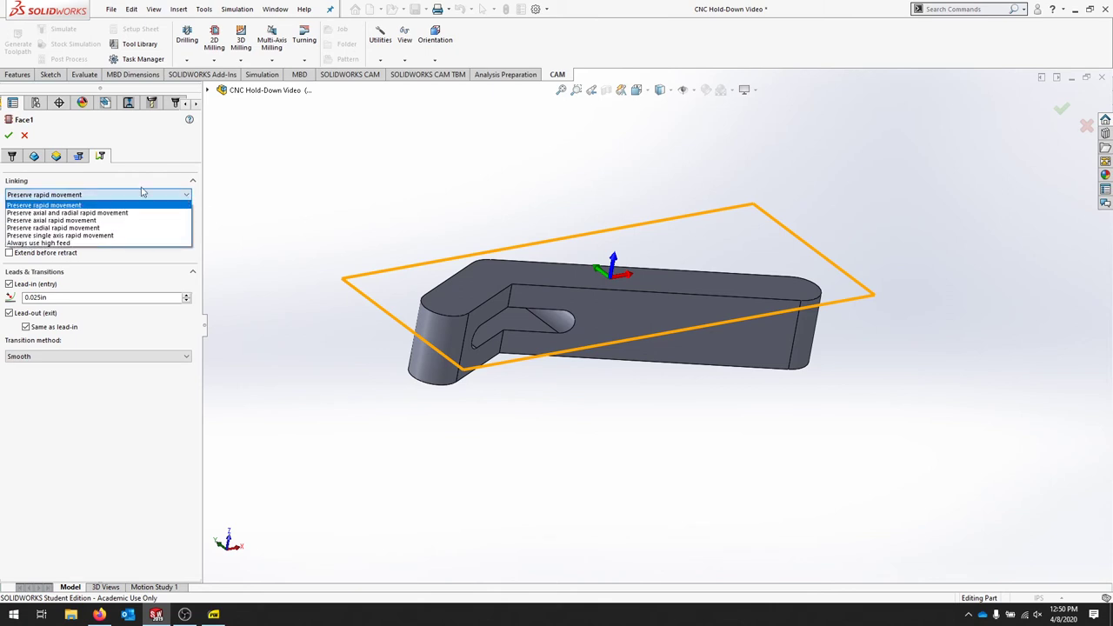
mouse_move(78, 244)
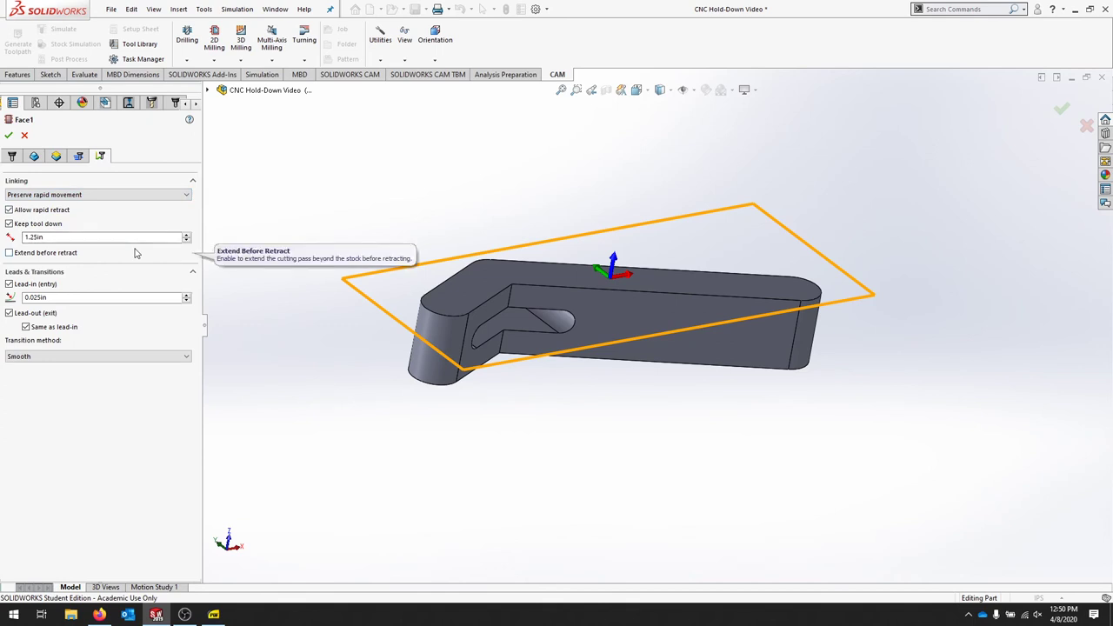
mouse_move(102, 253)
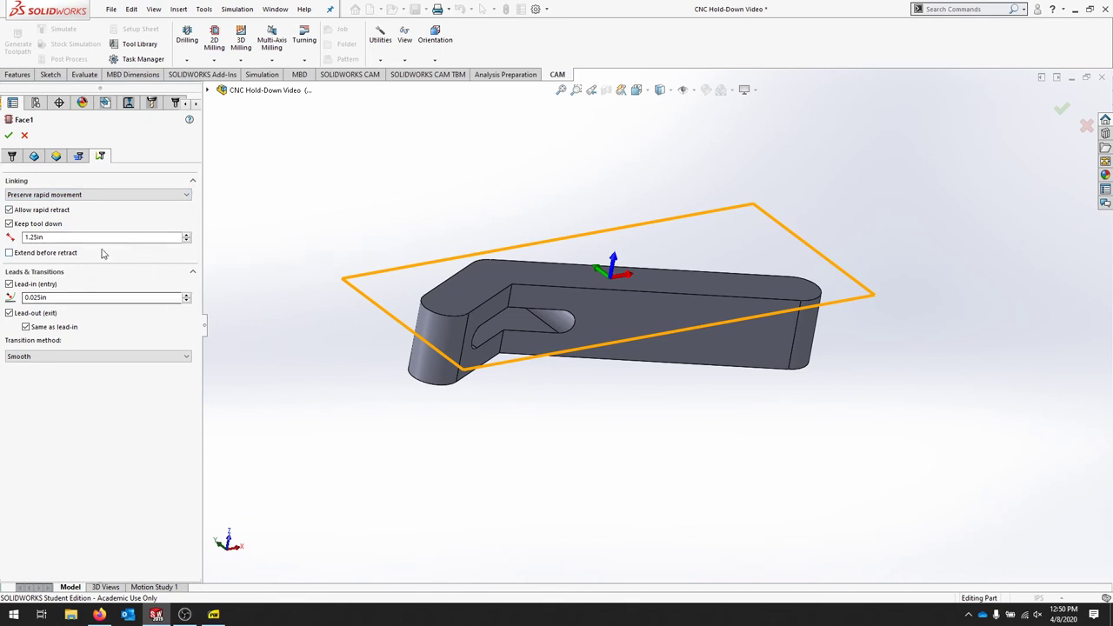
click(10, 252)
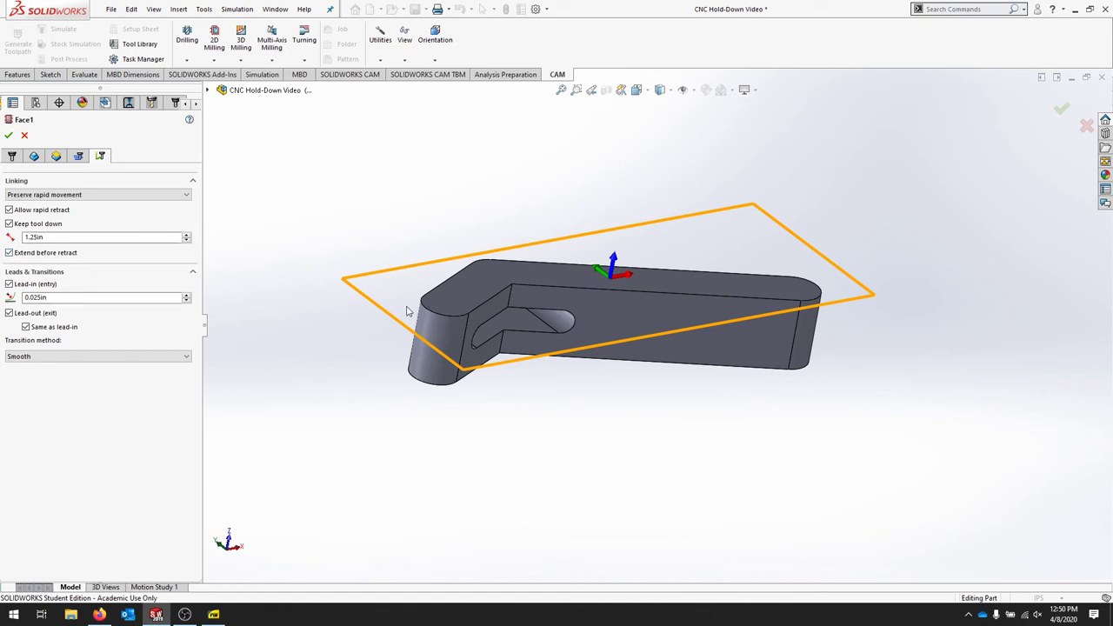
mouse_move(262, 197)
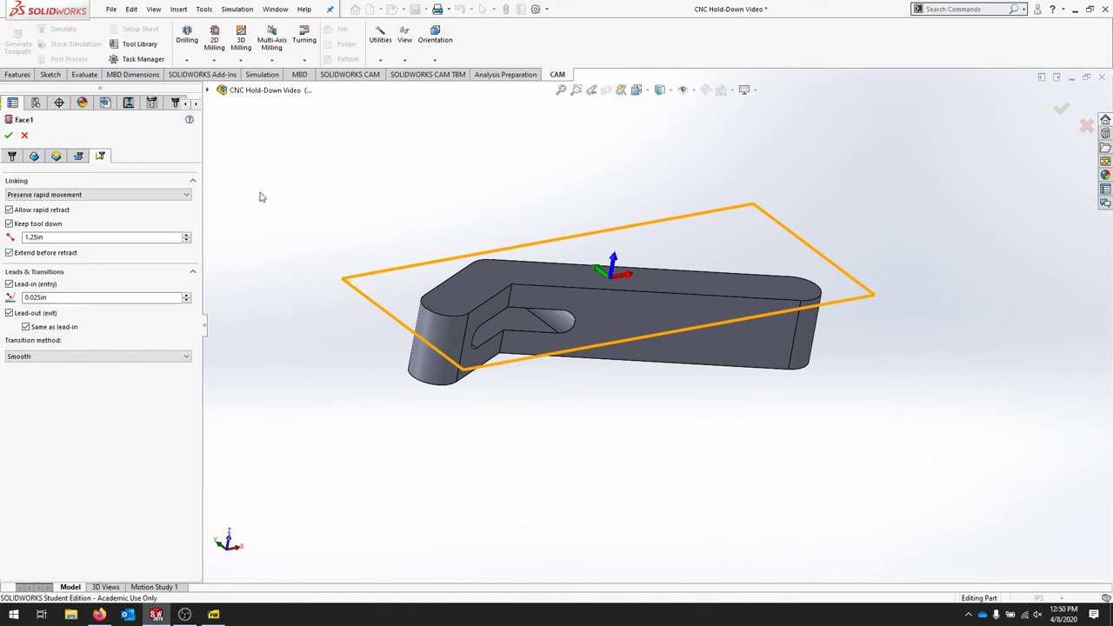
mouse_move(365, 321)
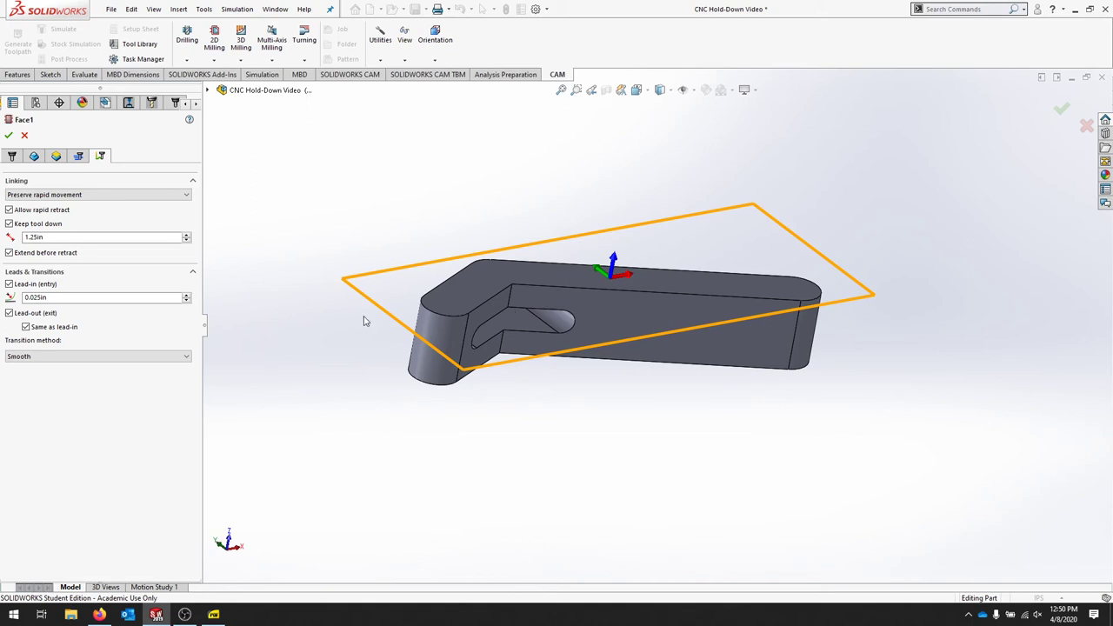
mouse_move(199, 207)
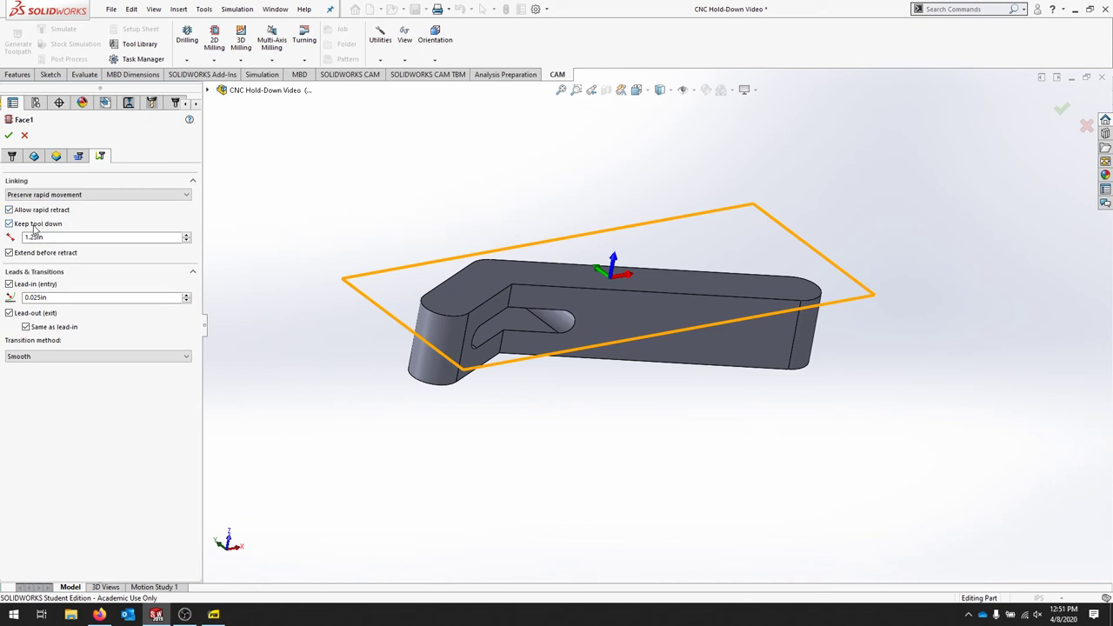
mouse_move(36, 225)
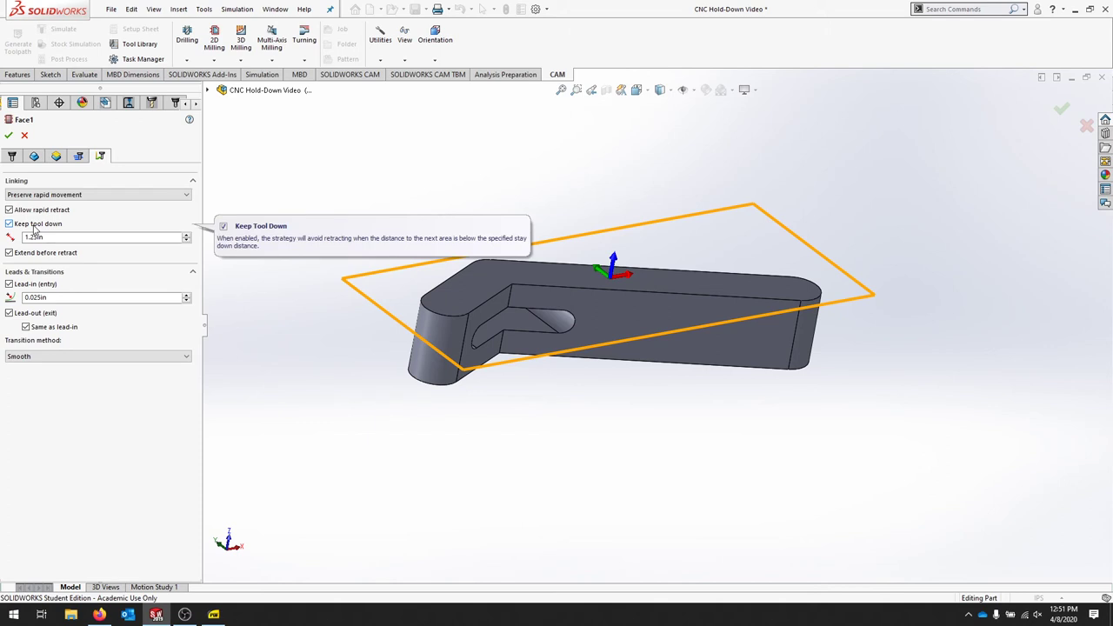
mouse_move(35, 283)
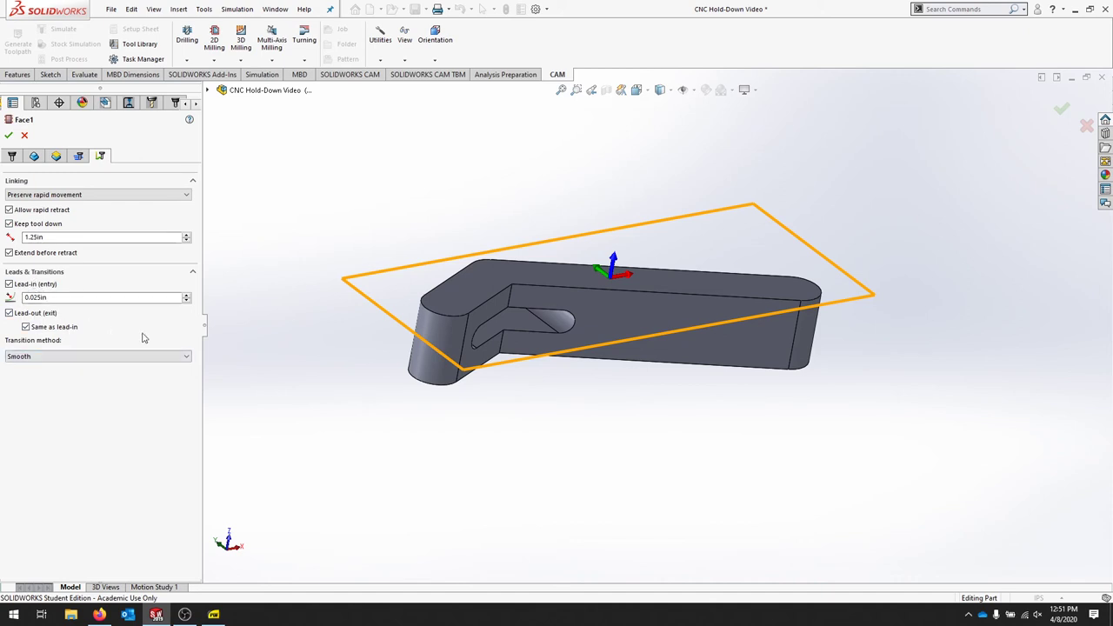
mouse_move(365, 310)
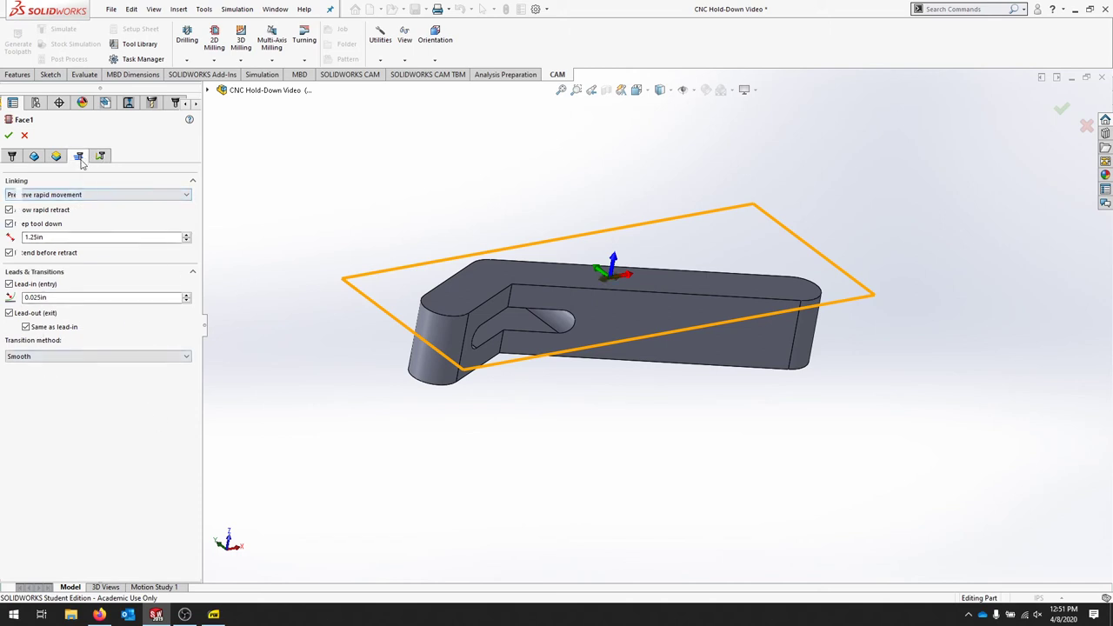
- Enable multiple depths at 0.05in step-down on Face1 and generate its zig-zag toolpath
click(78, 155)
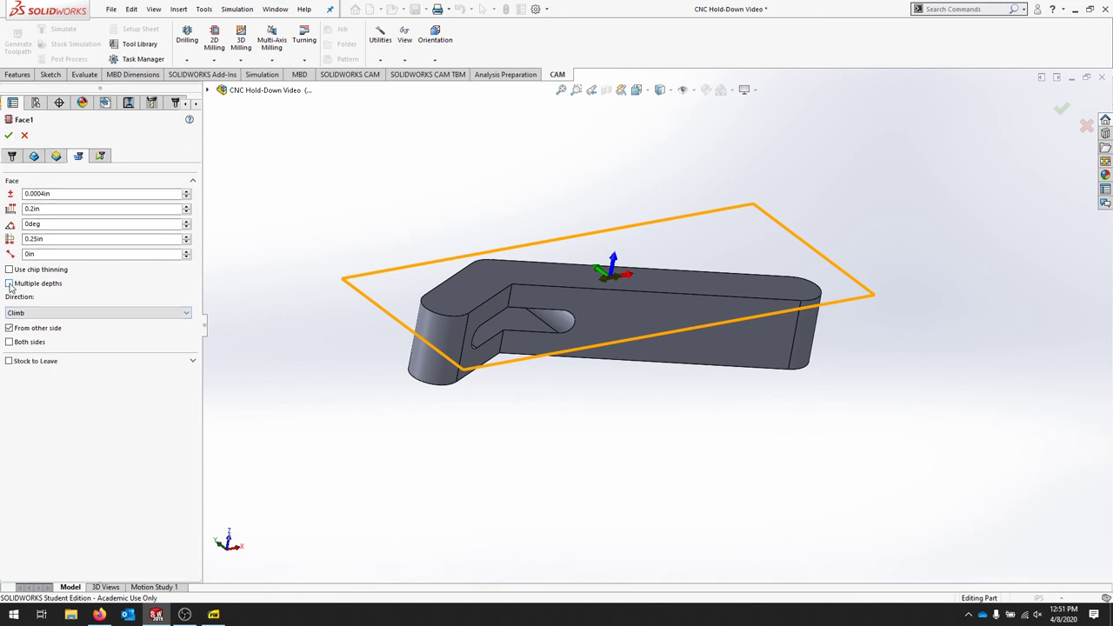
click(10, 283)
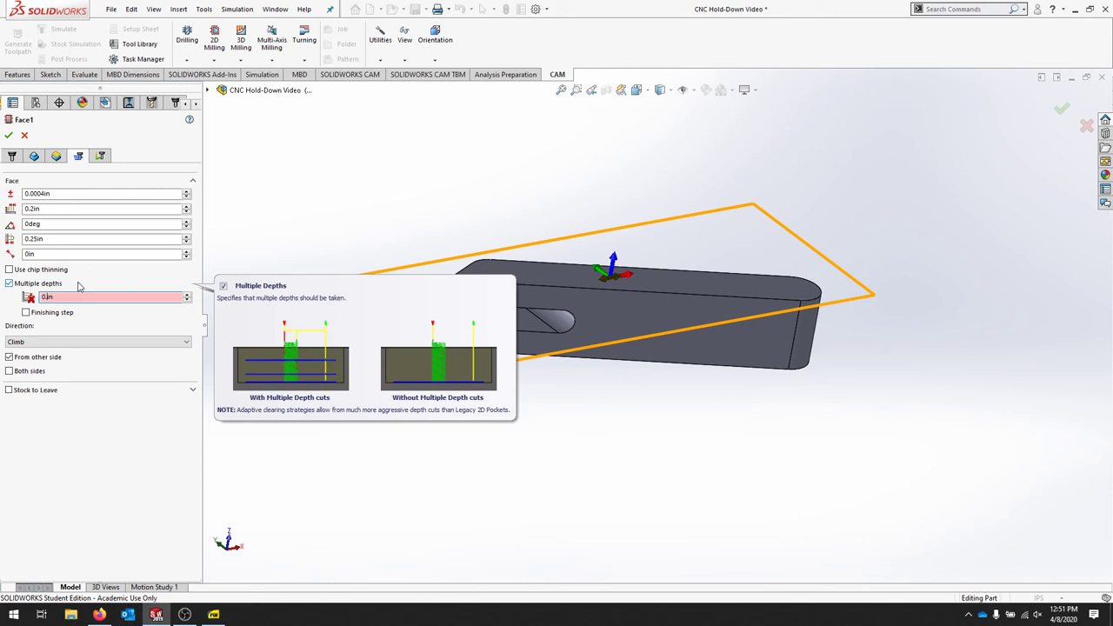
text(0.05in)
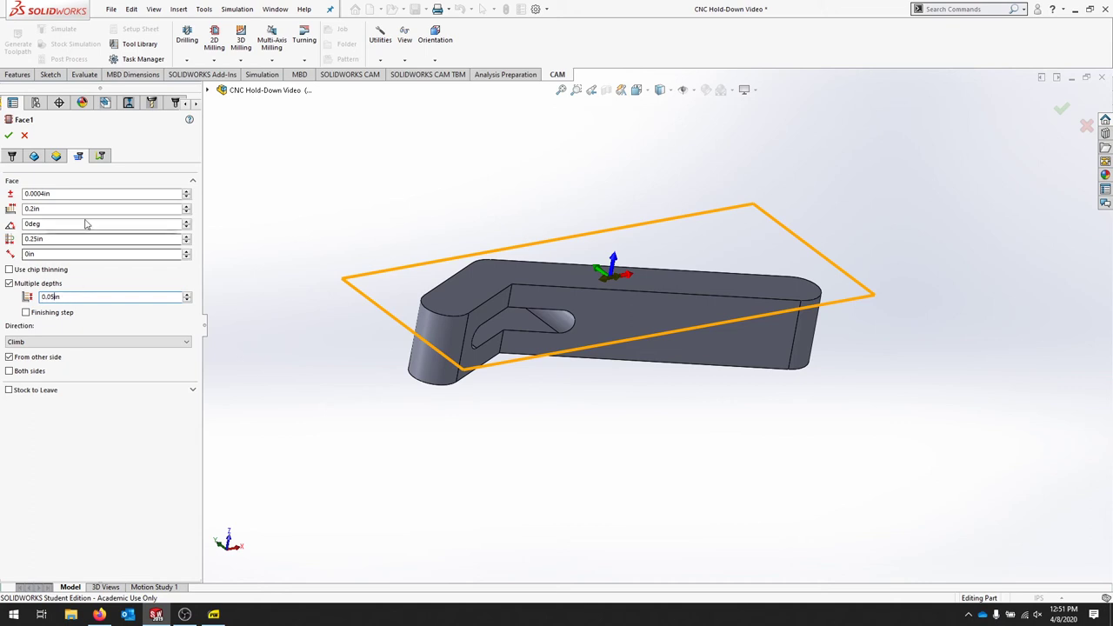
click(14, 132)
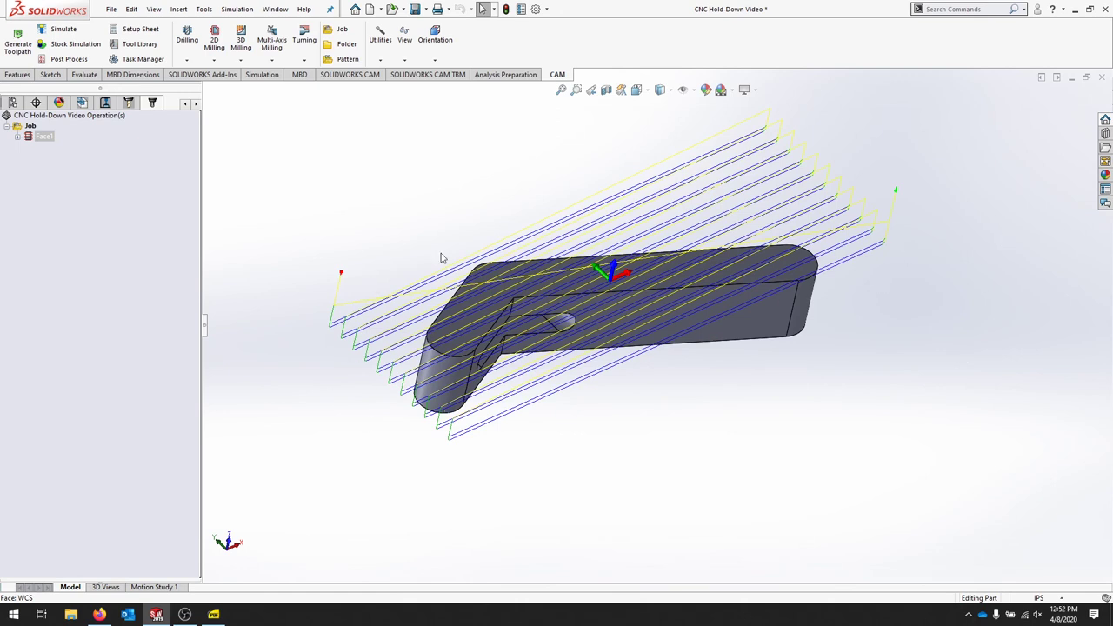
mouse_move(288, 154)
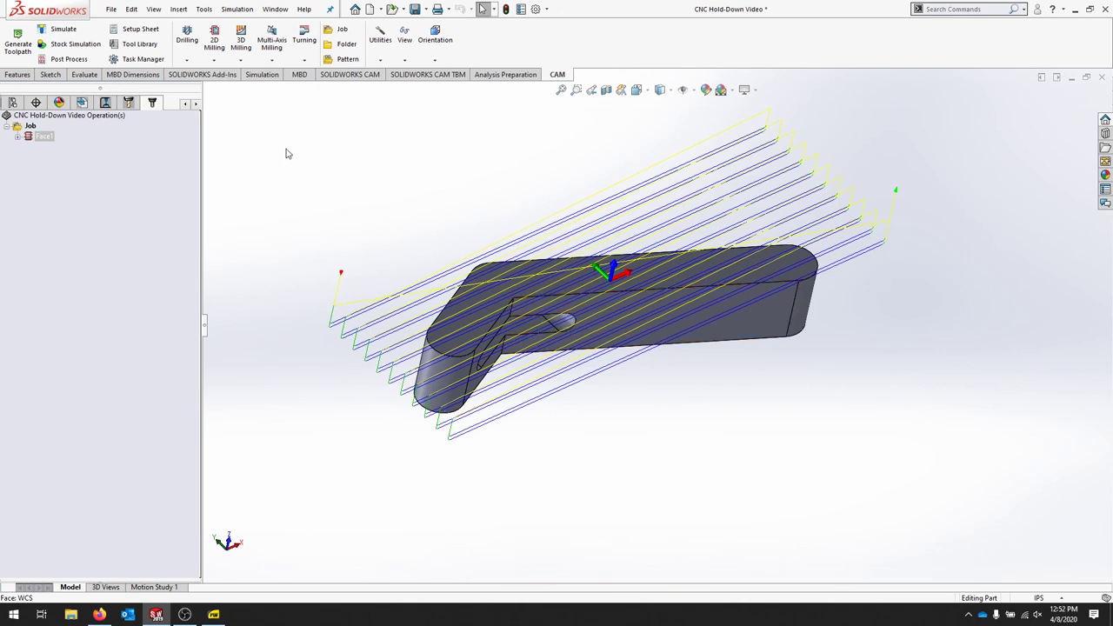
- Run the Face1 cutting simulation across the green stock, then close it
click(62, 37)
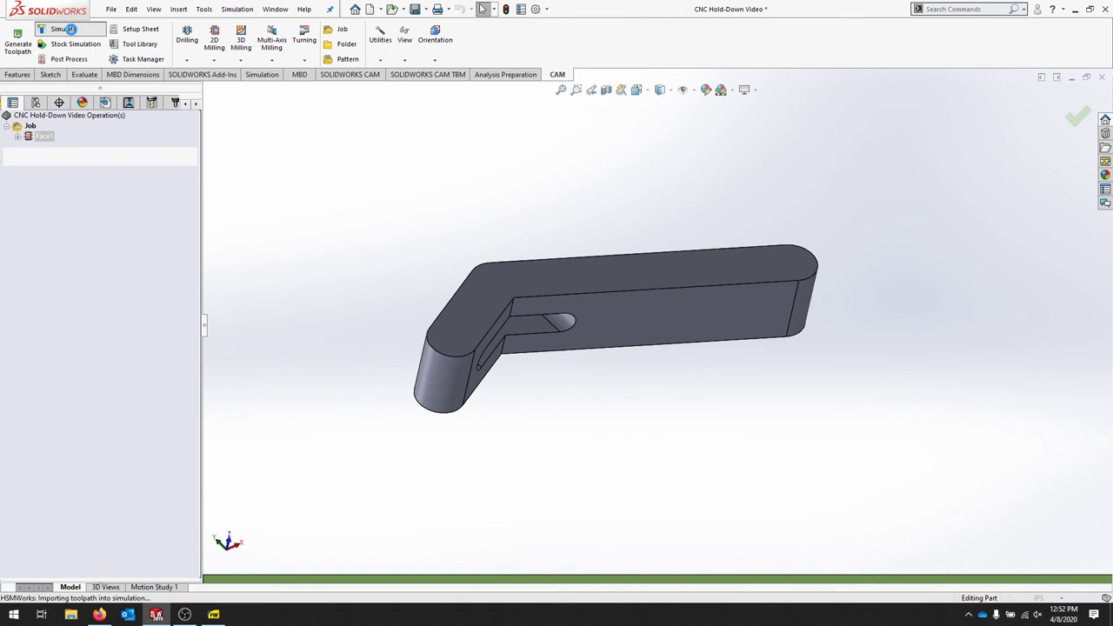
click(66, 31)
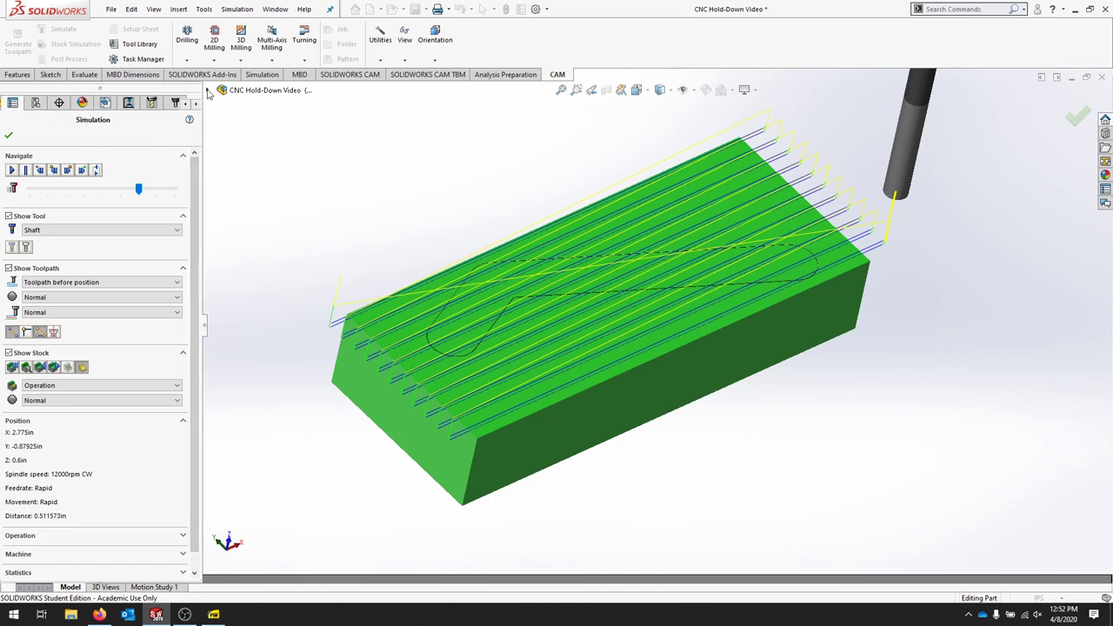
click(221, 91)
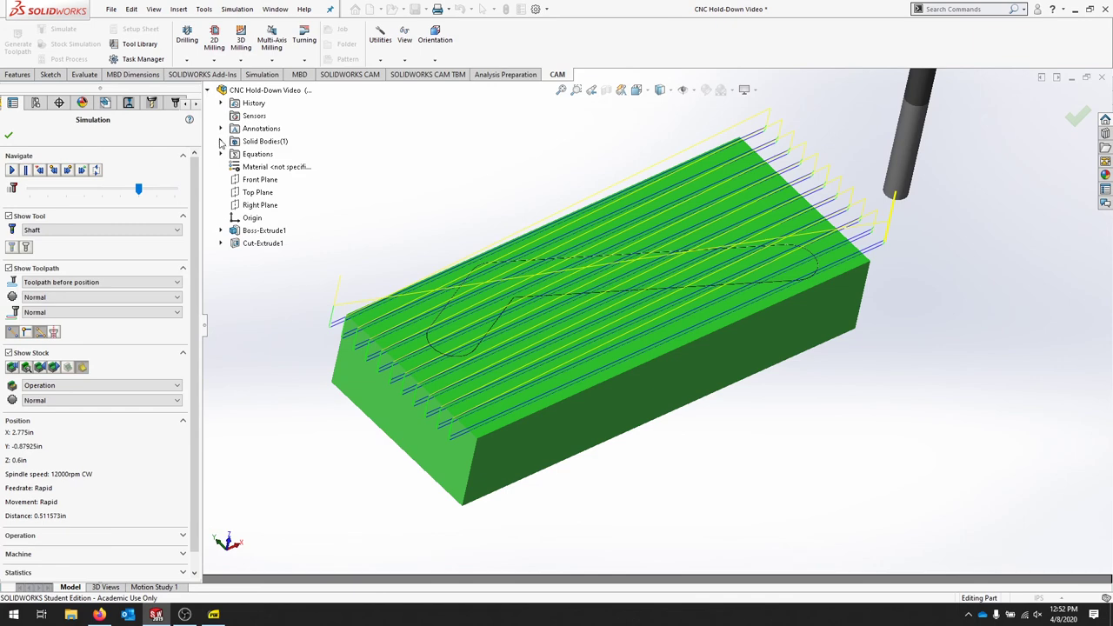
right_click(279, 154)
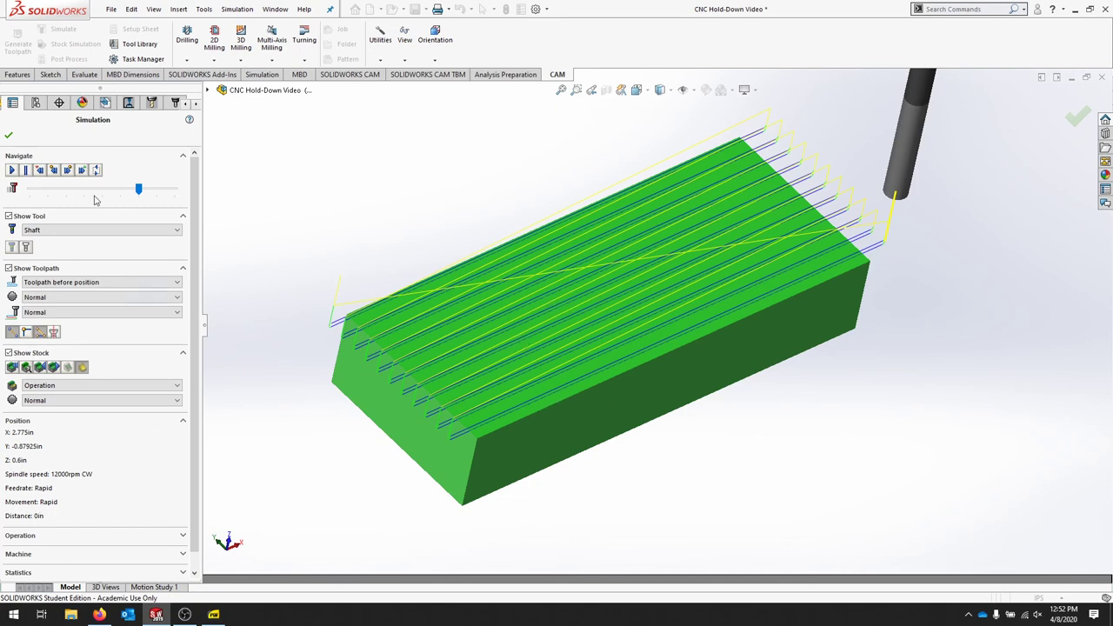
click(12, 169)
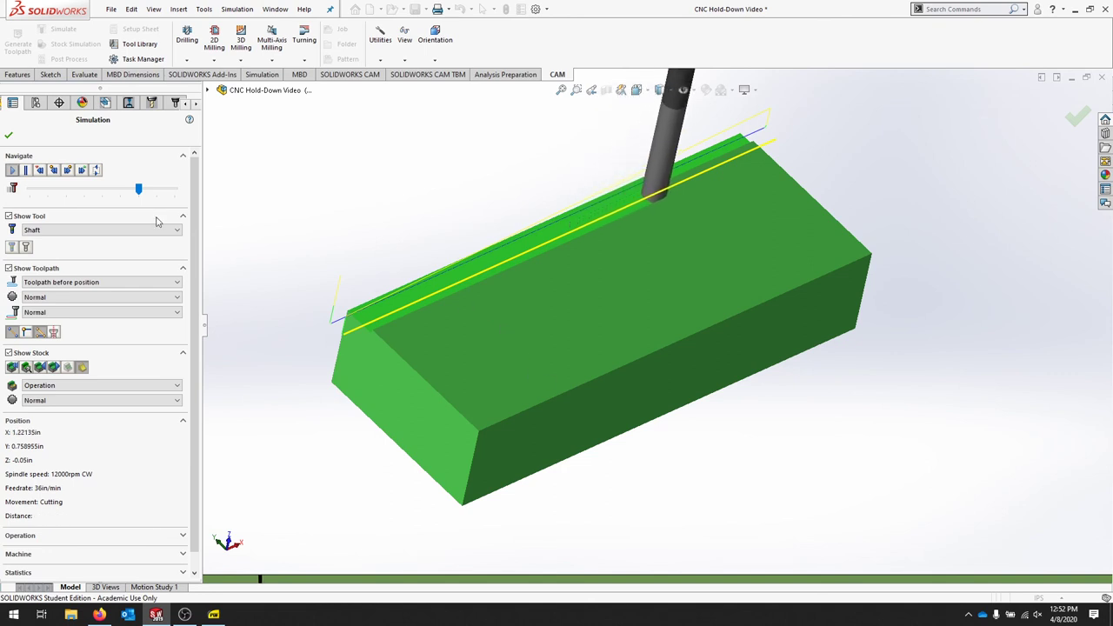
click(26, 170)
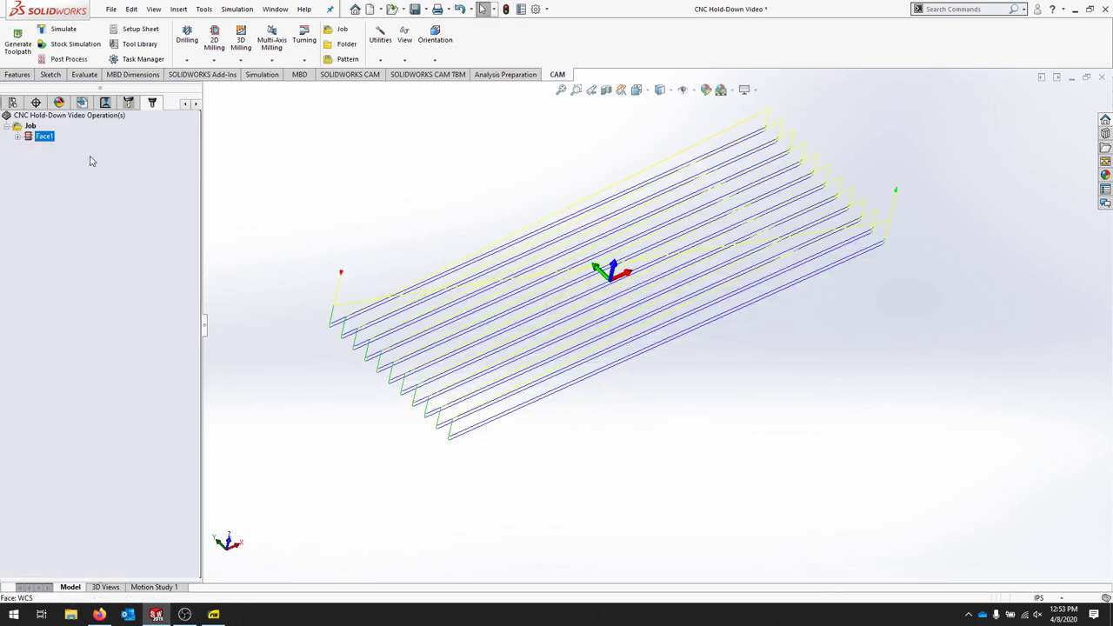
click(11, 102)
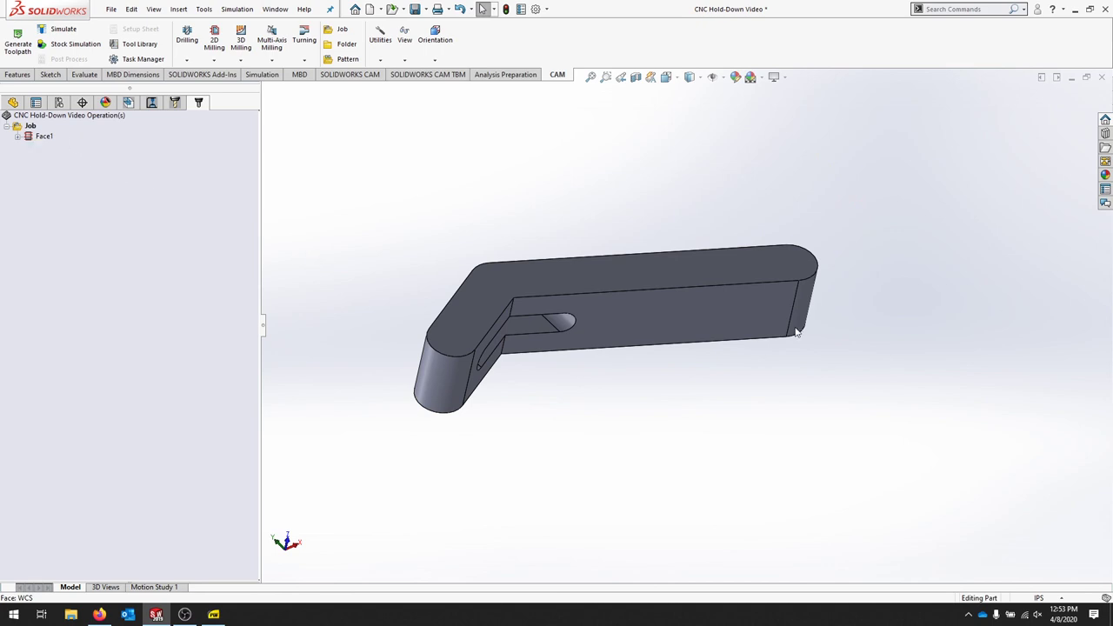
mouse_move(591, 410)
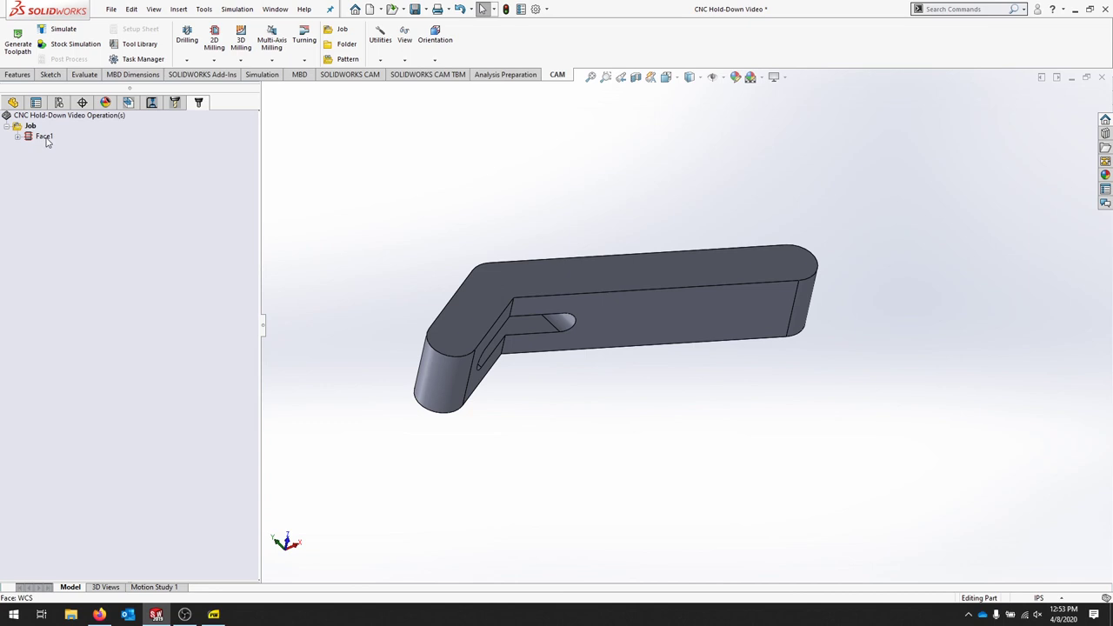
- Edit Face1 to turn off From other side and accept to regenerate the toolpath
right_click(42, 143)
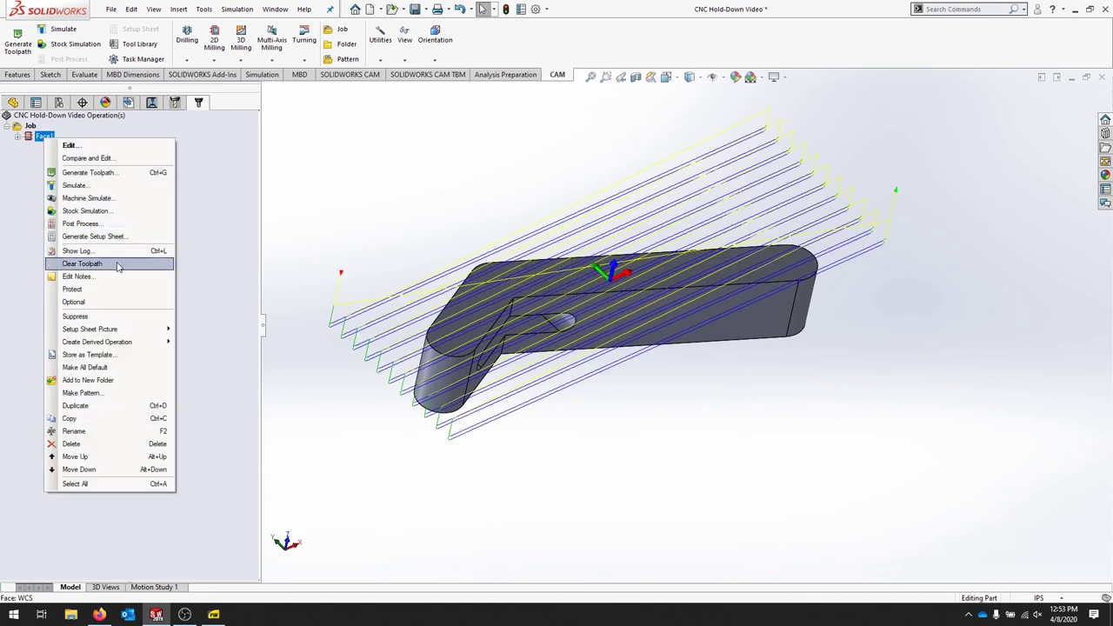
mouse_move(145, 211)
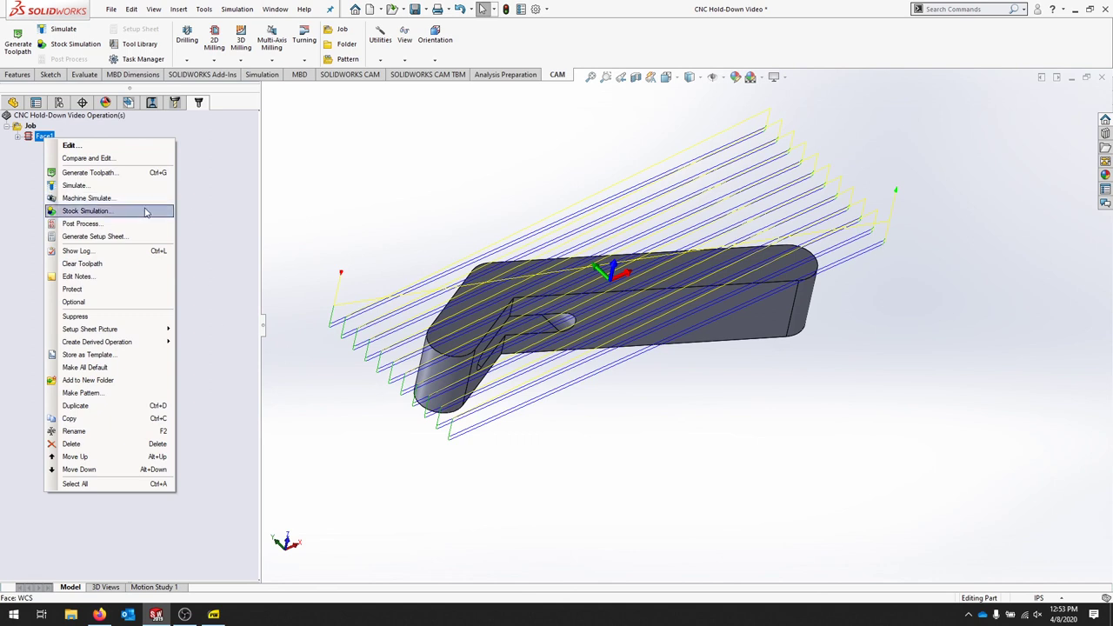
mouse_move(74, 145)
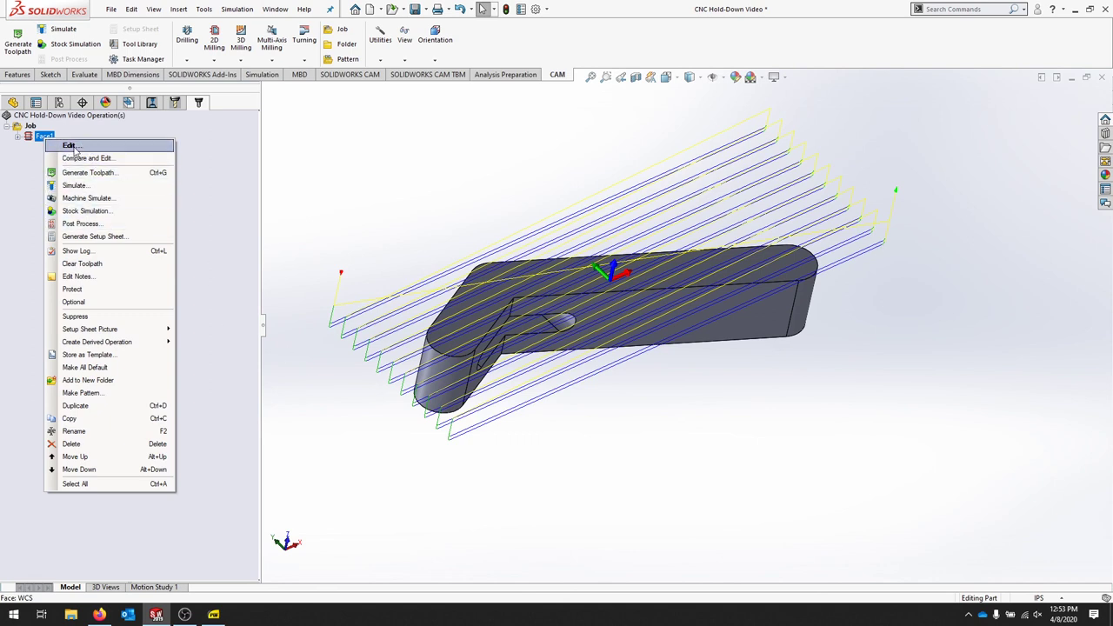
click(74, 145)
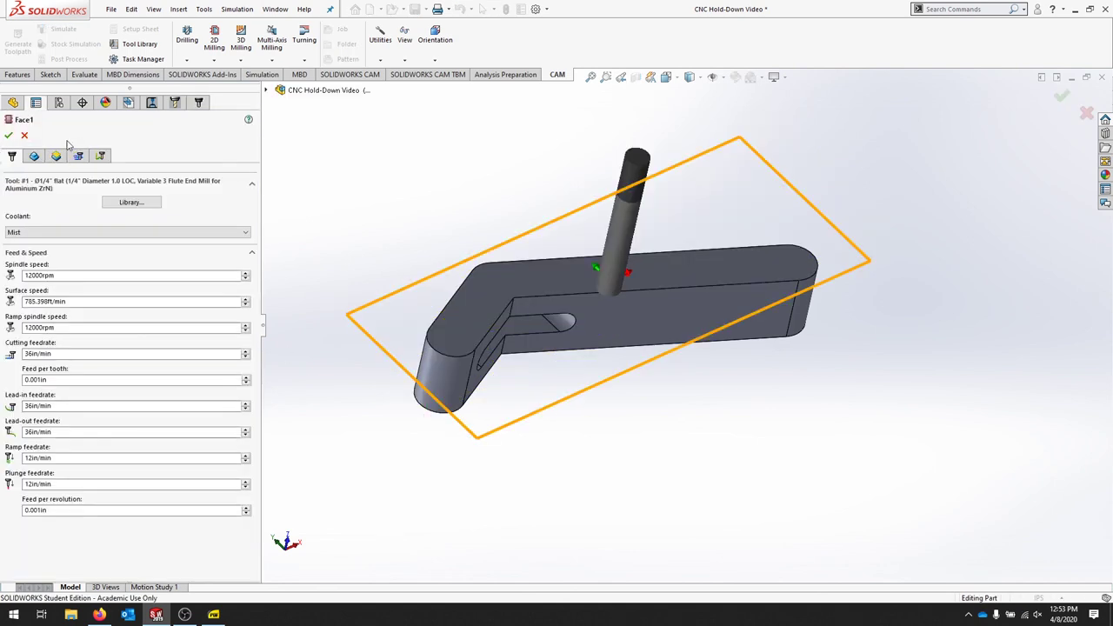
click(101, 156)
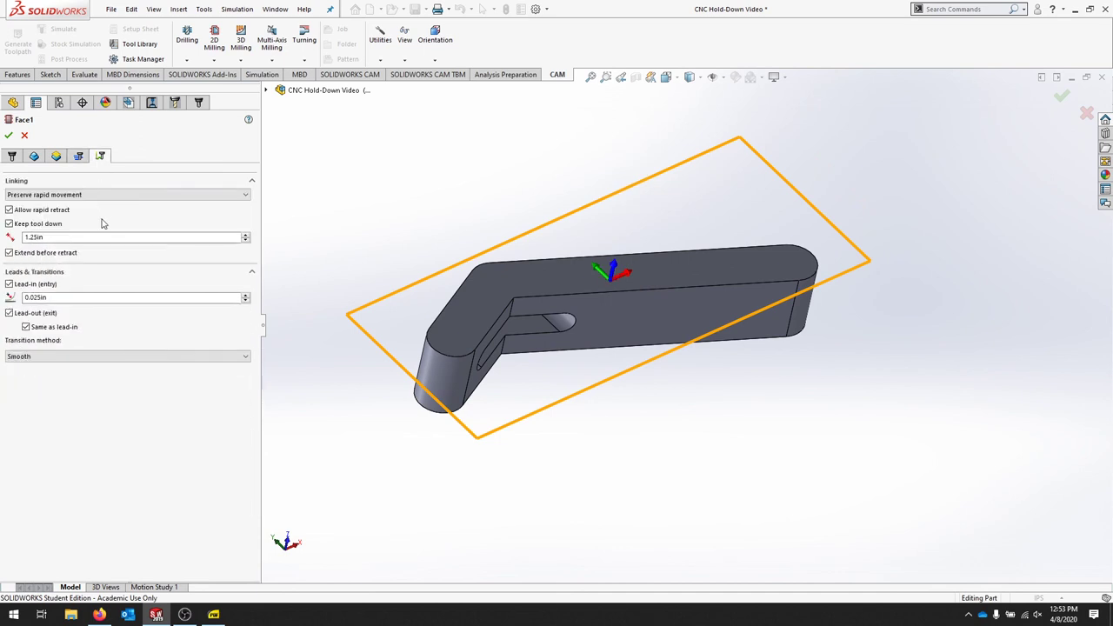
click(78, 156)
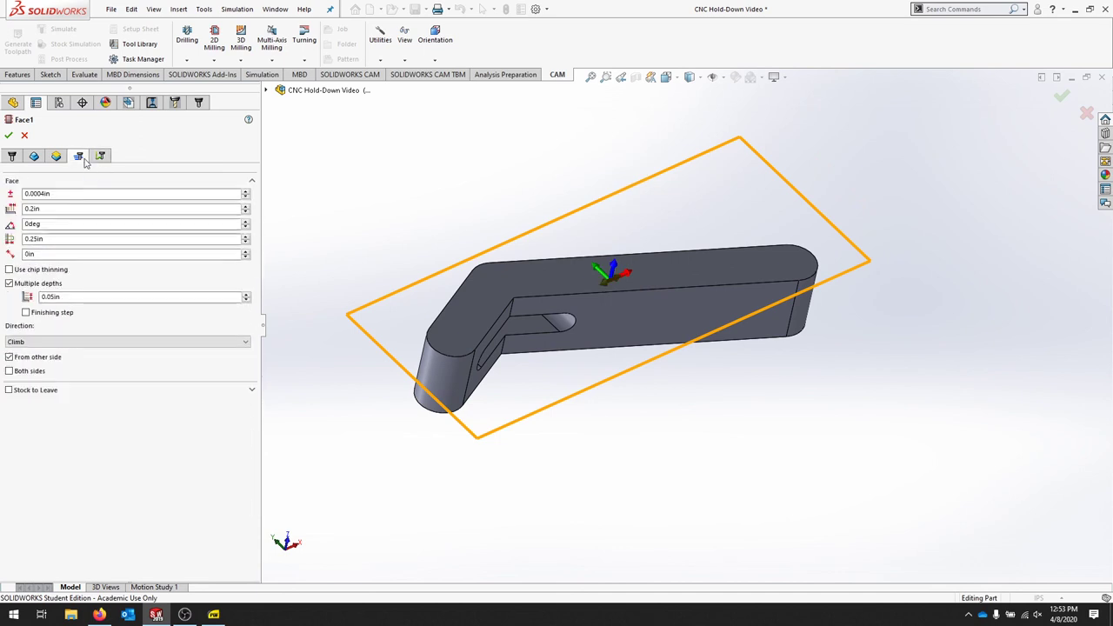
click(11, 358)
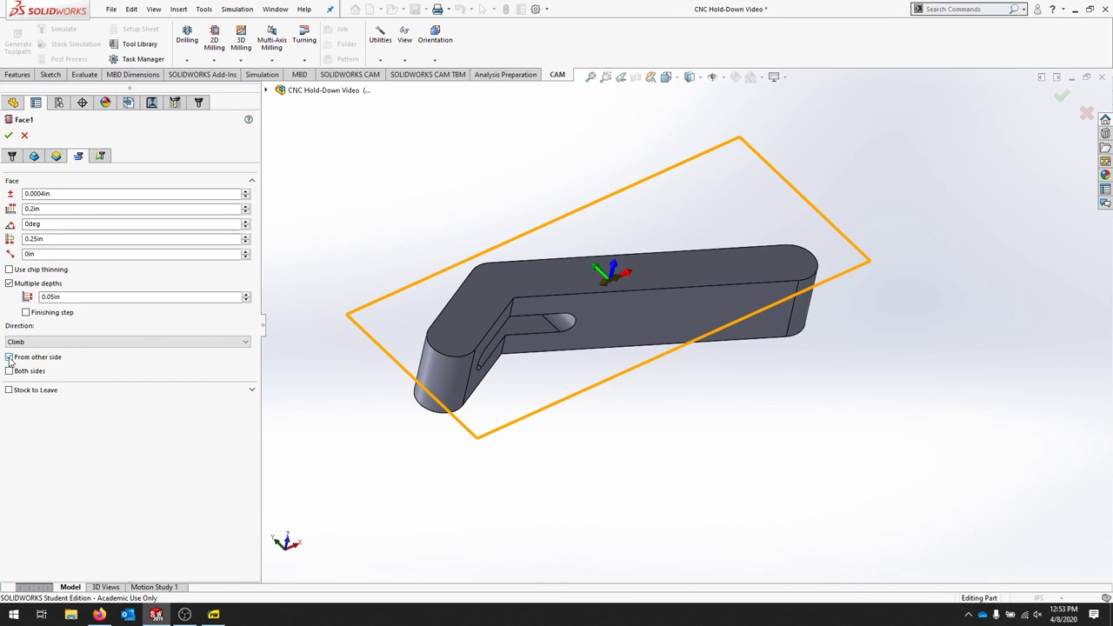
click(13, 357)
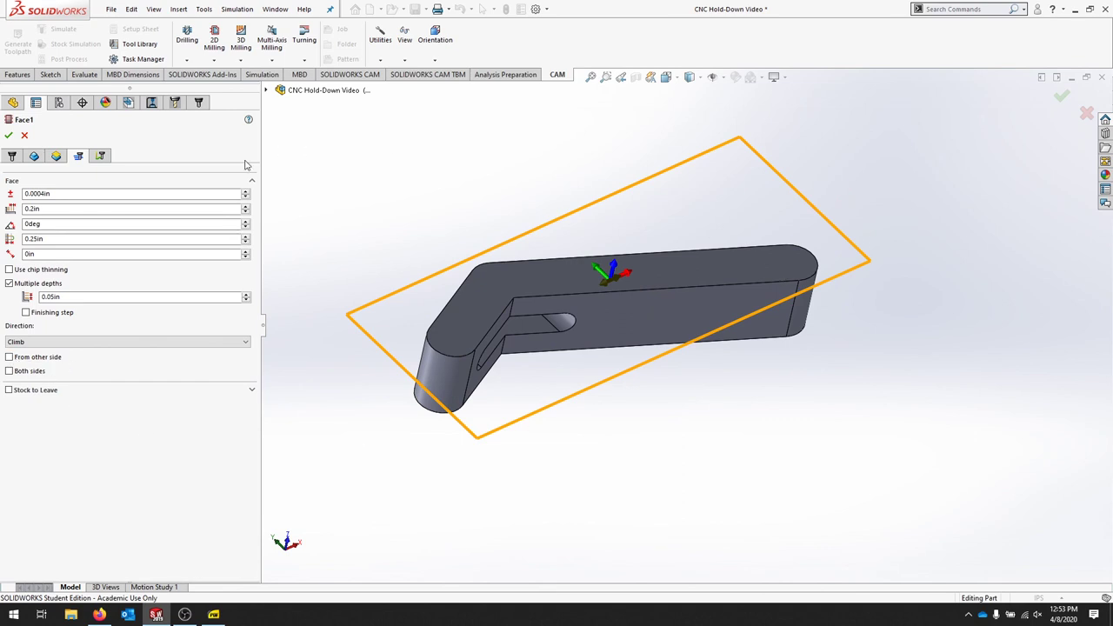
click(8, 137)
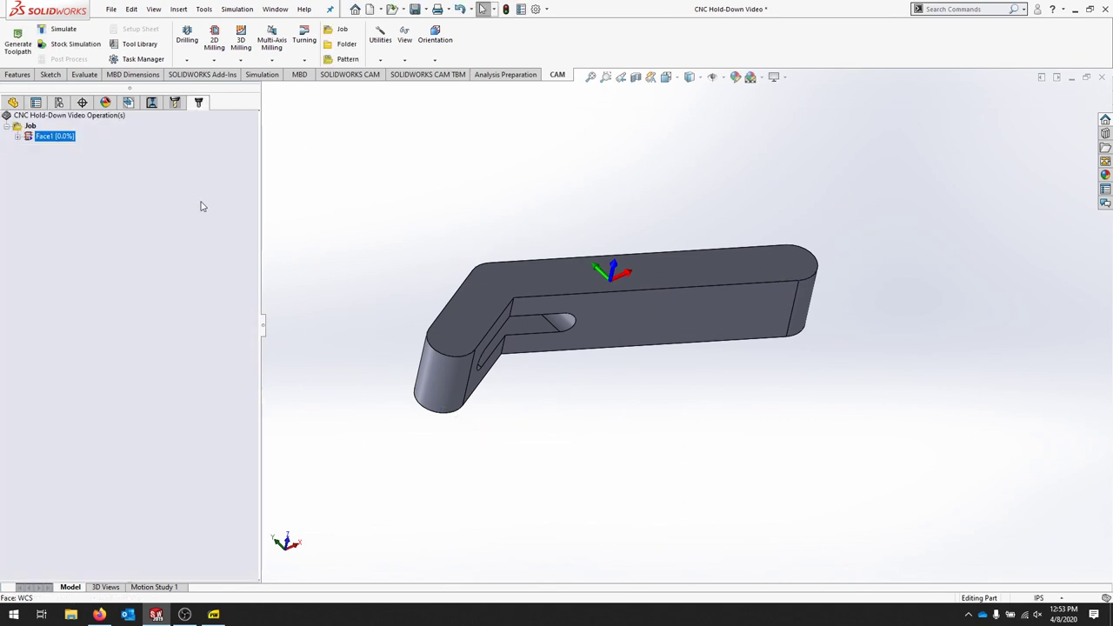